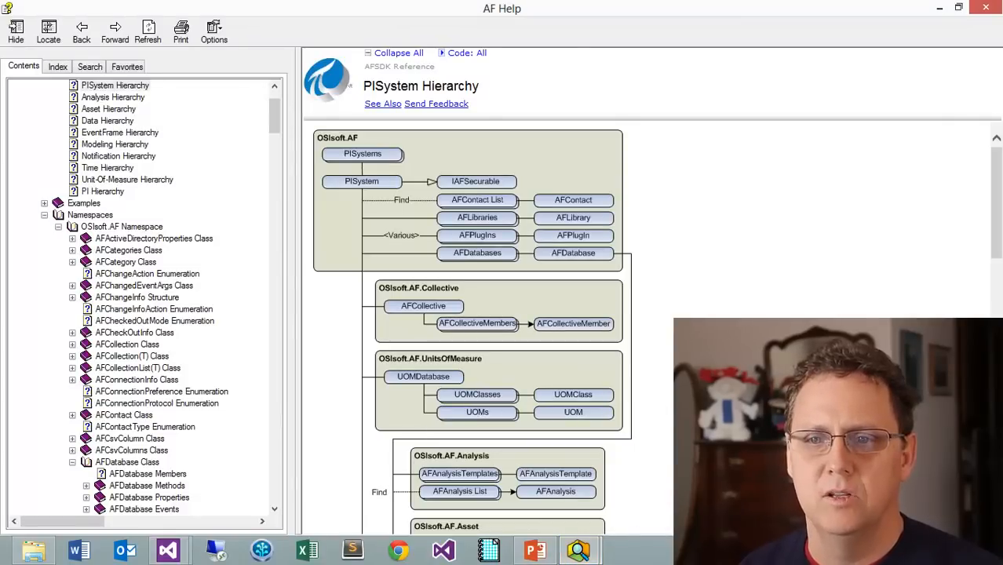
pyautogui.moveTo(415, 236)
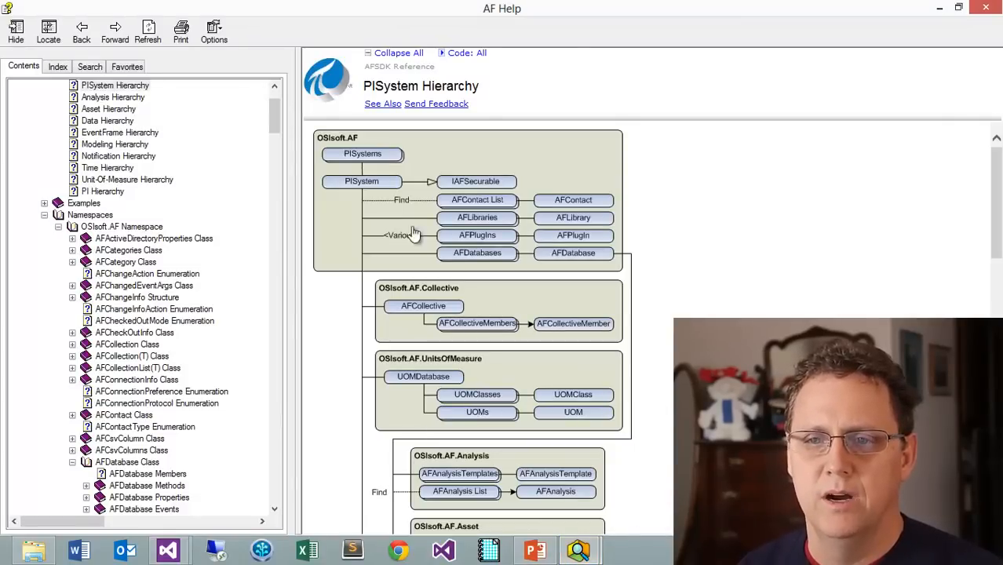
pyautogui.moveTo(376, 241)
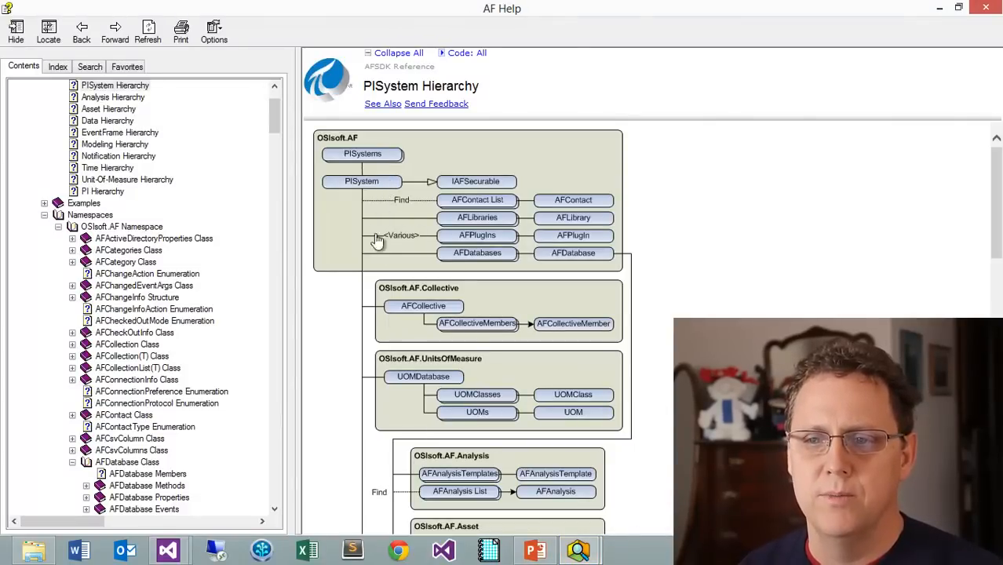
pyautogui.moveTo(573, 261)
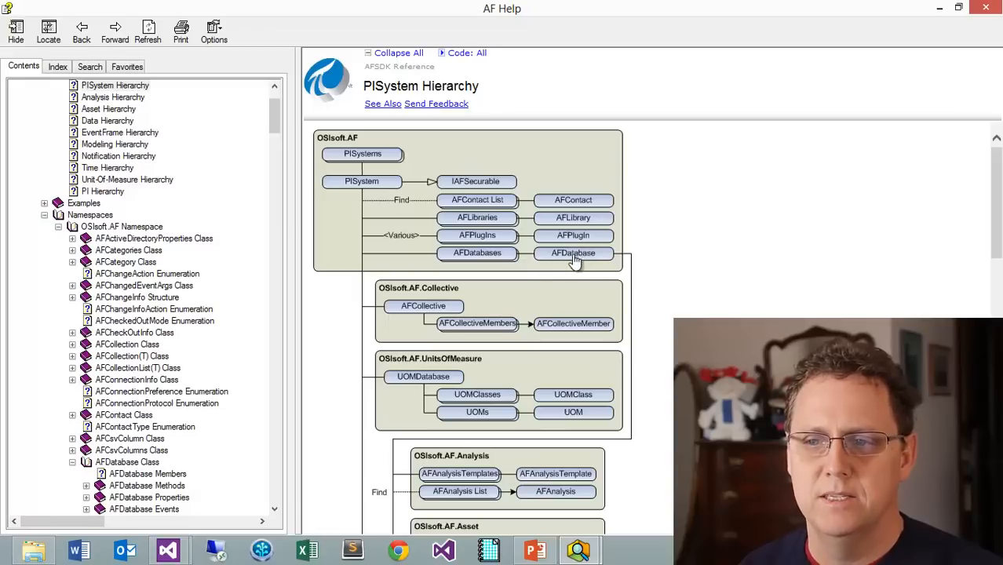
pyautogui.moveTo(555, 262)
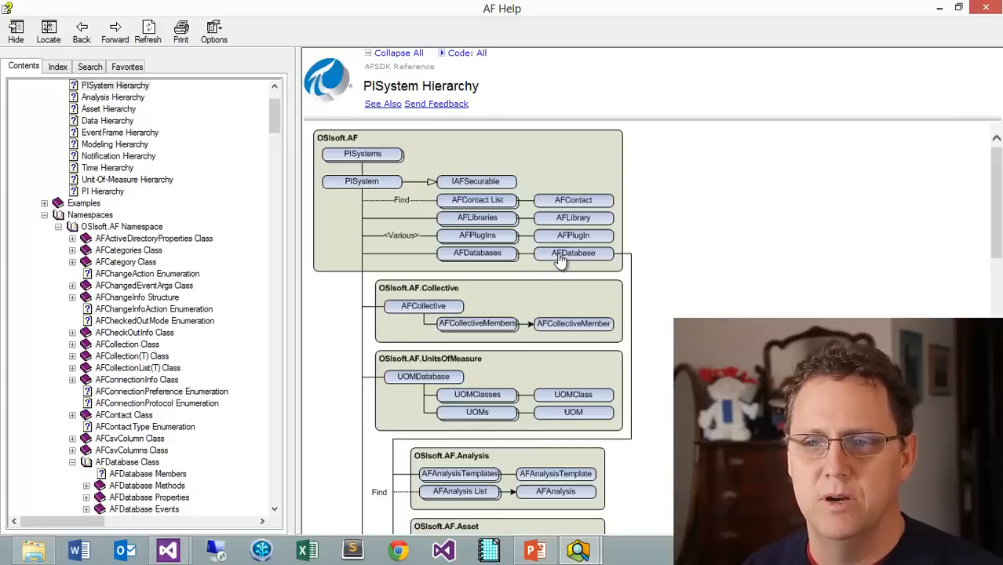
pyautogui.moveTo(960, 210)
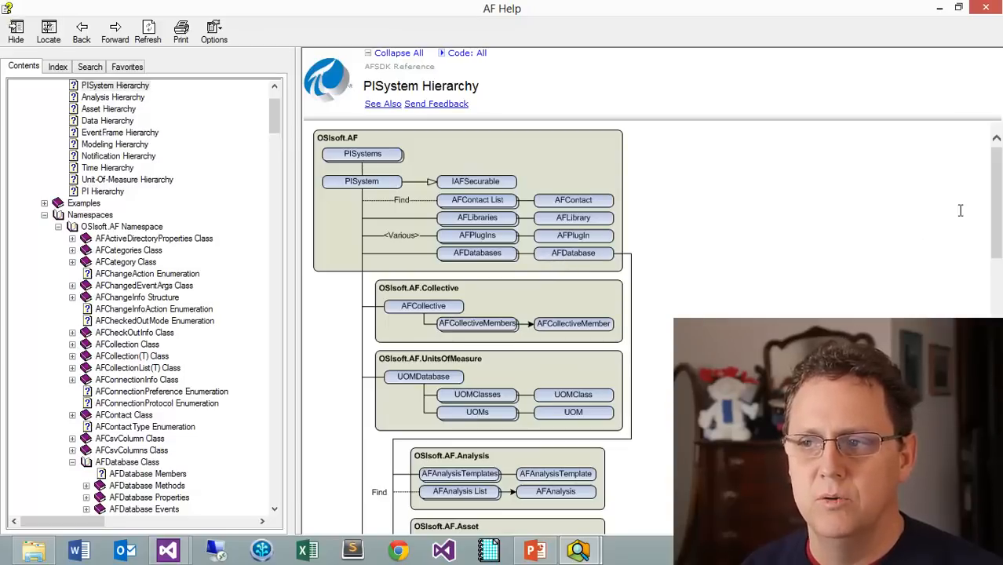
# - Scroll the AF Help hierarchy diagram down to the OSIsoft.AF.Notification namespace
pyautogui.scroll(-3)
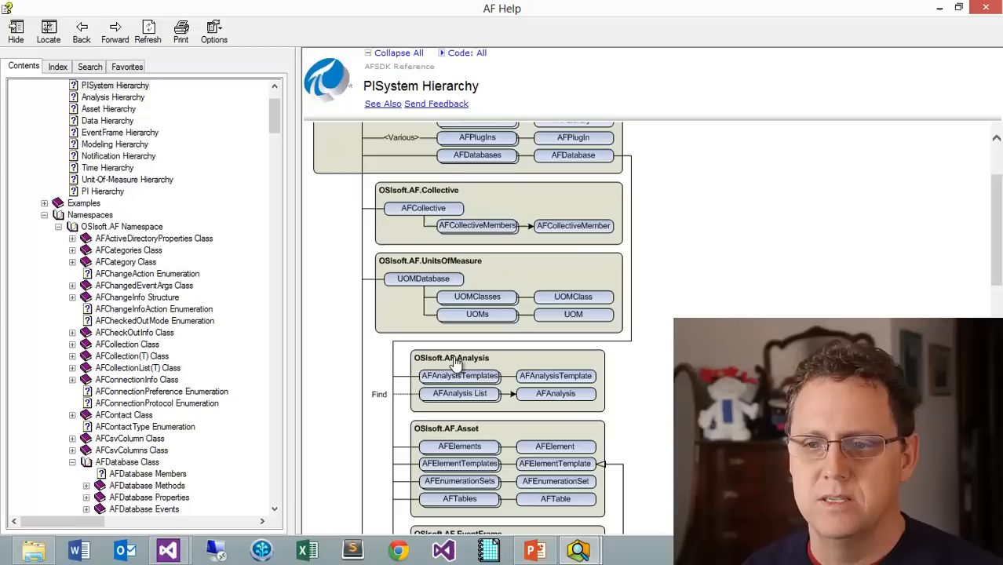
pyautogui.moveTo(467, 369)
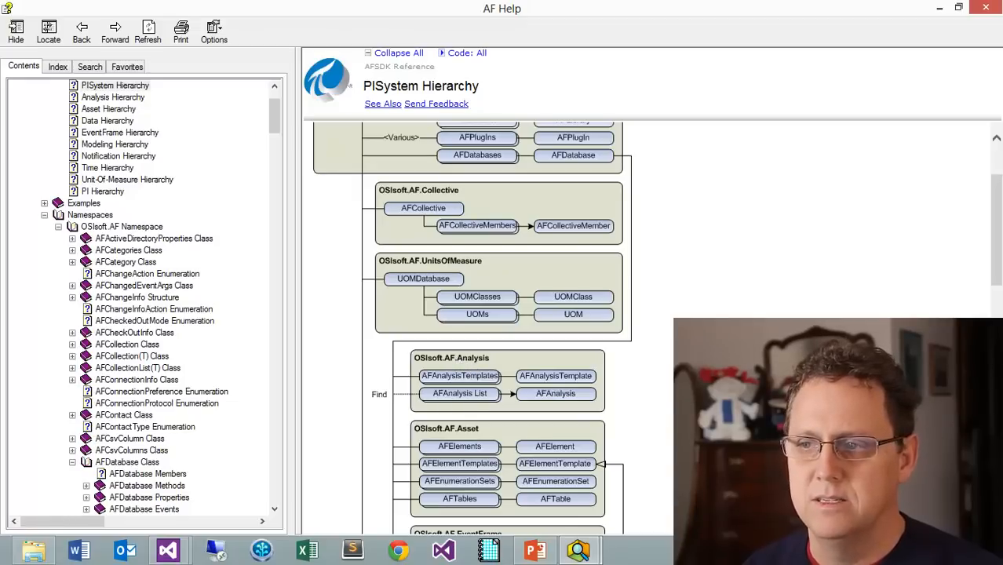
pyautogui.scroll(-3)
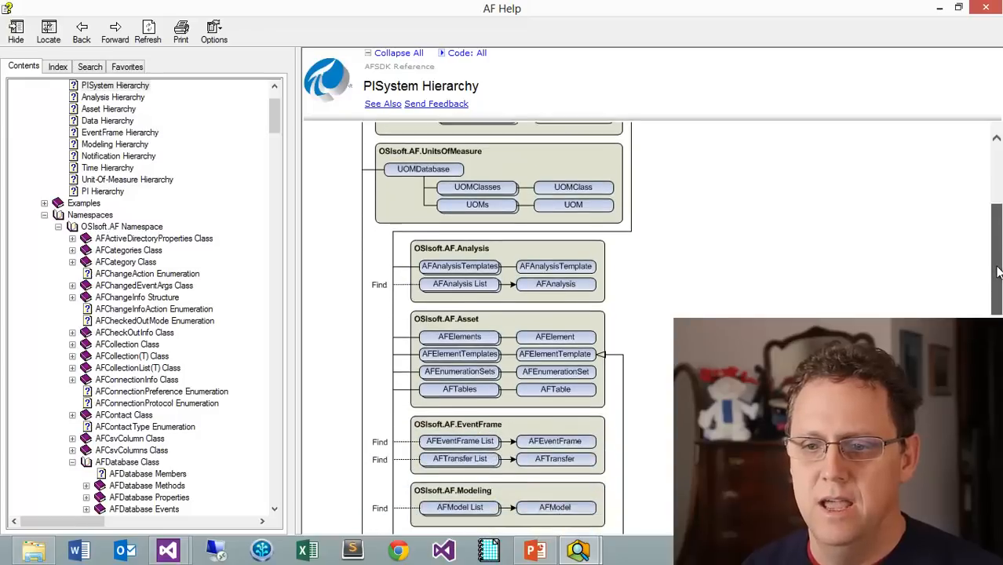
pyautogui.scroll(-3)
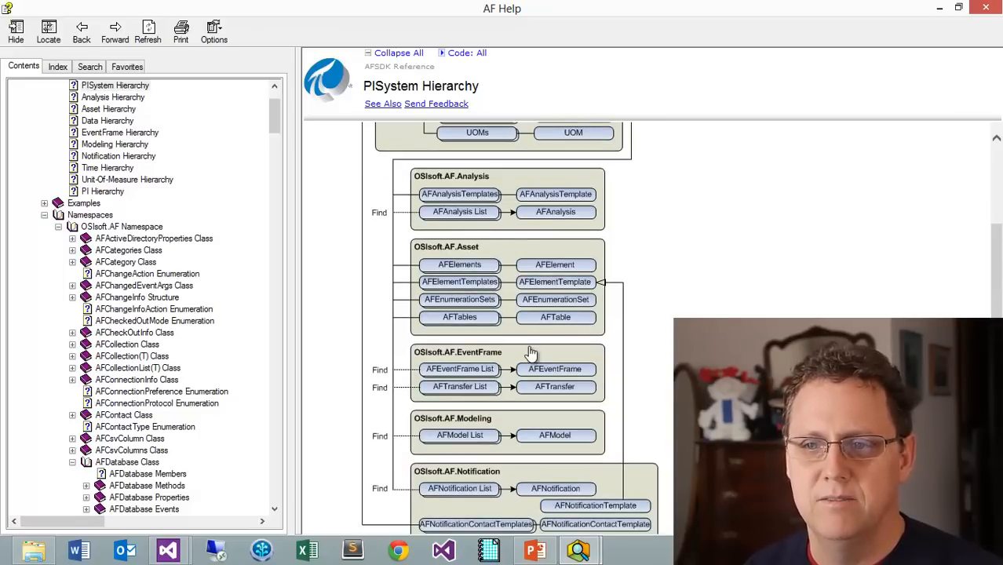
pyautogui.moveTo(584, 347)
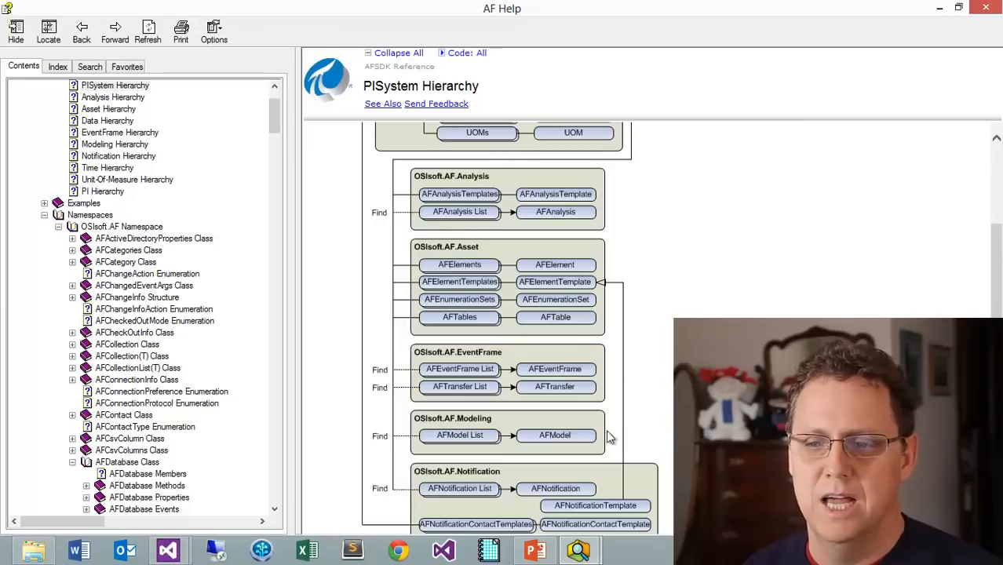
pyautogui.moveTo(551, 477)
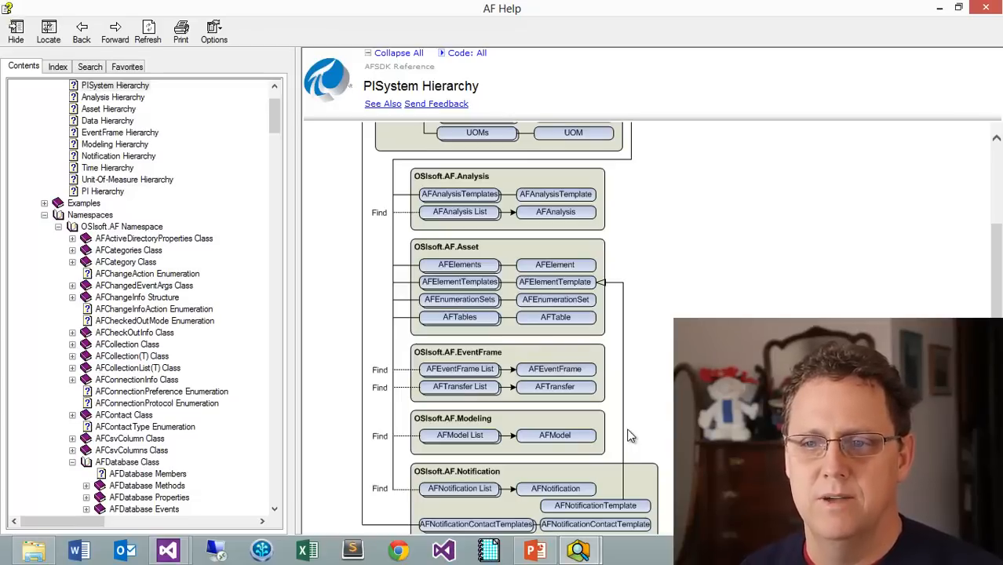
pyautogui.moveTo(400, 239)
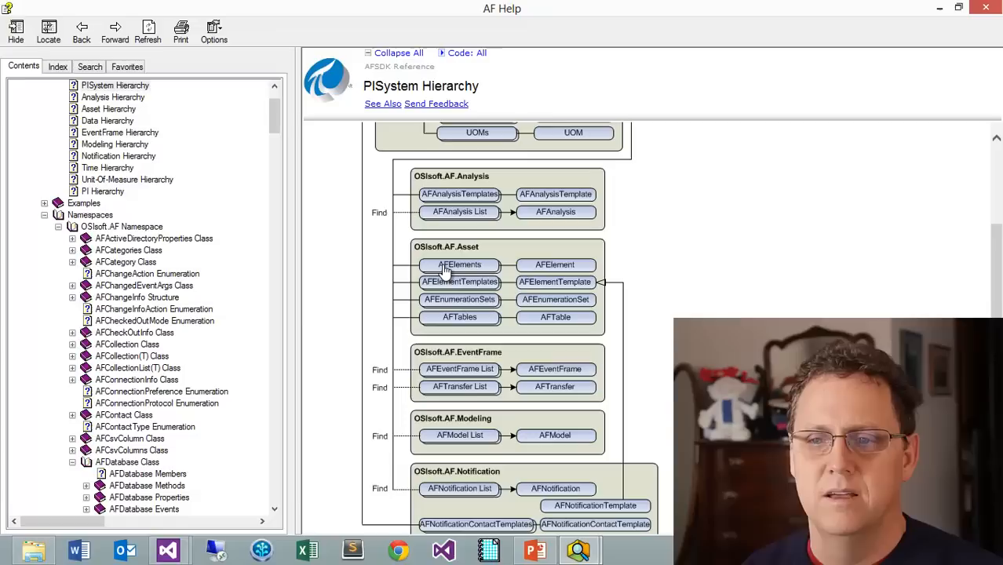
pyautogui.moveTo(469, 267)
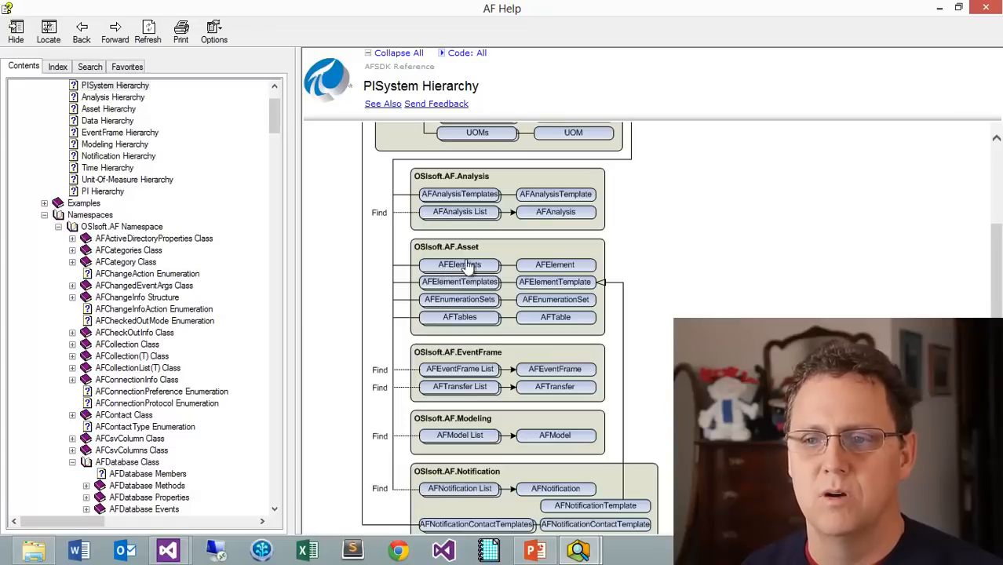
pyautogui.moveTo(510, 255)
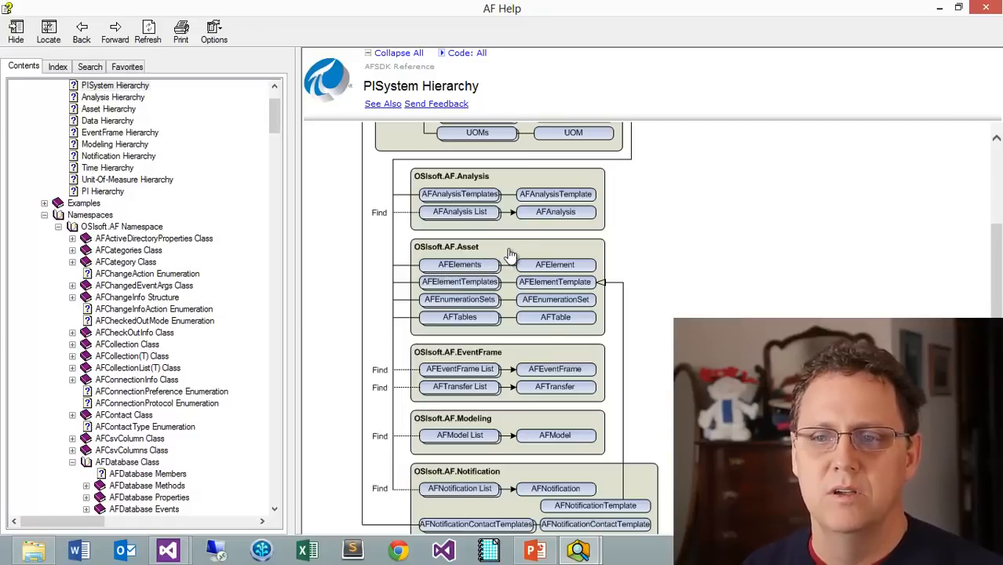
pyautogui.moveTo(471, 275)
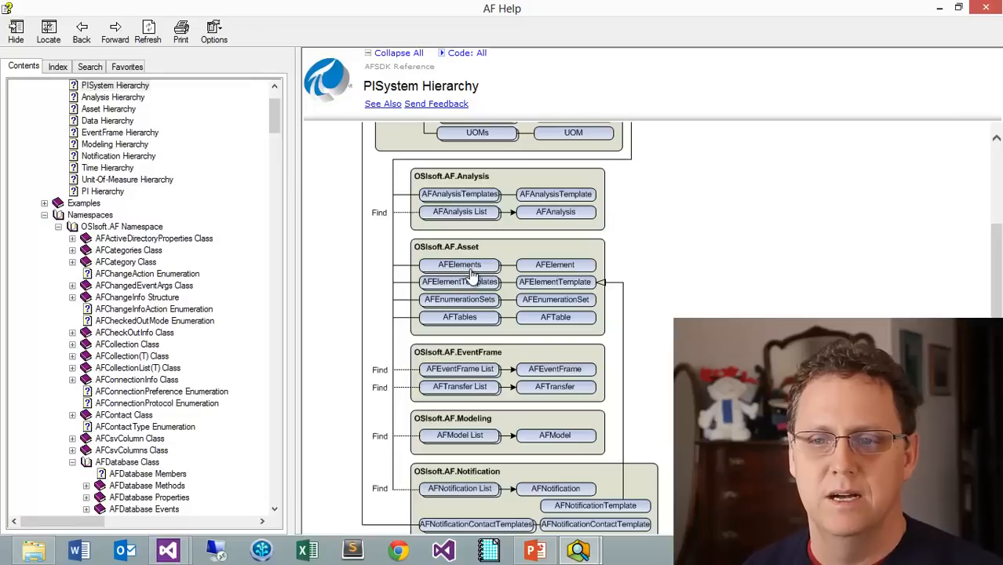
pyautogui.moveTo(517, 261)
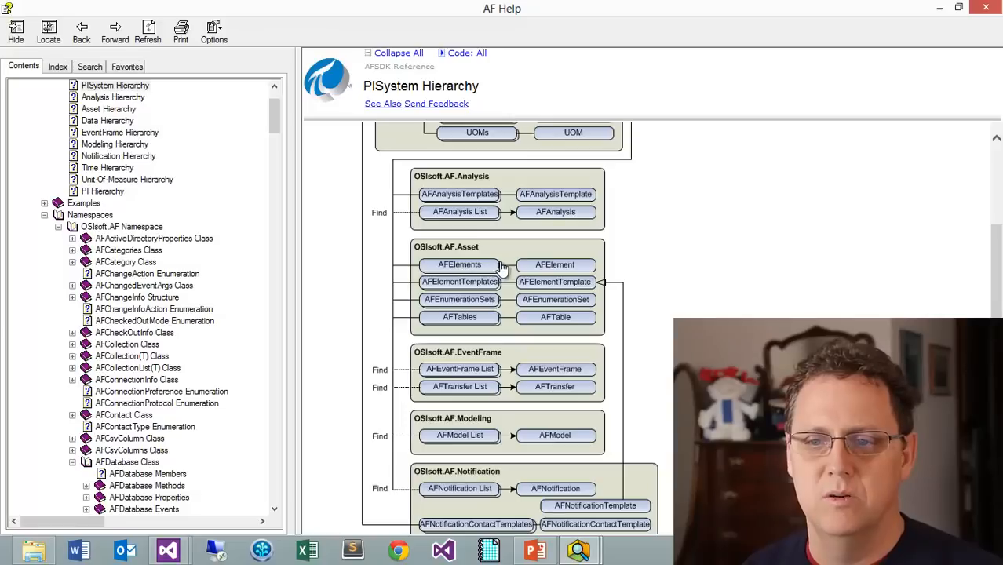
pyautogui.moveTo(511, 259)
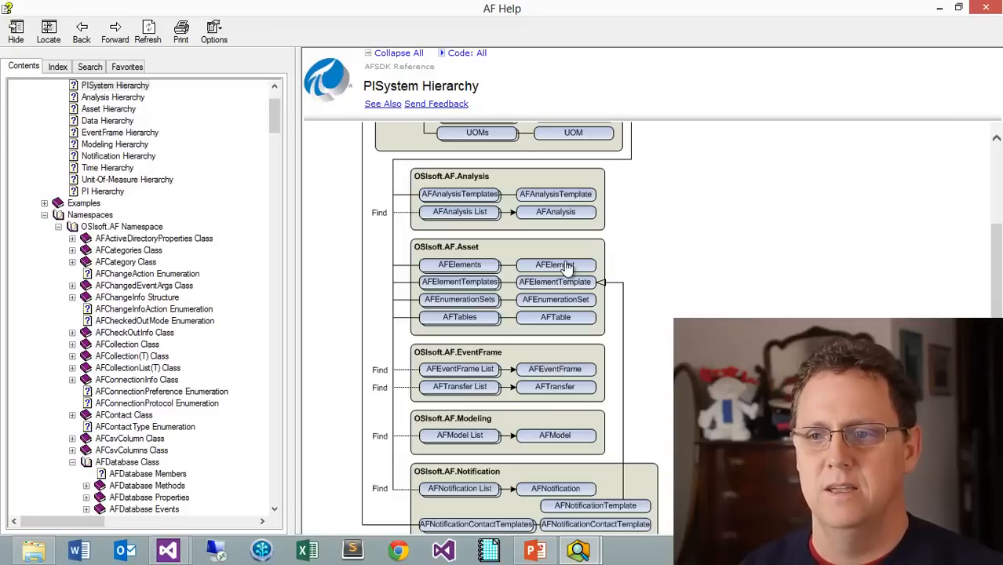
pyautogui.moveTo(557, 253)
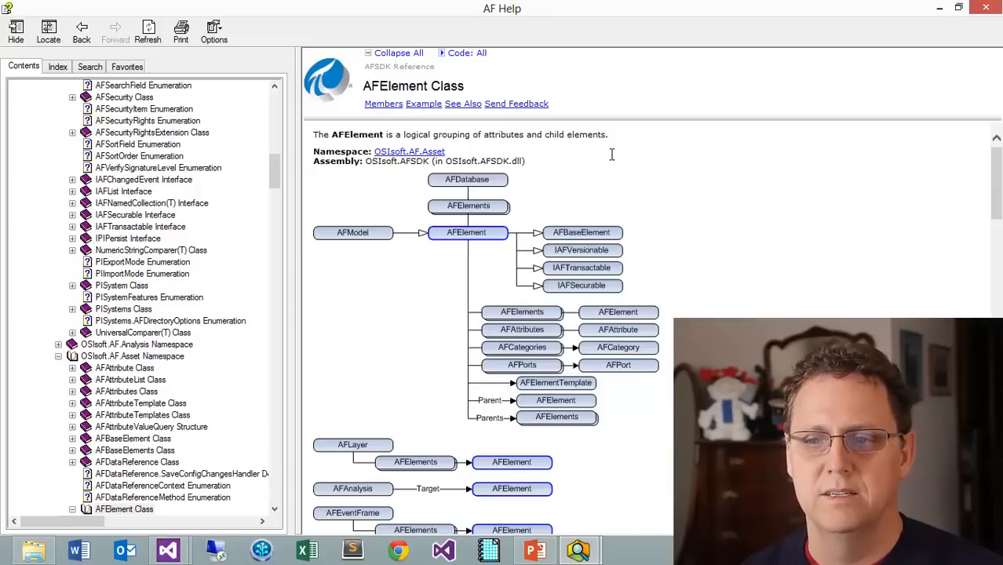
pyautogui.moveTo(531, 126)
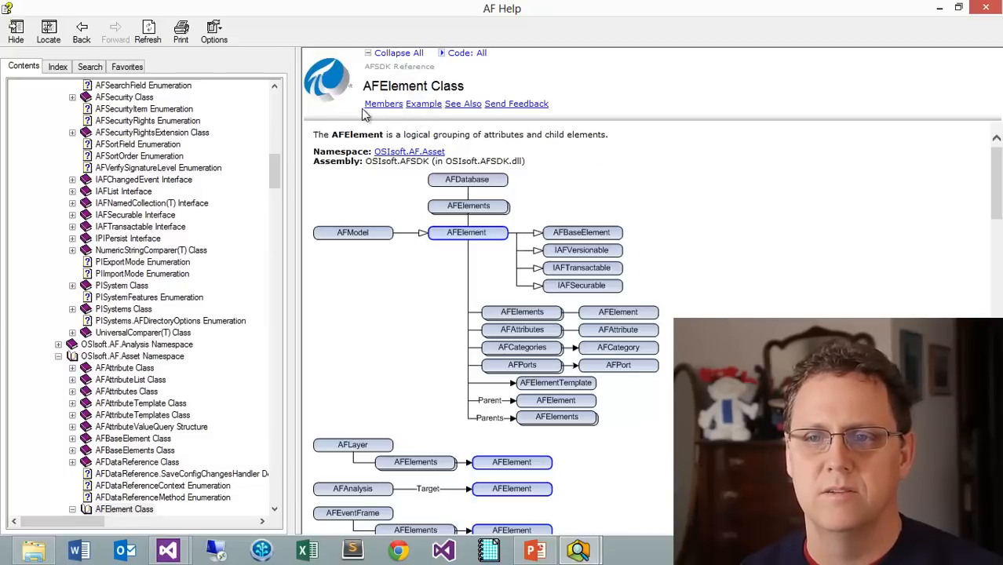
# - Open the AFElement members list and scroll down to the FindElements overloads and syntax
pyautogui.click(382, 104)
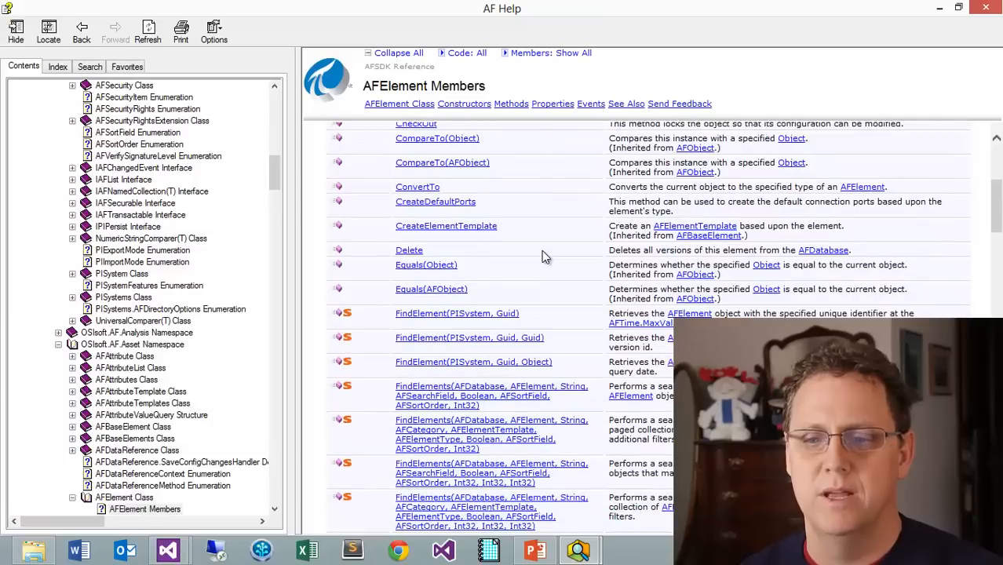
pyautogui.moveTo(424, 327)
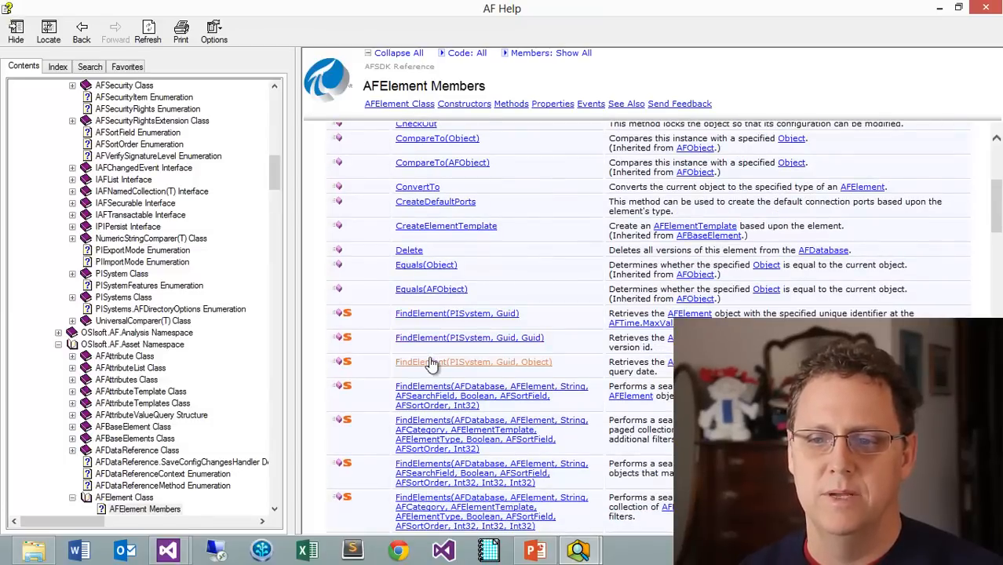
pyautogui.scroll(-3)
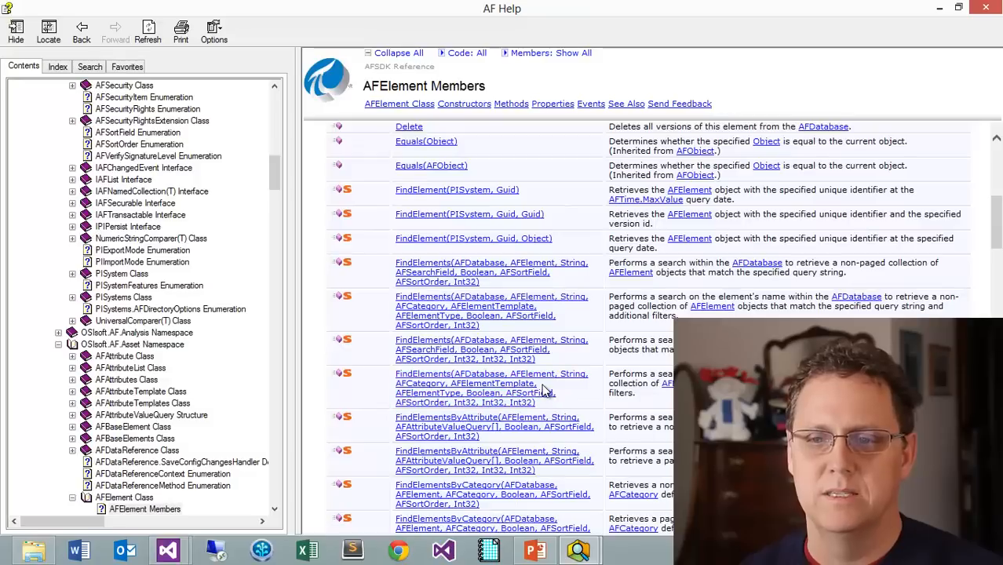
pyautogui.moveTo(544, 360)
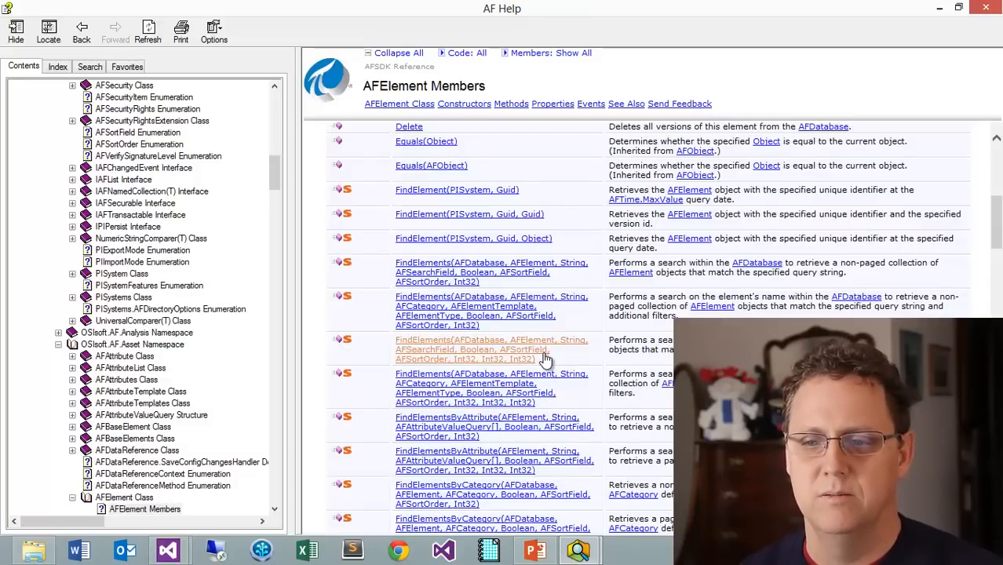
pyautogui.moveTo(360, 297)
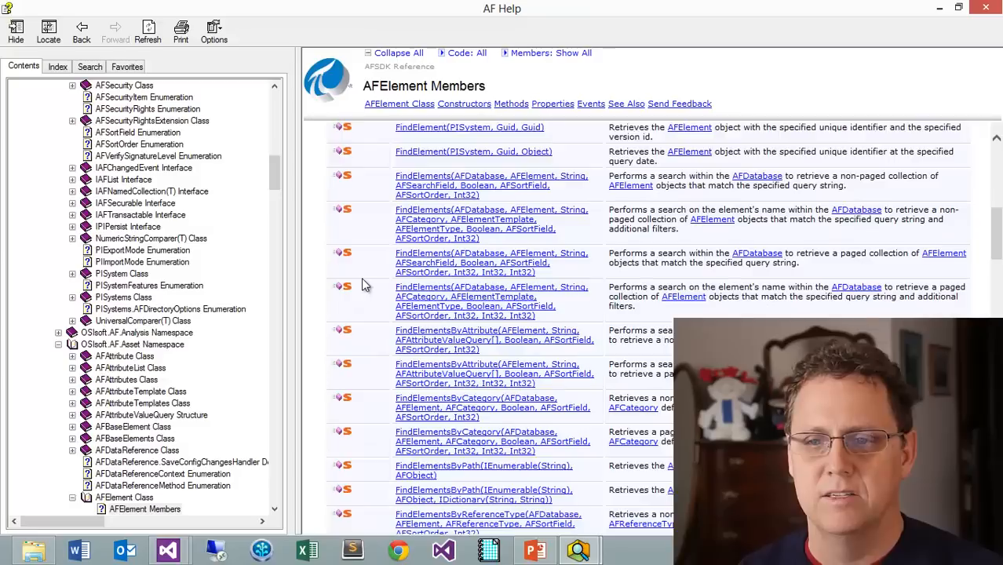
pyautogui.scroll(-3)
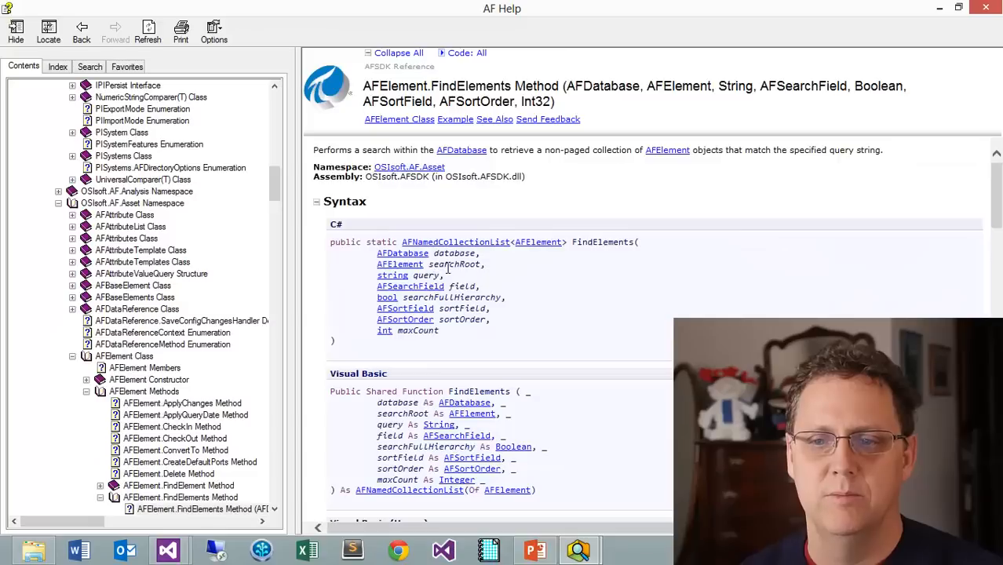
pyautogui.scroll(-3)
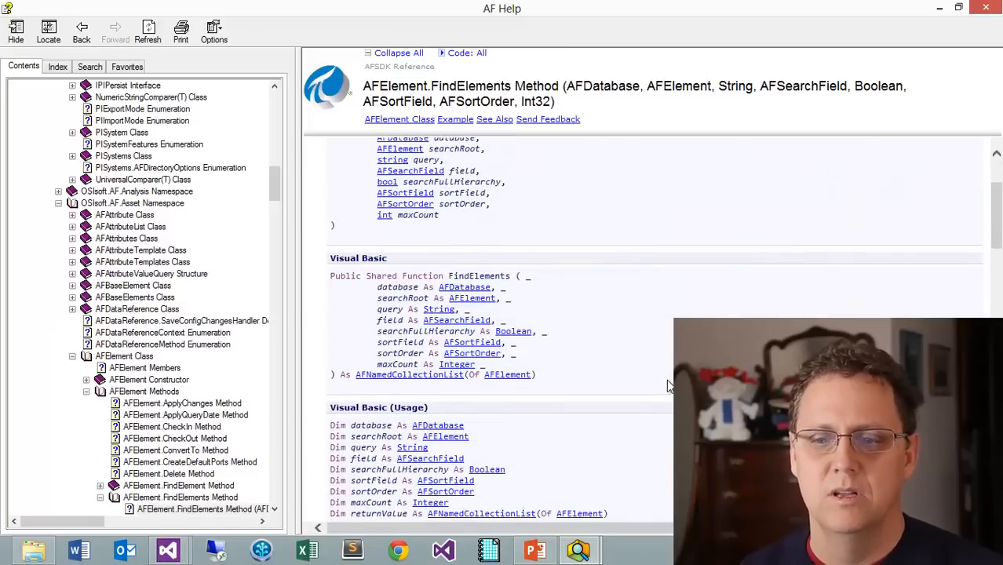
pyautogui.scroll(-3)
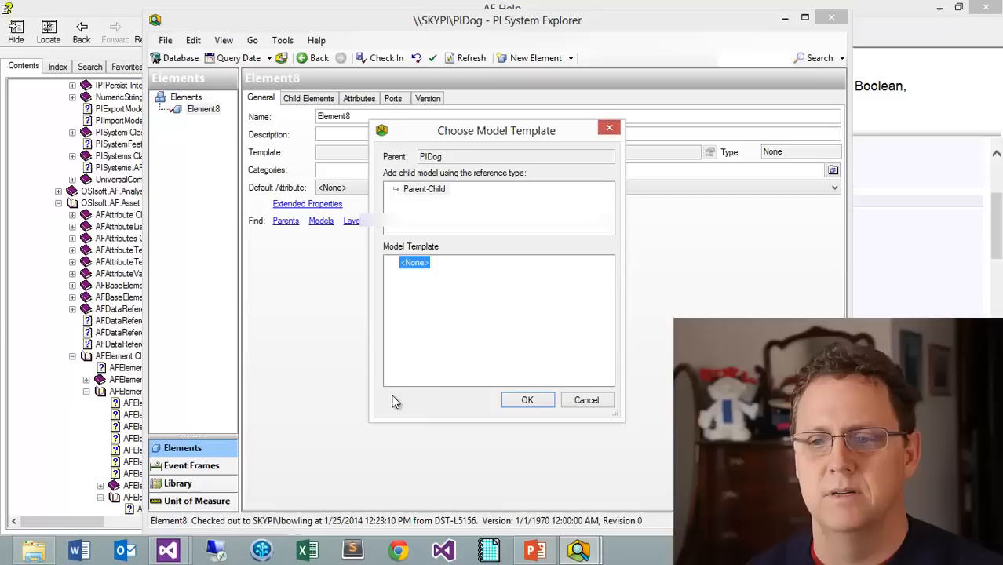
# - Delete the Model1 element from PI System Explorer
pyautogui.click(527, 400)
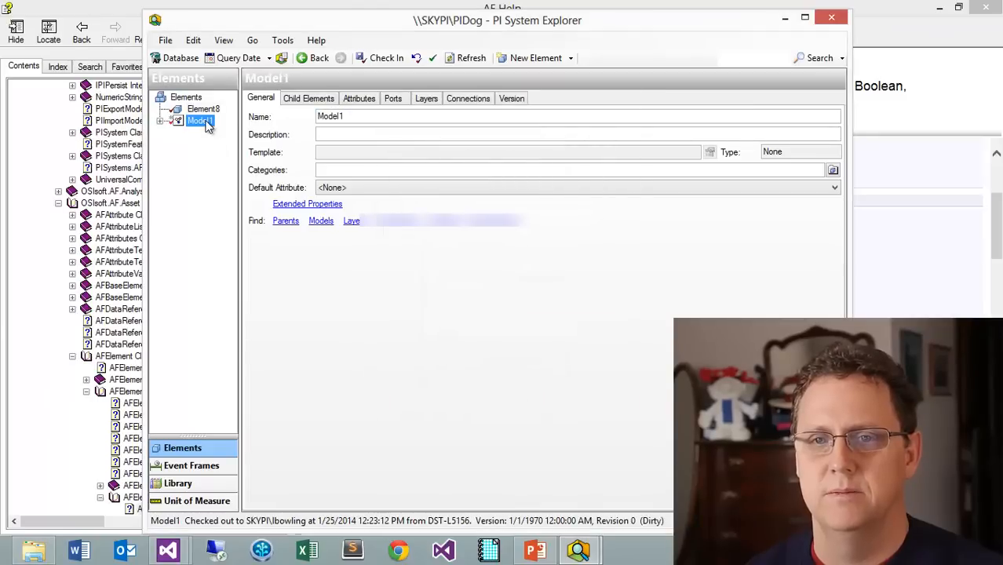
pyautogui.rightClick(200, 120)
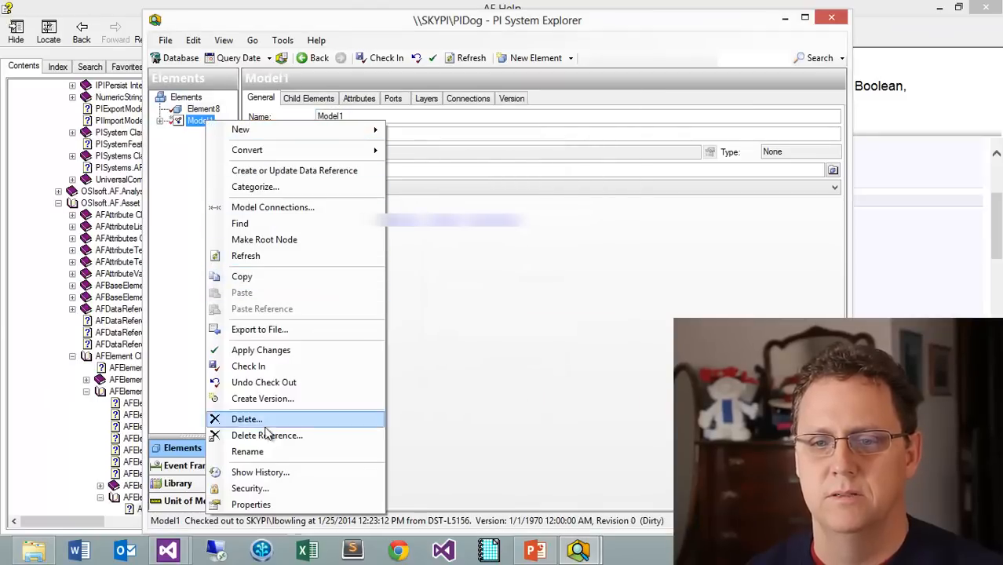
pyautogui.click(247, 418)
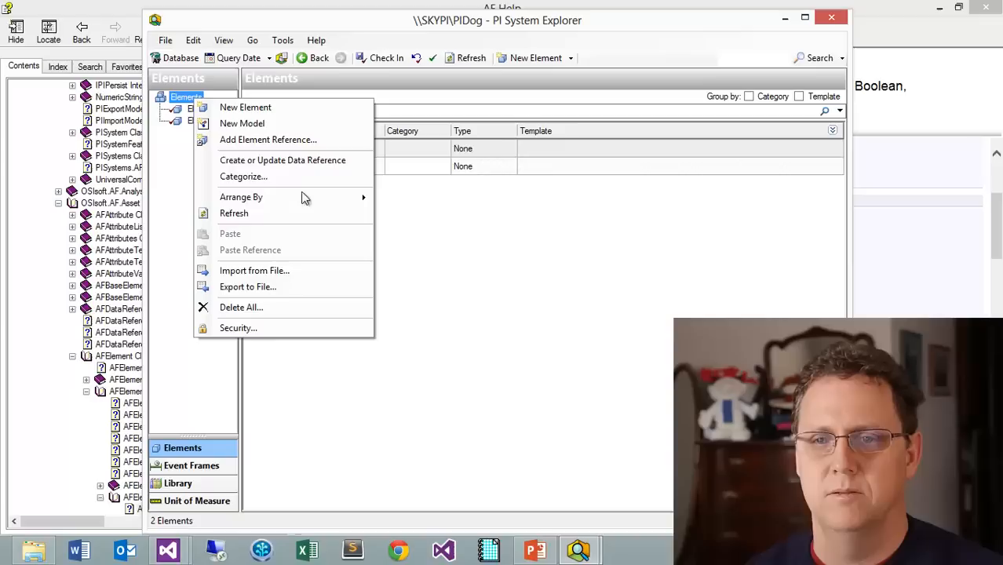
# - Create new root elements named Tank1, Tank2 and Tank3, then refresh the tree
pyautogui.click(245, 107)
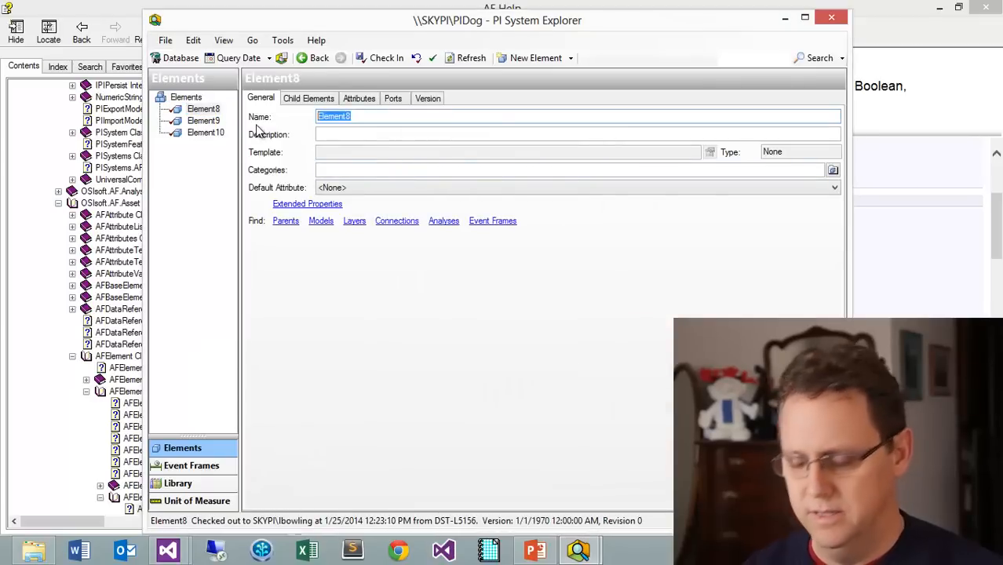
pyautogui.write('Tank1')
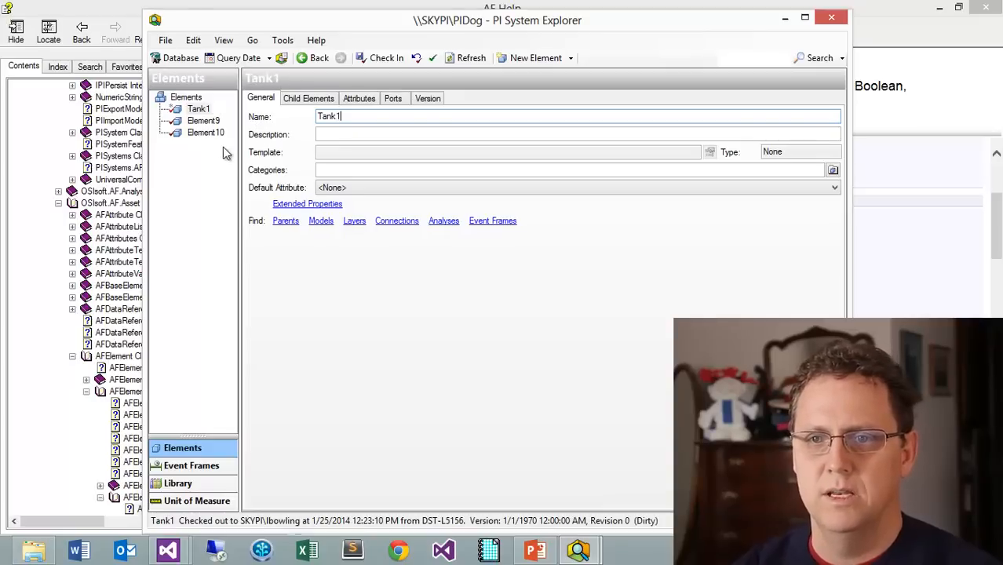
pyautogui.click(204, 120)
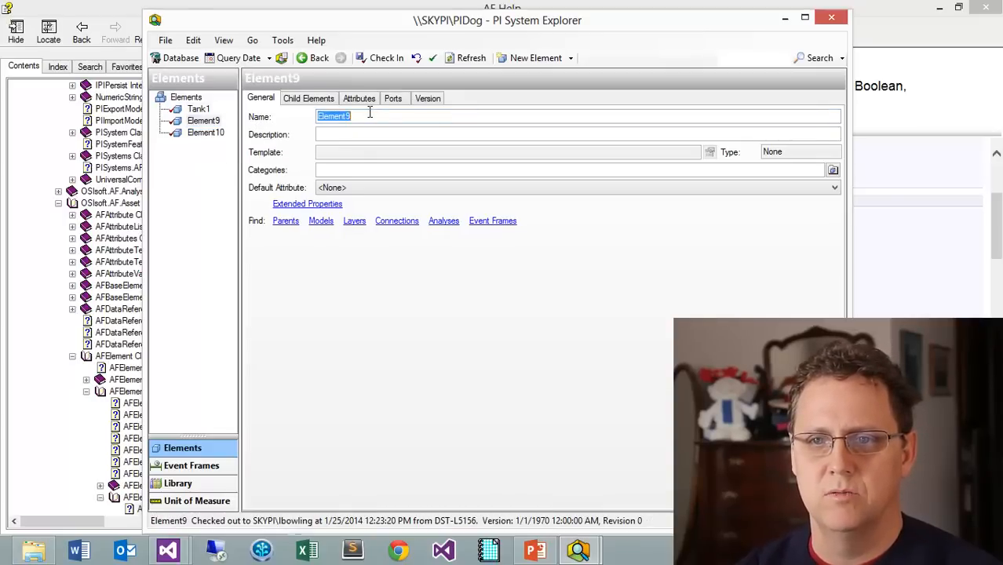
pyautogui.write('Tank2')
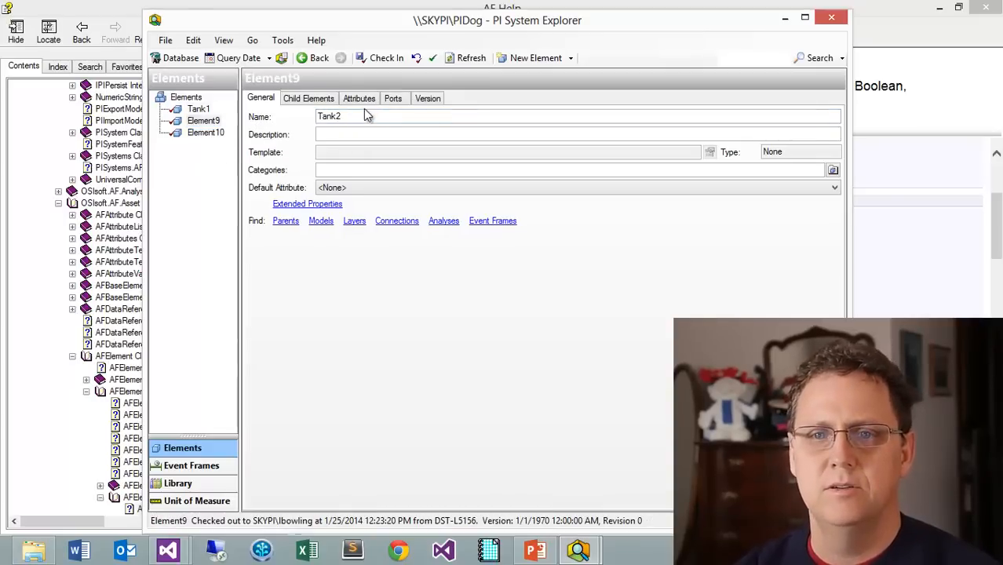
pyautogui.click(206, 132)
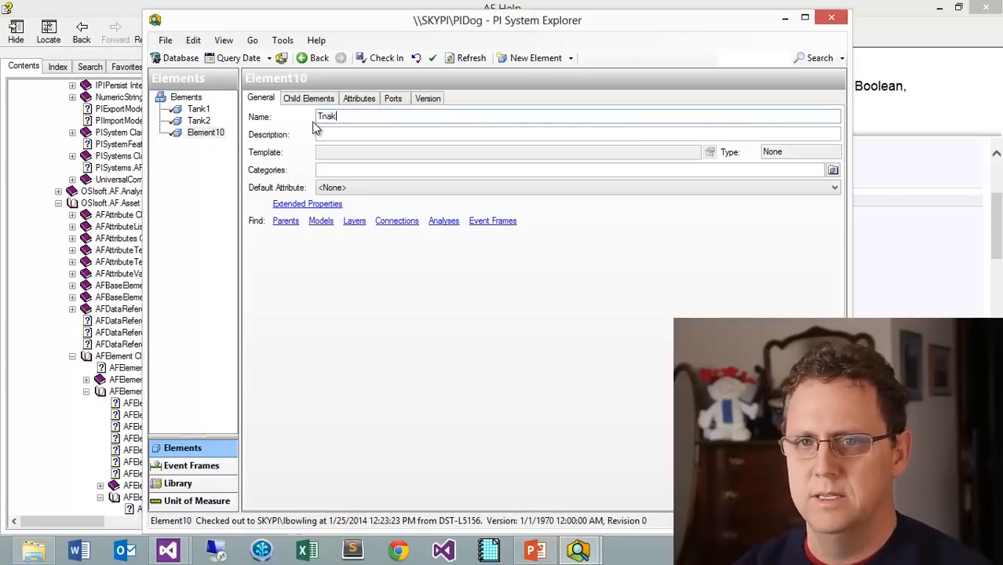
pyautogui.write('Tank3')
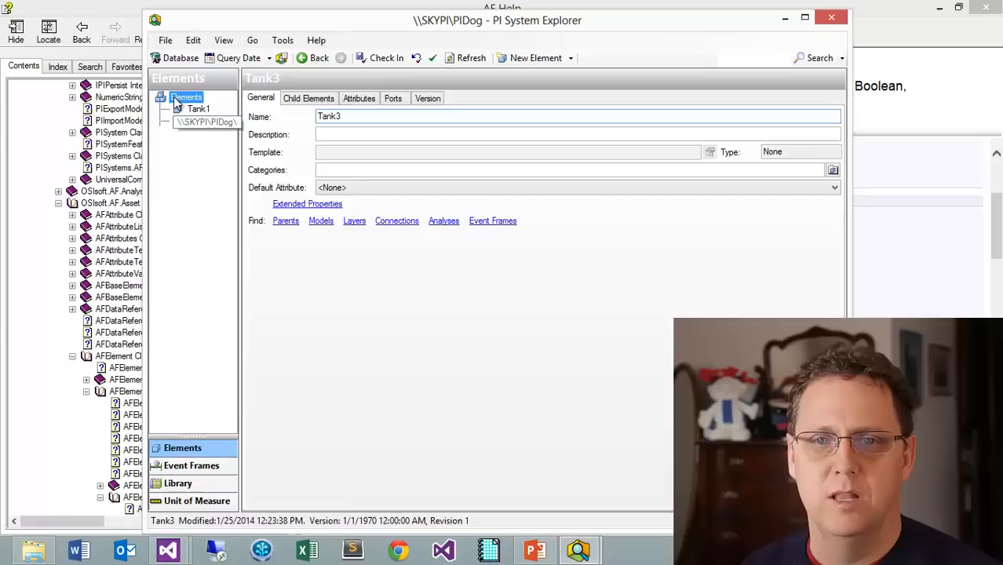
pyautogui.click(186, 96)
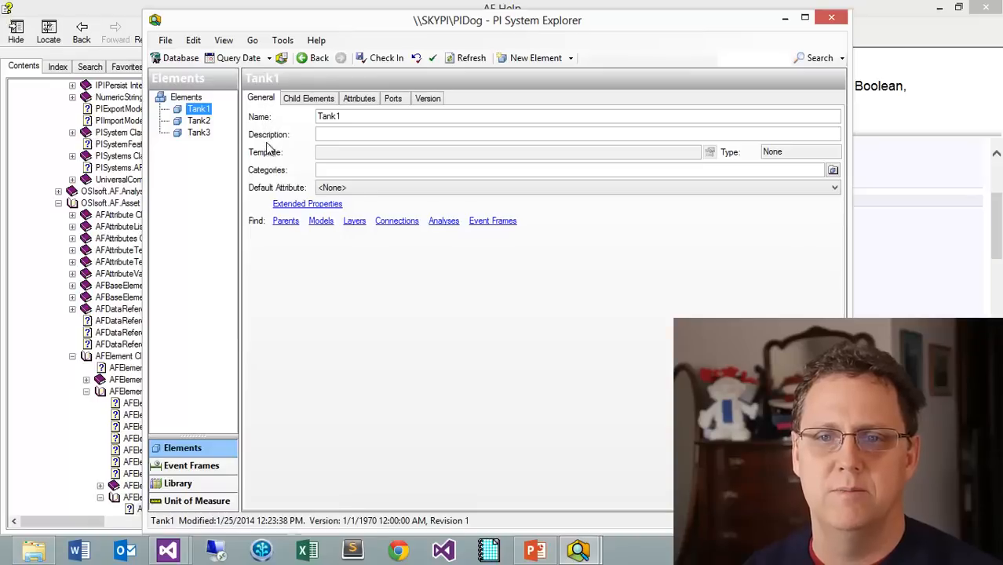
pyautogui.click(510, 170)
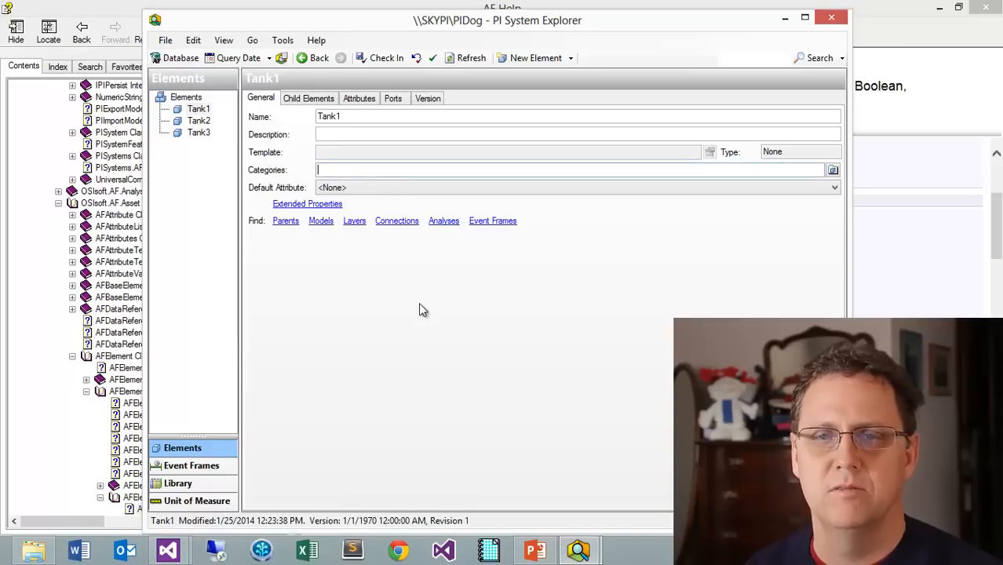
pyautogui.moveTo(396, 289)
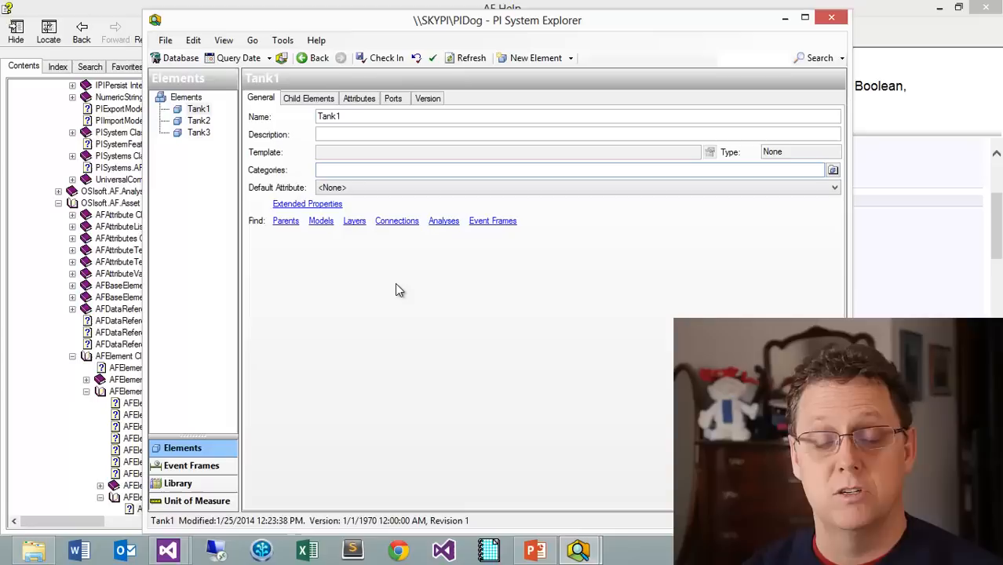
pyautogui.click(550, 169)
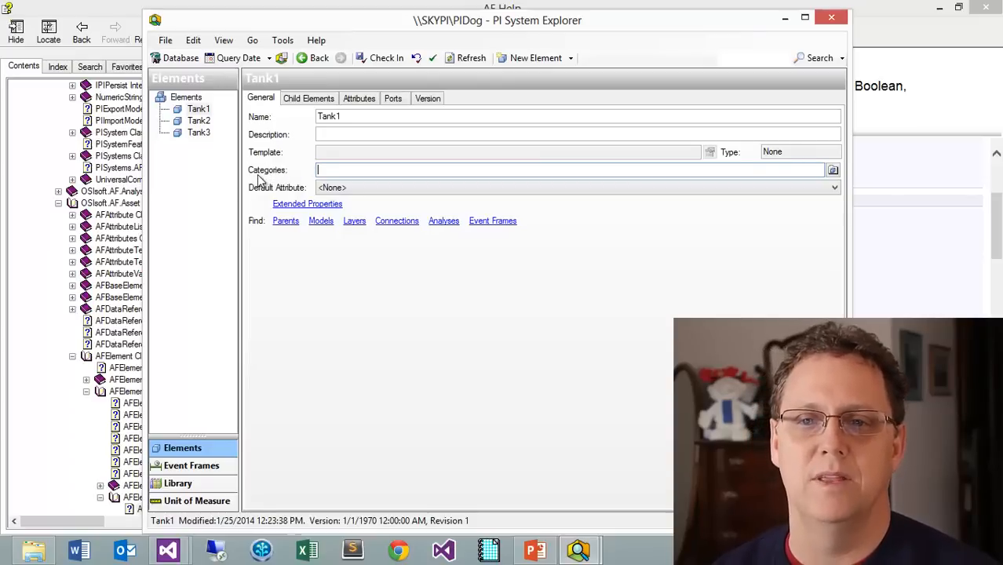
pyautogui.moveTo(235, 175)
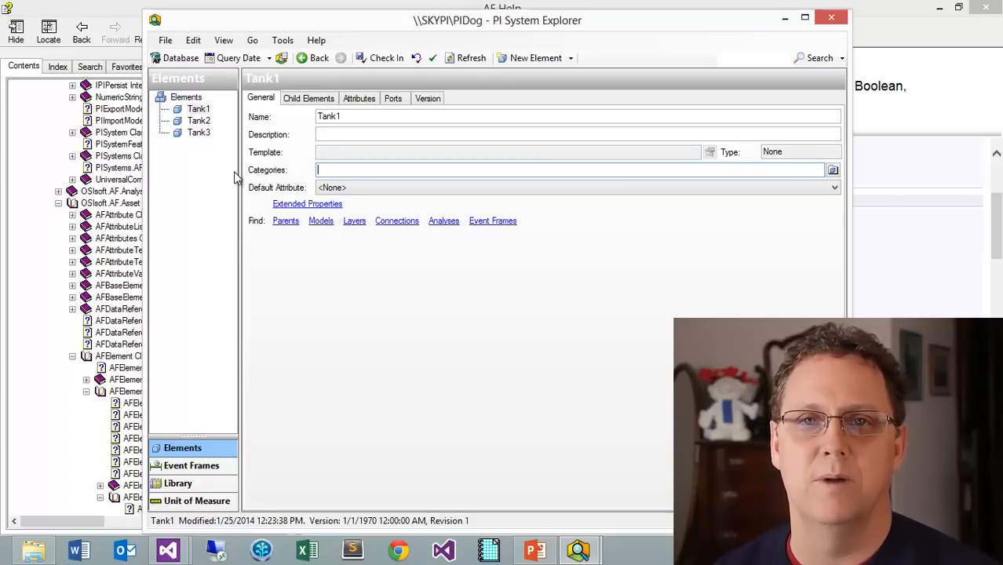
pyautogui.moveTo(369, 357)
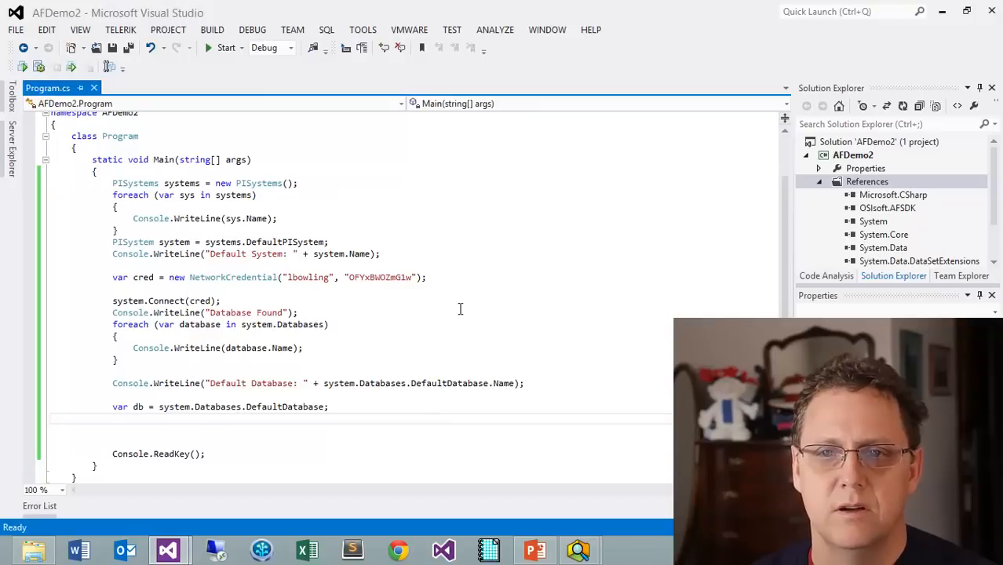
# - Place the insertion point after the default-database db line in the code
pyautogui.scroll(-3)
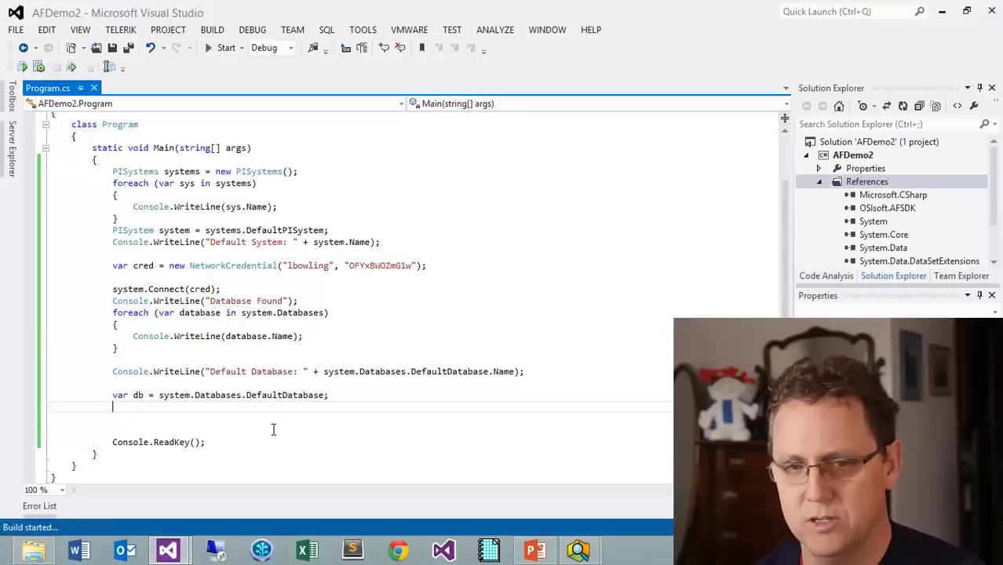
pyautogui.click(225, 47)
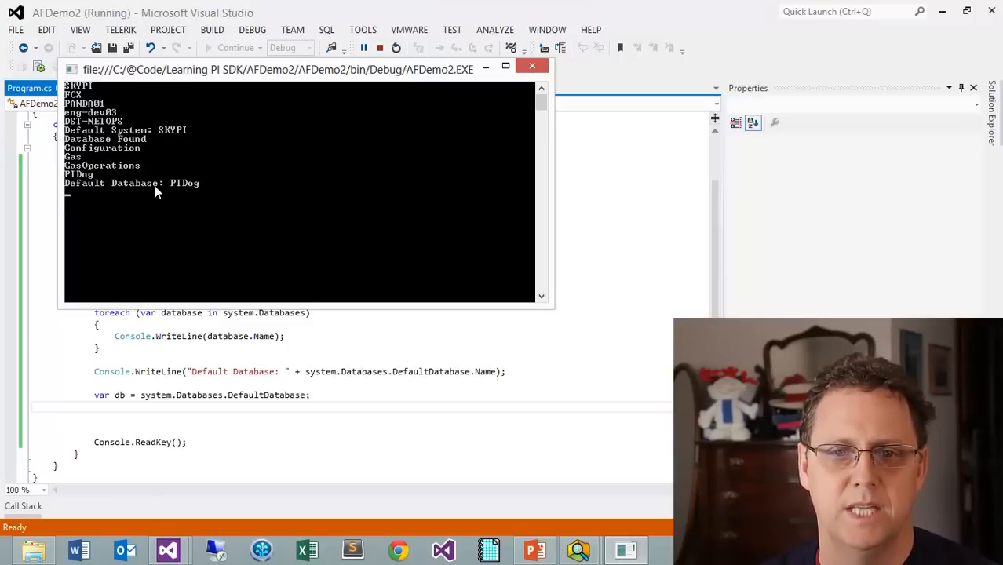
pyautogui.moveTo(84, 220)
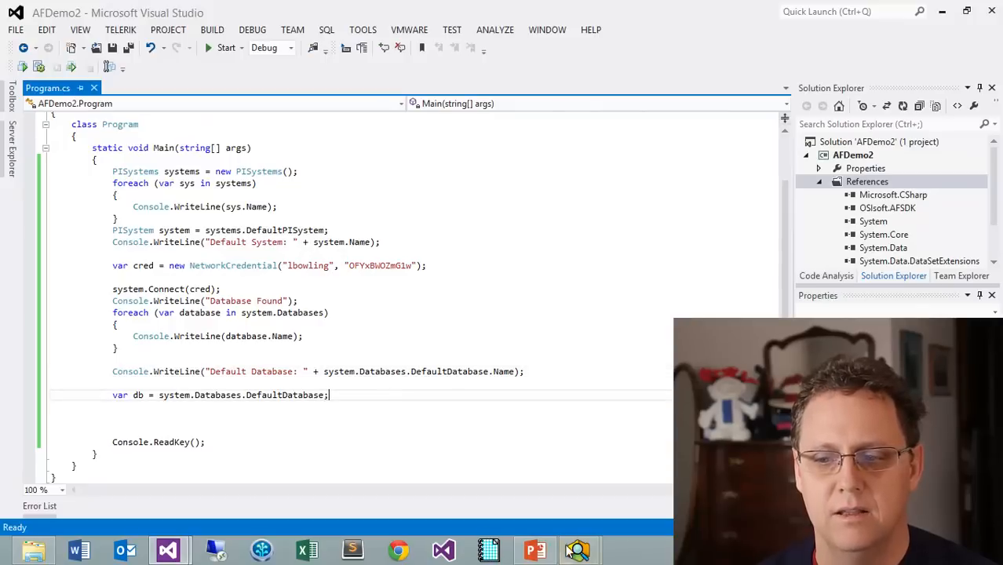
pyautogui.click(579, 550)
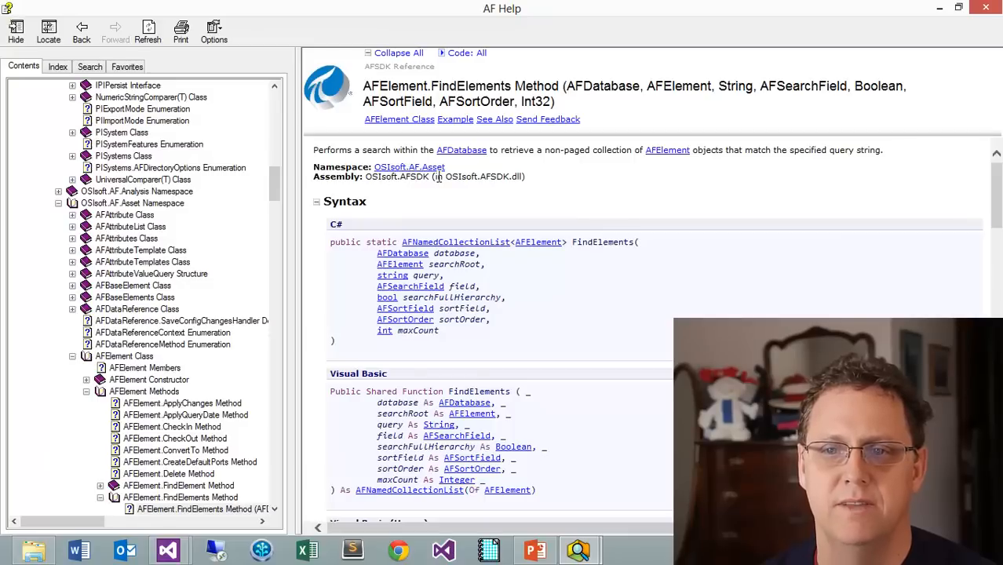
pyautogui.moveTo(392, 94)
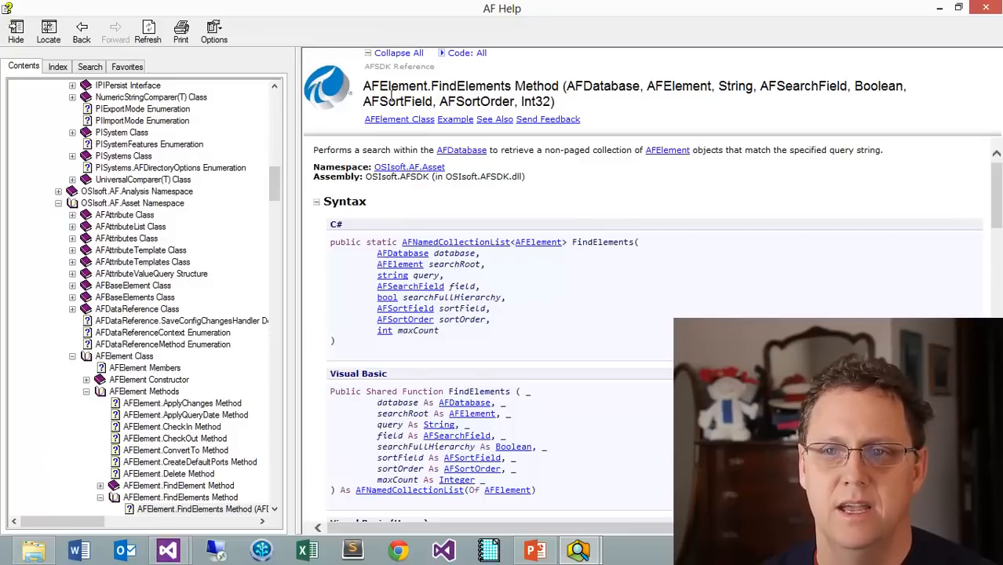
pyautogui.moveTo(593, 259)
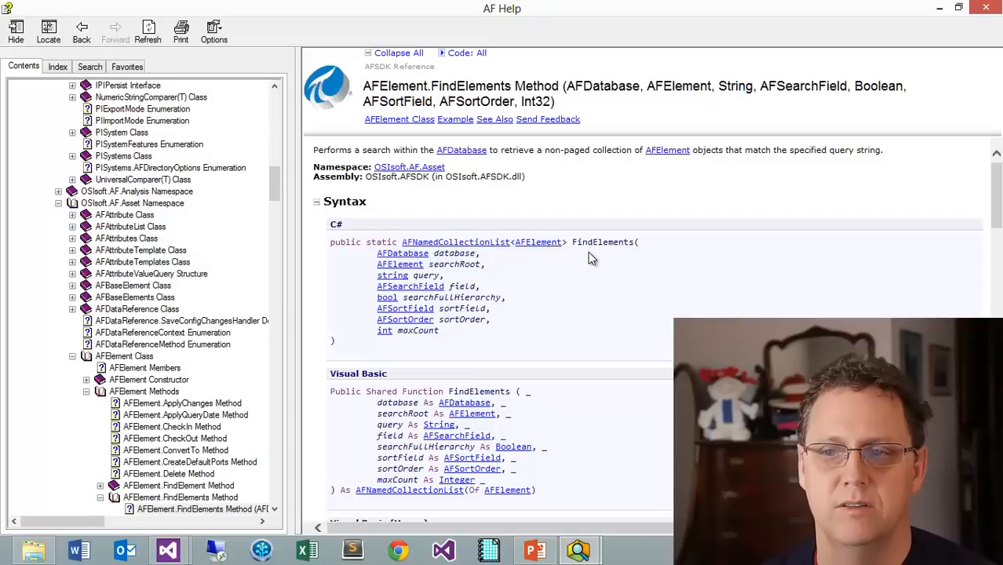
pyautogui.moveTo(406, 367)
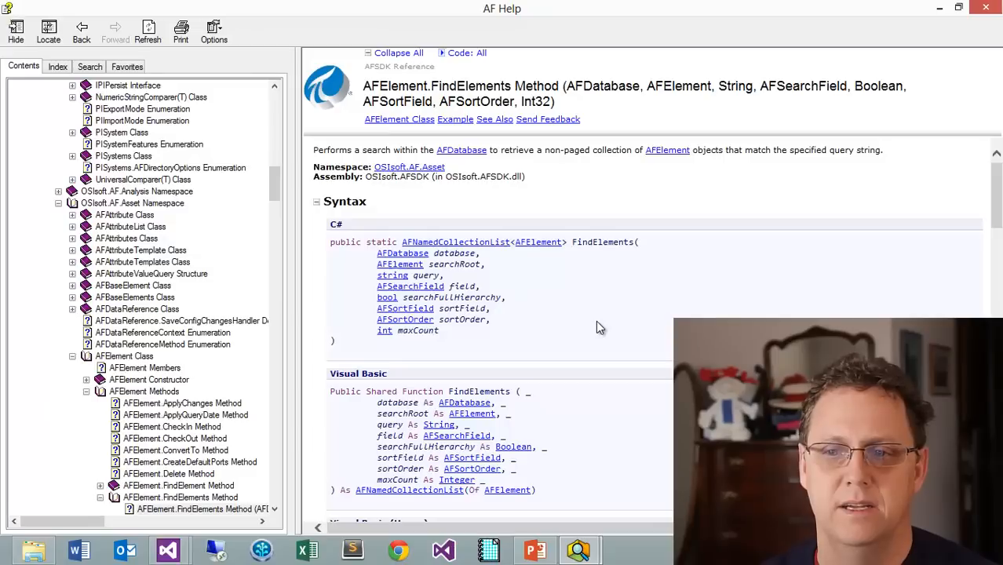
# - Read the FindElements parameters, highlighting the AFElement searchRoot type and * wildcard rule
pyautogui.scroll(-3)
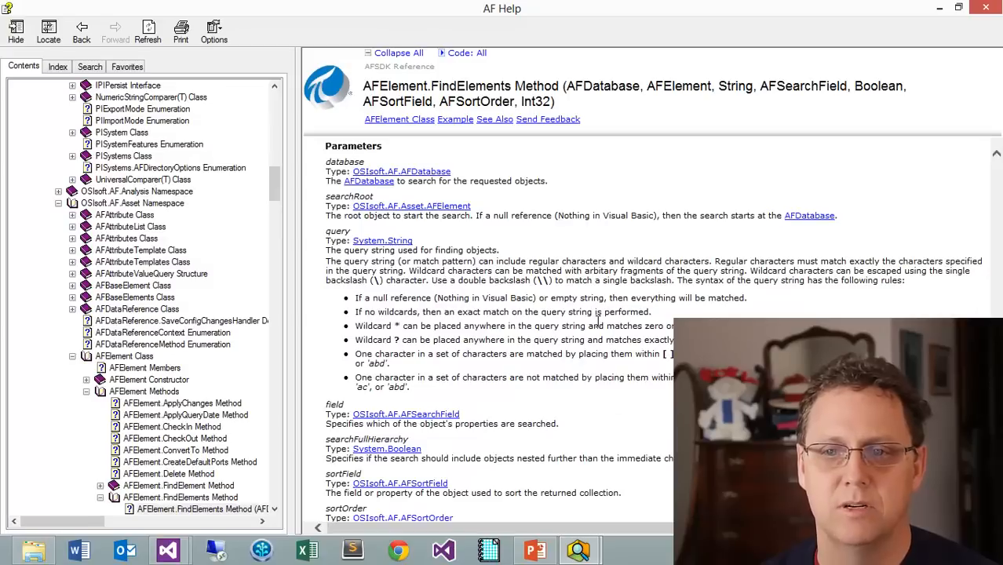
pyautogui.doubleClick(344, 161)
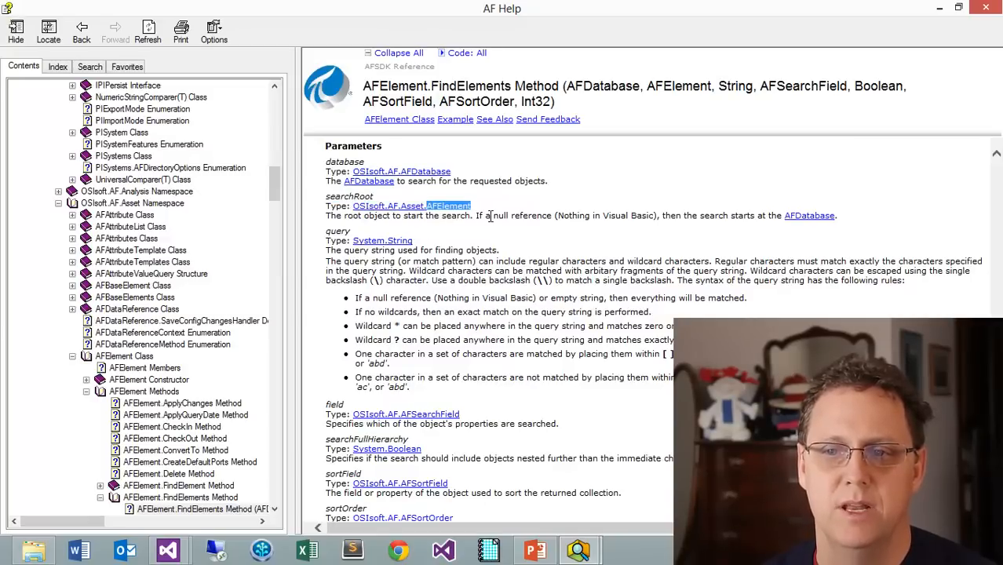
pyautogui.doubleClick(521, 215)
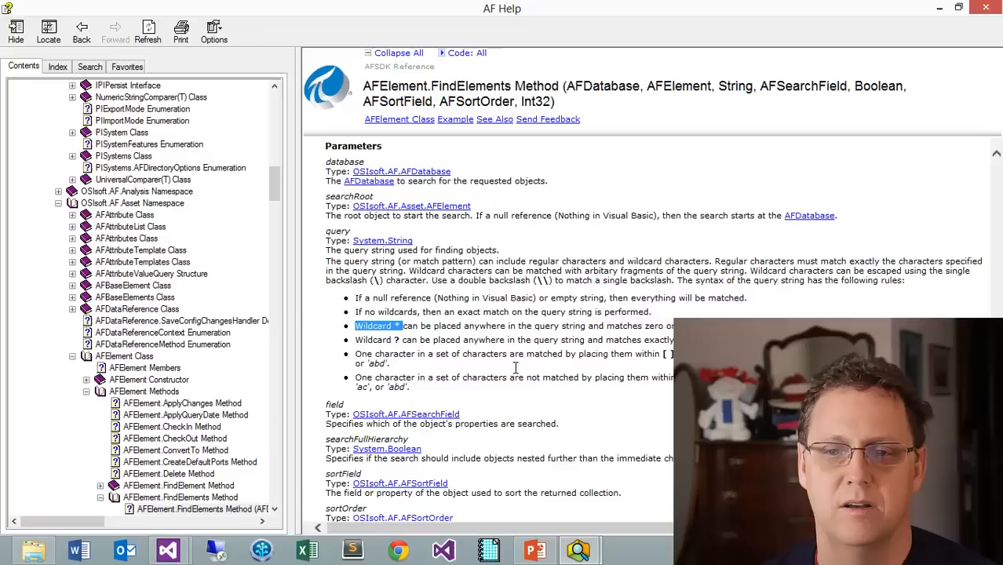
pyautogui.moveTo(412, 347)
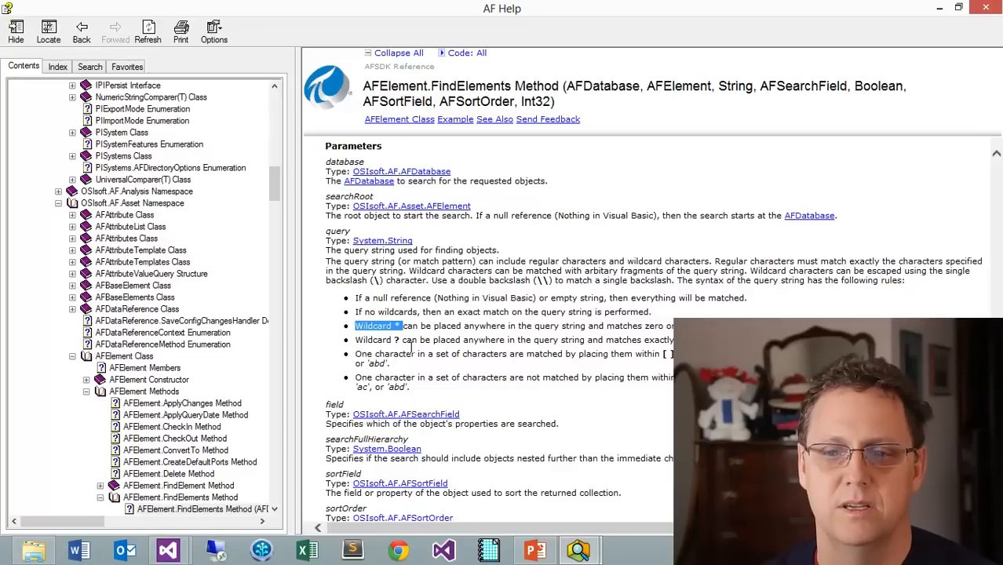
pyautogui.scroll(-3)
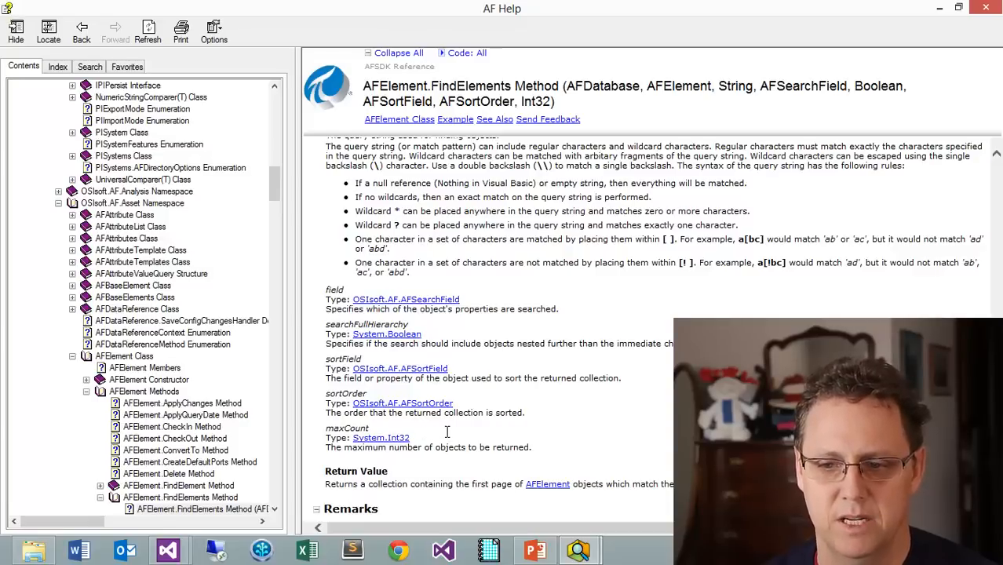
pyautogui.scroll(-3)
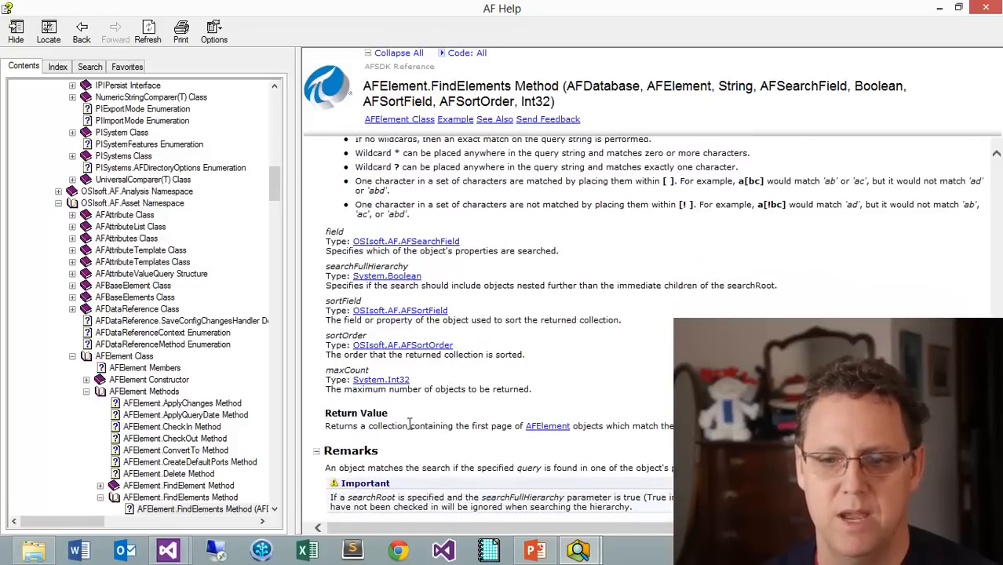
pyautogui.moveTo(463, 358)
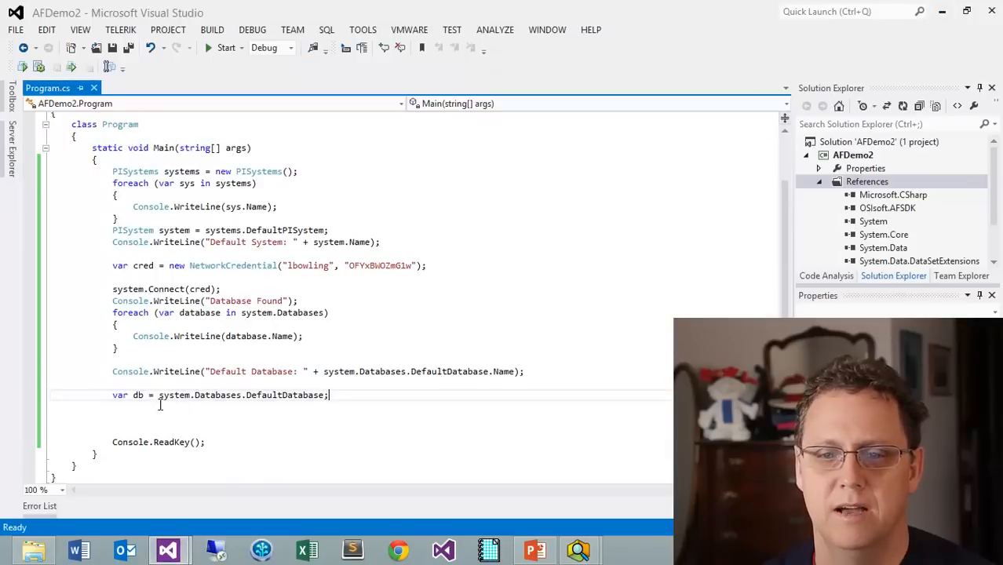
# - On a new line, write var elements = AFElement.FindElements(db, null, "*",
pyautogui.press('enter')
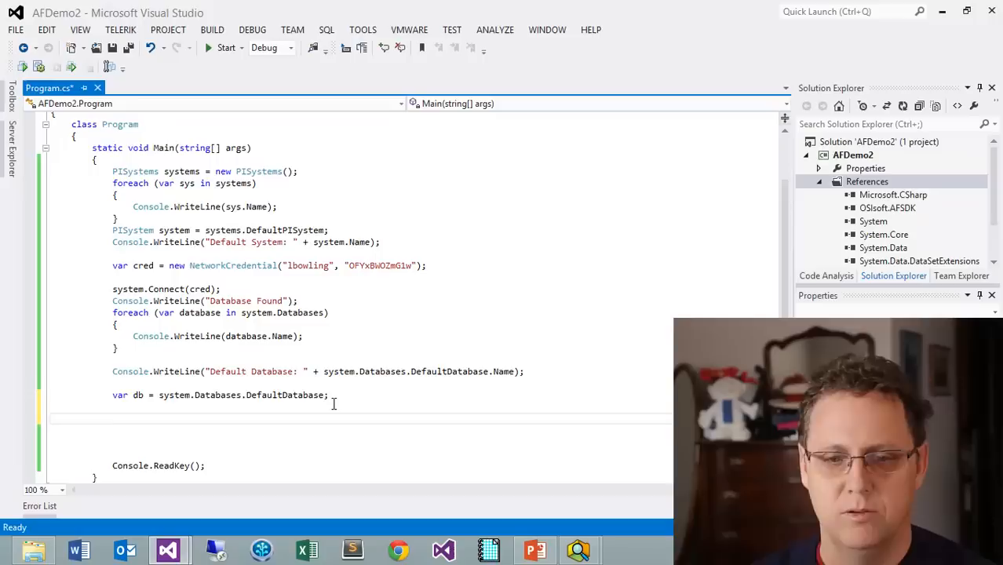
pyautogui.write('var el')
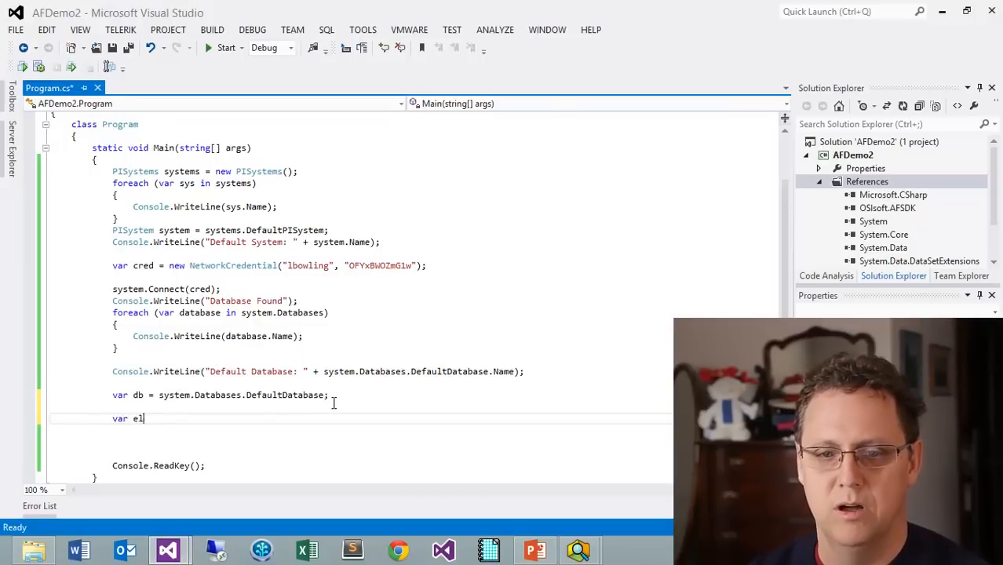
pyautogui.write('em')
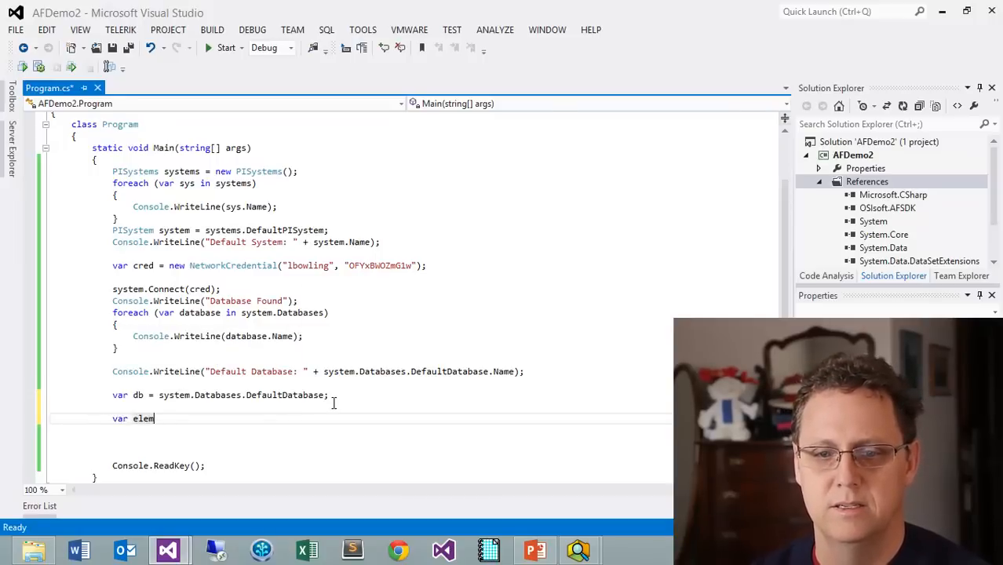
pyautogui.write('n')
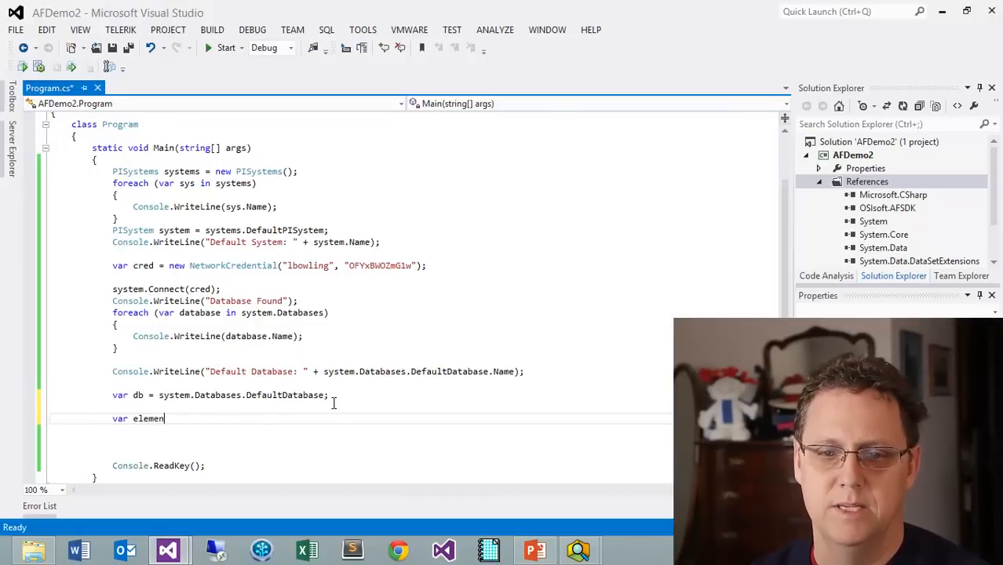
pyautogui.write('ts =')
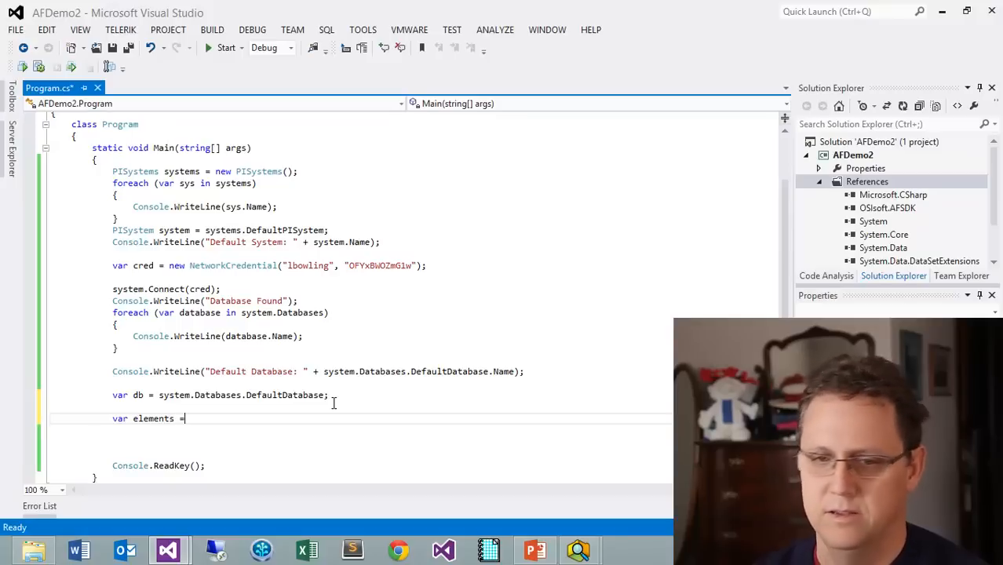
pyautogui.write('AF')
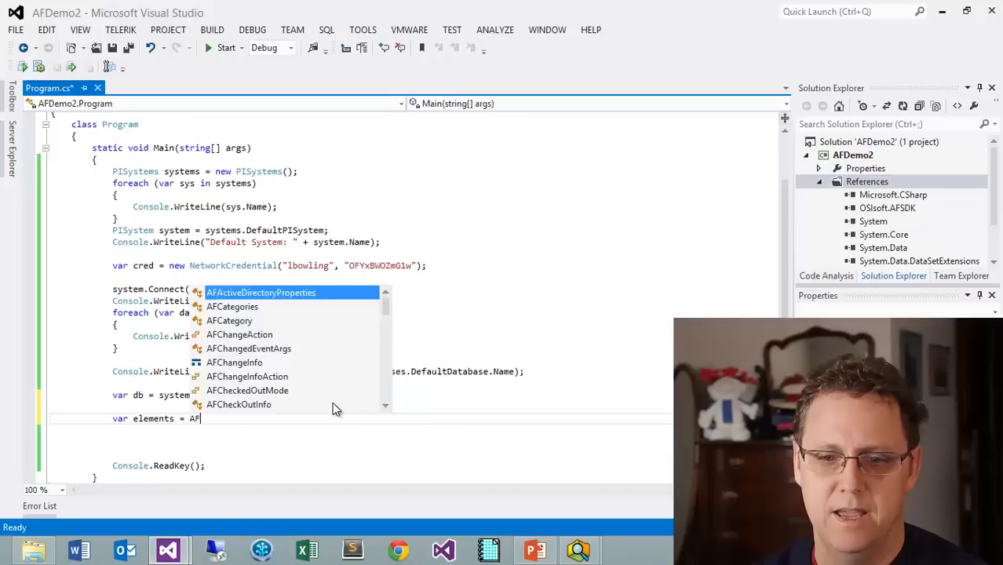
pyautogui.write('El')
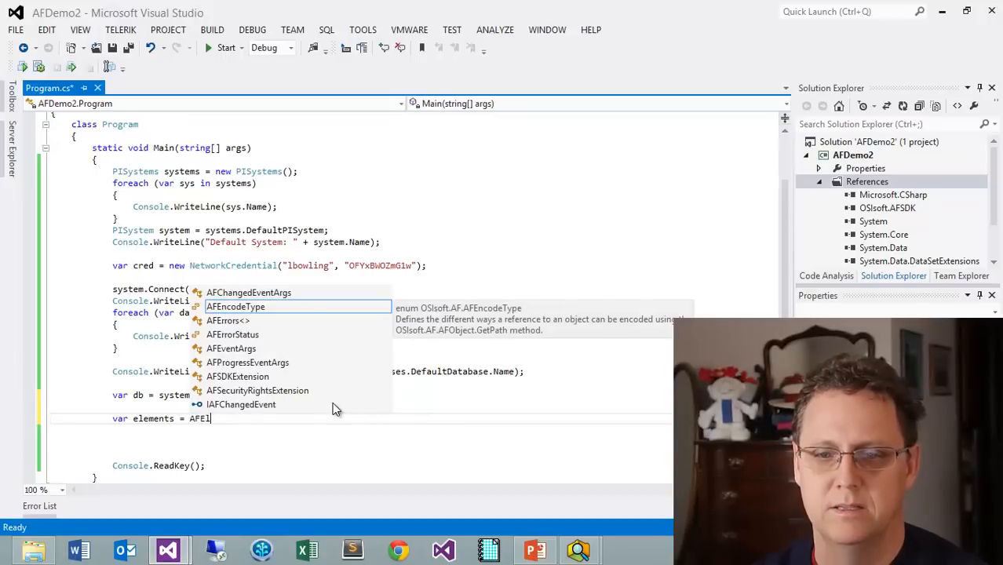
pyautogui.write('ement')
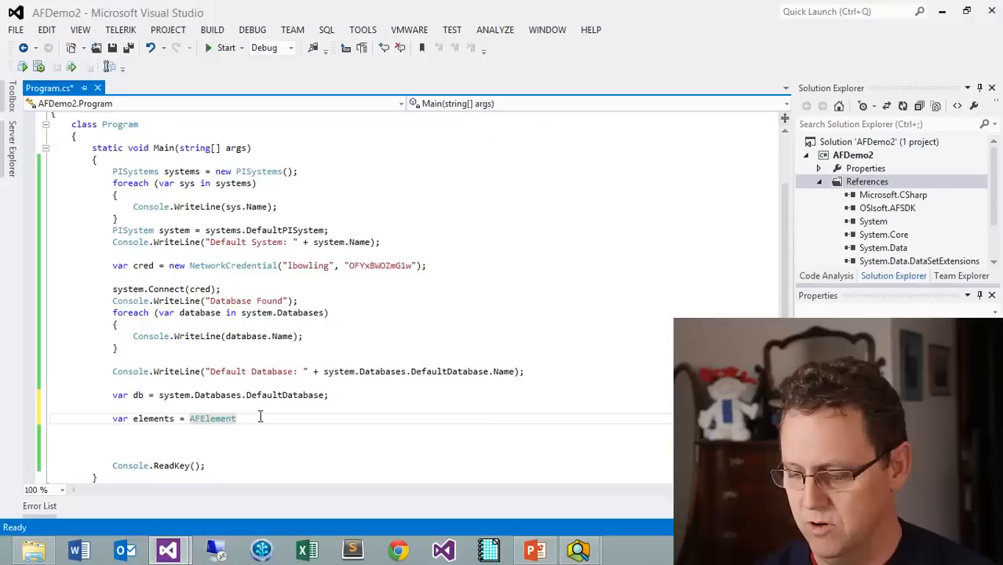
pyautogui.write('.fi')
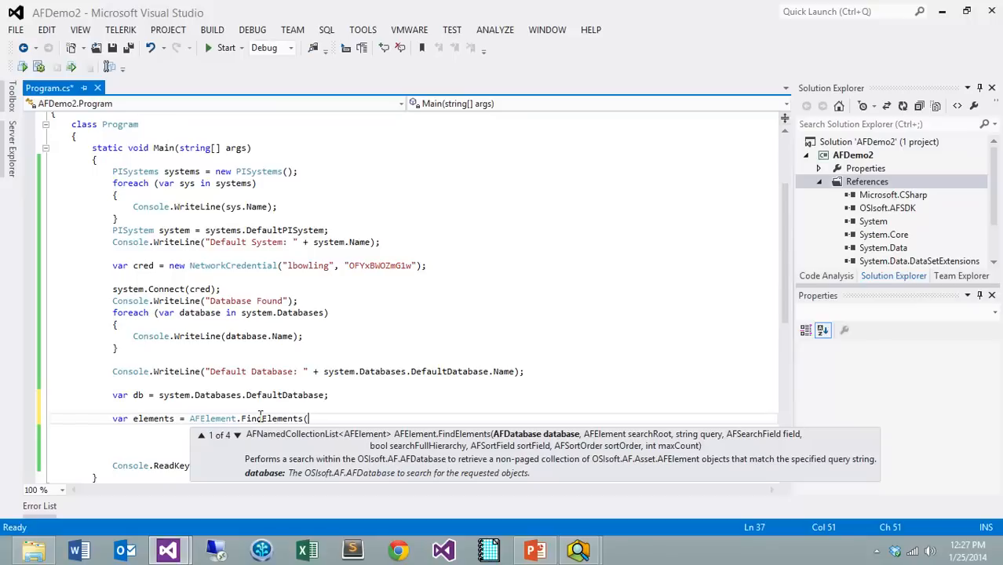
pyautogui.write('d')
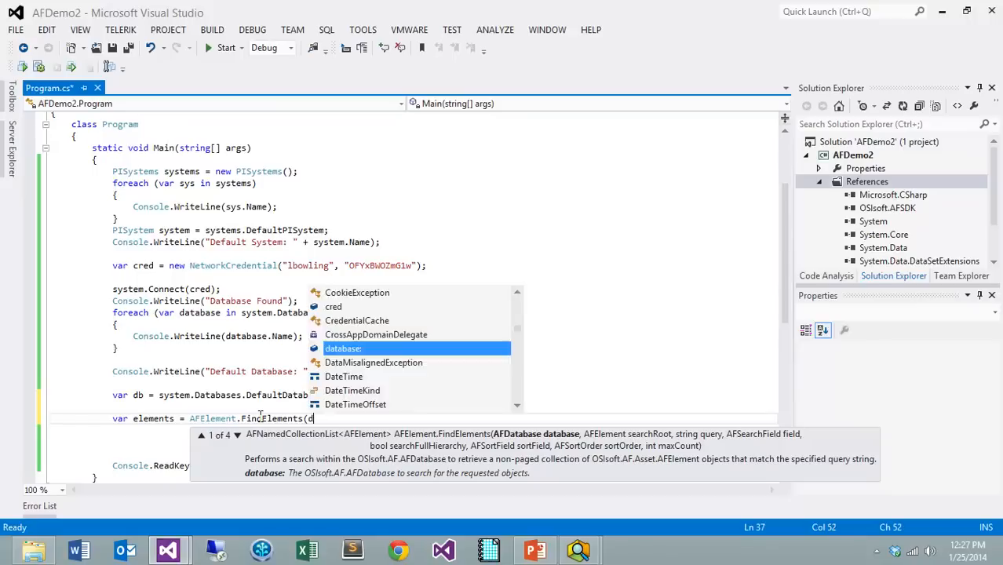
pyautogui.write('b,')
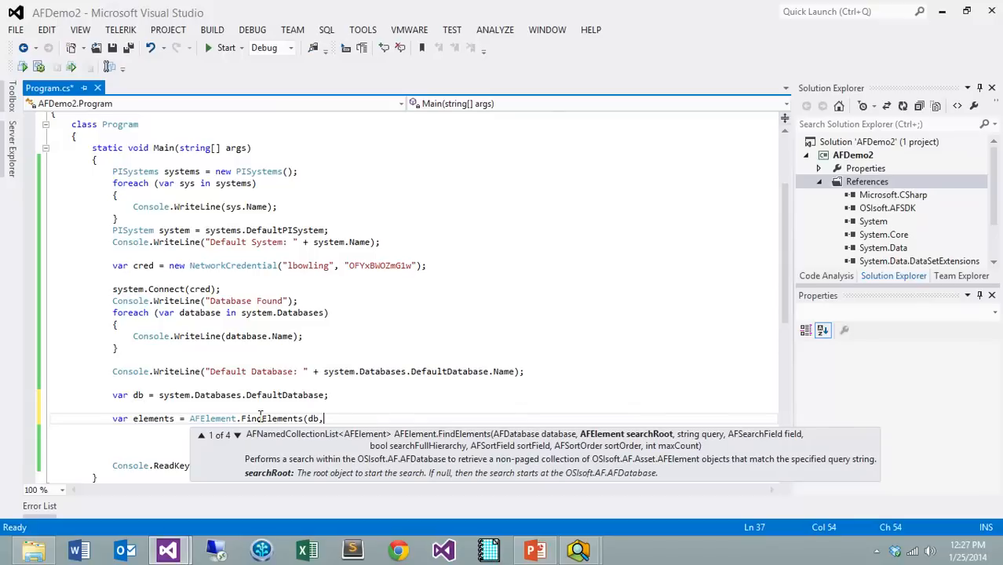
pyautogui.write('null')
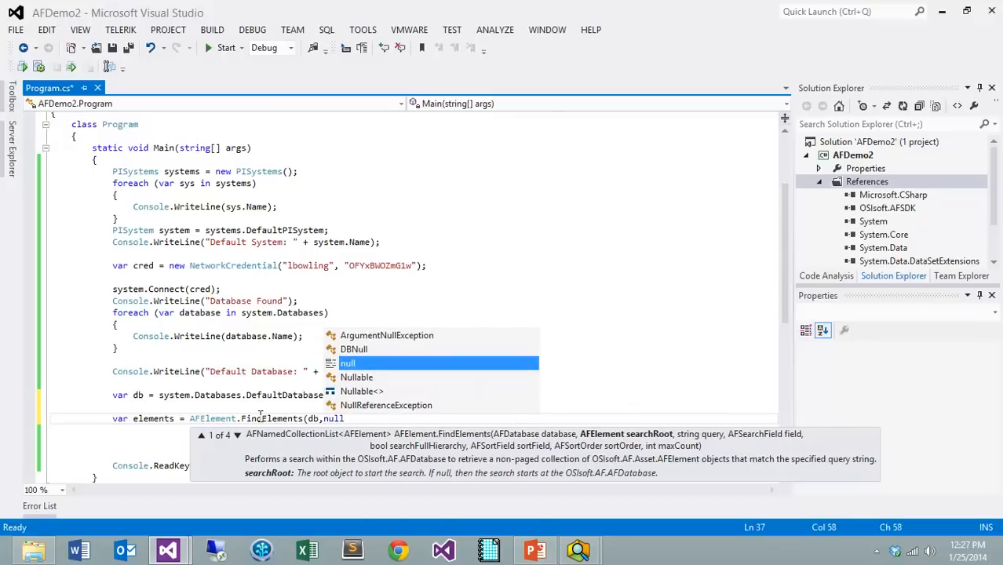
pyautogui.write(',')
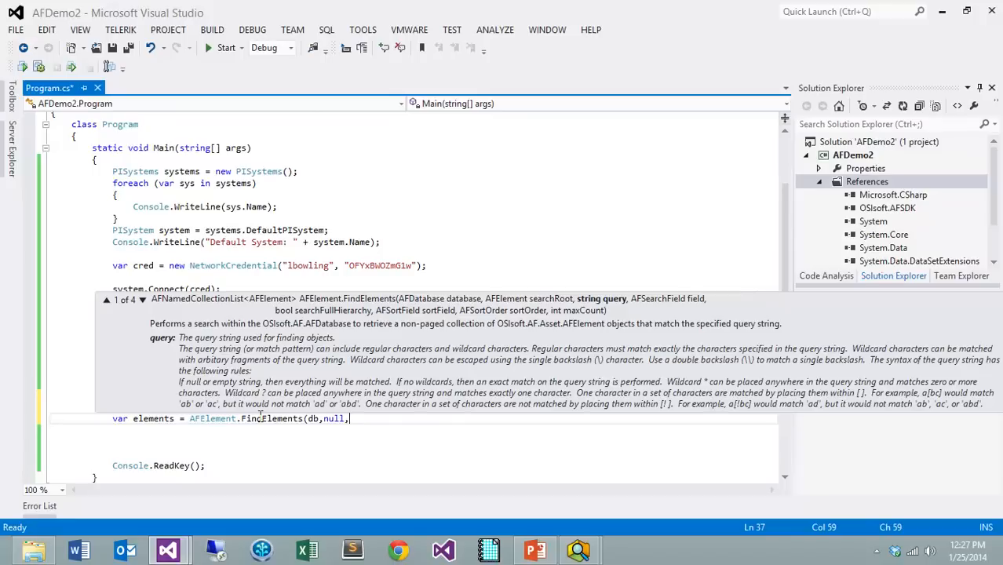
pyautogui.write('"*"')
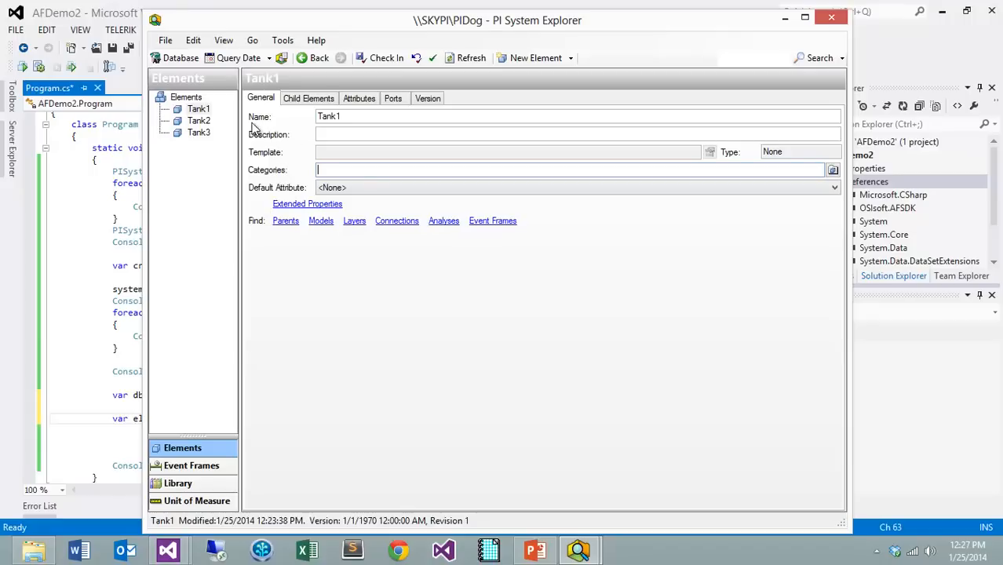
pyautogui.moveTo(261, 124)
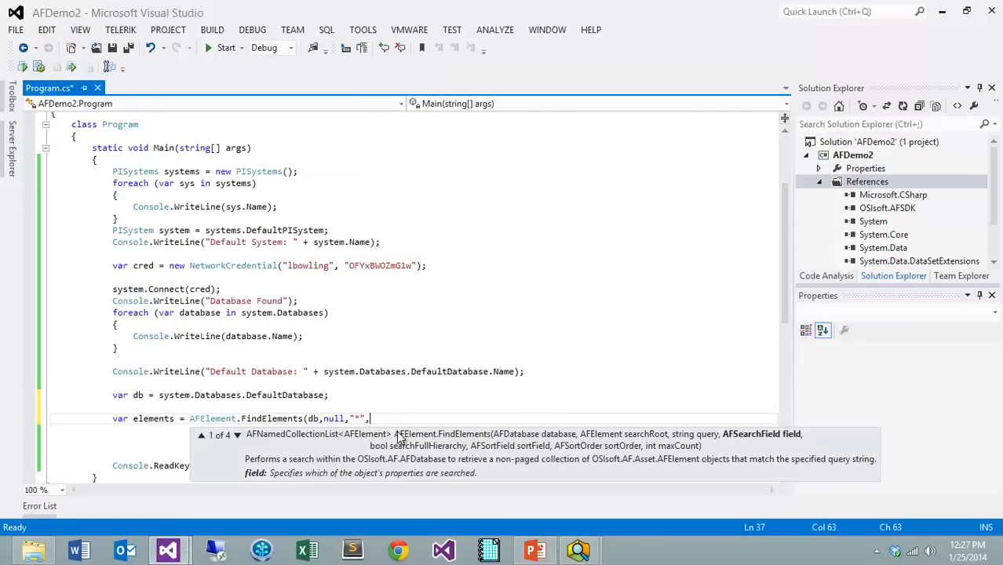
# - Finish the call with AFSearchField.Name, false, AFSortField.Name, AFSortOrder.Ascending and 100
pyautogui.write('af')
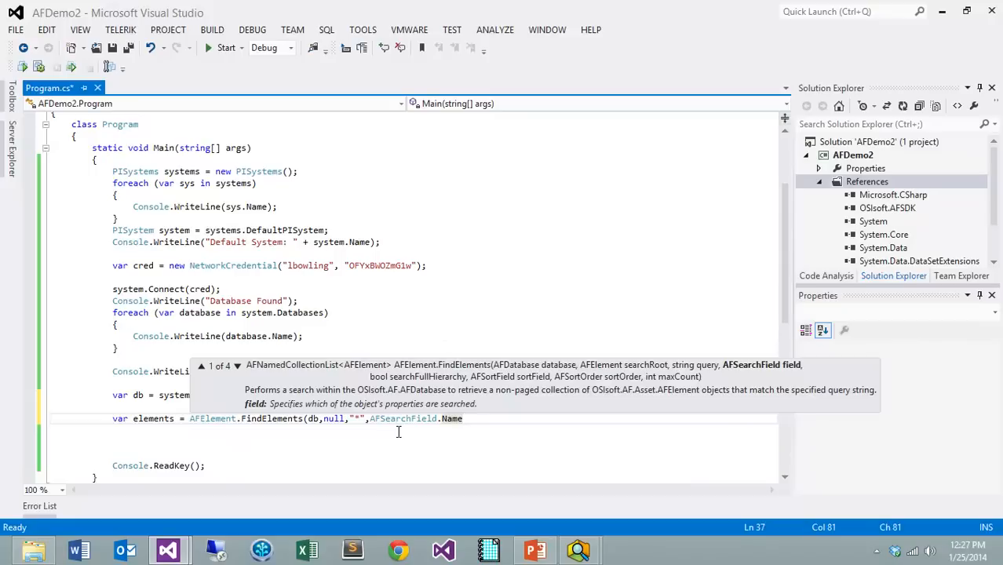
pyautogui.write(',')
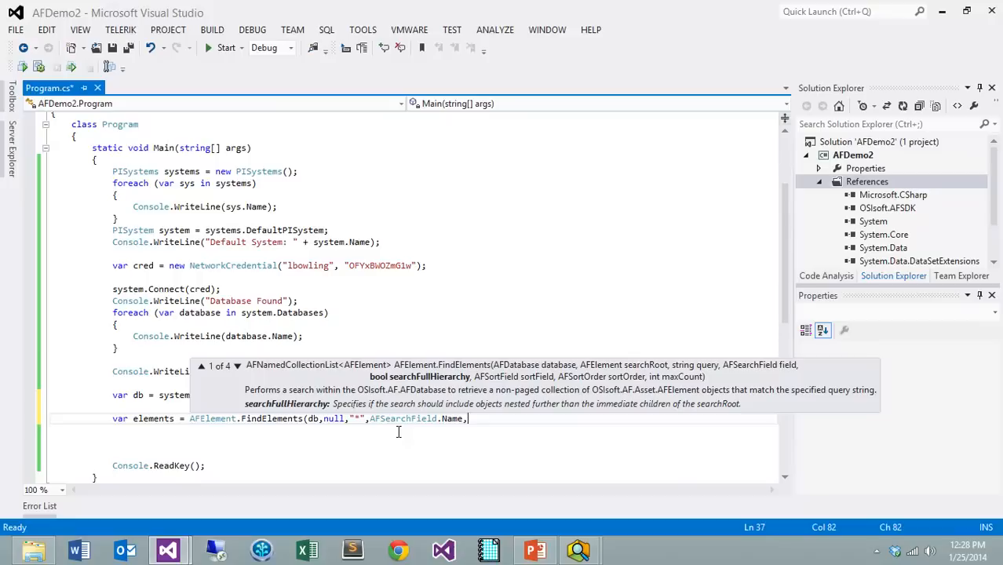
pyautogui.write('false')
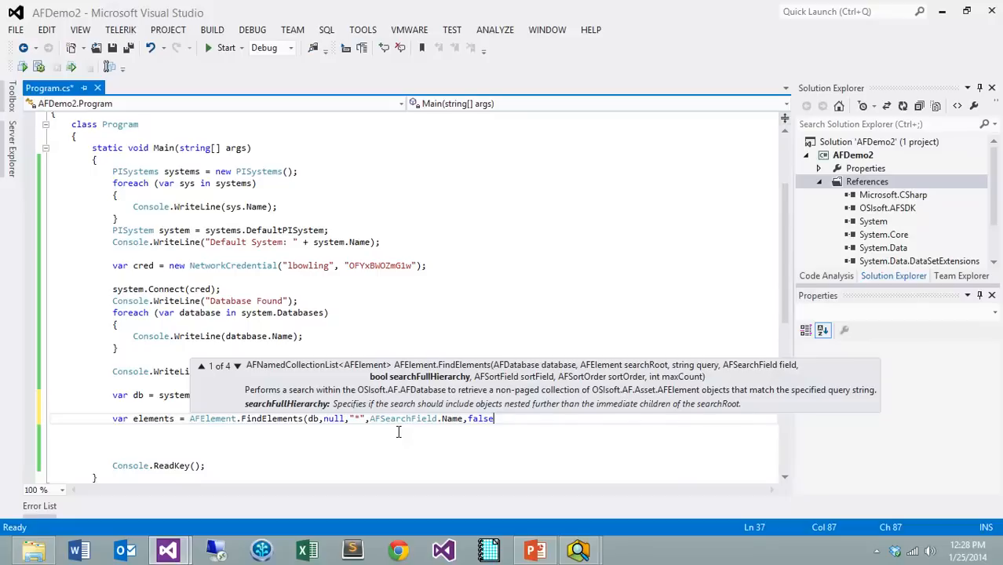
pyautogui.write(',')
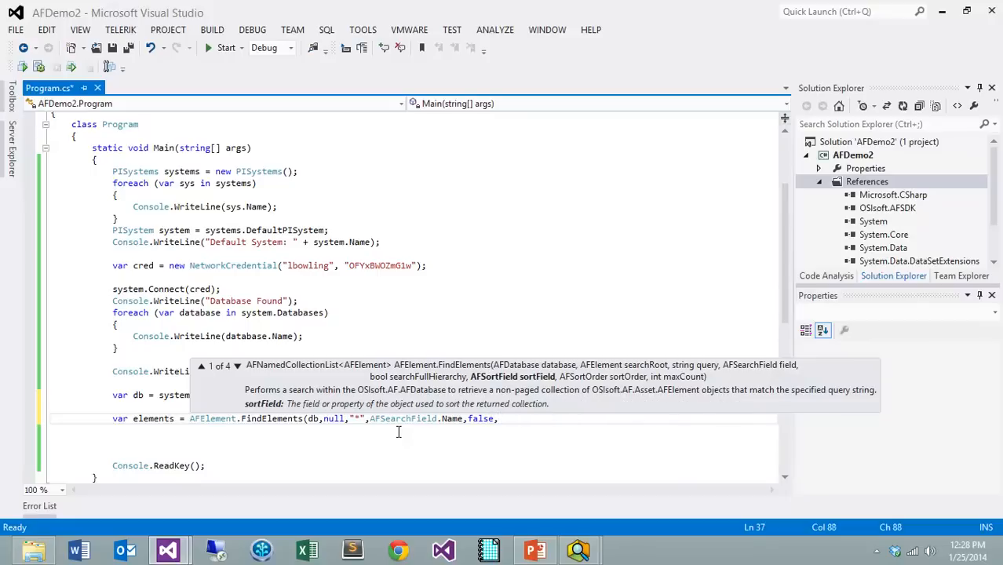
pyautogui.write('AFSortField.Name,')
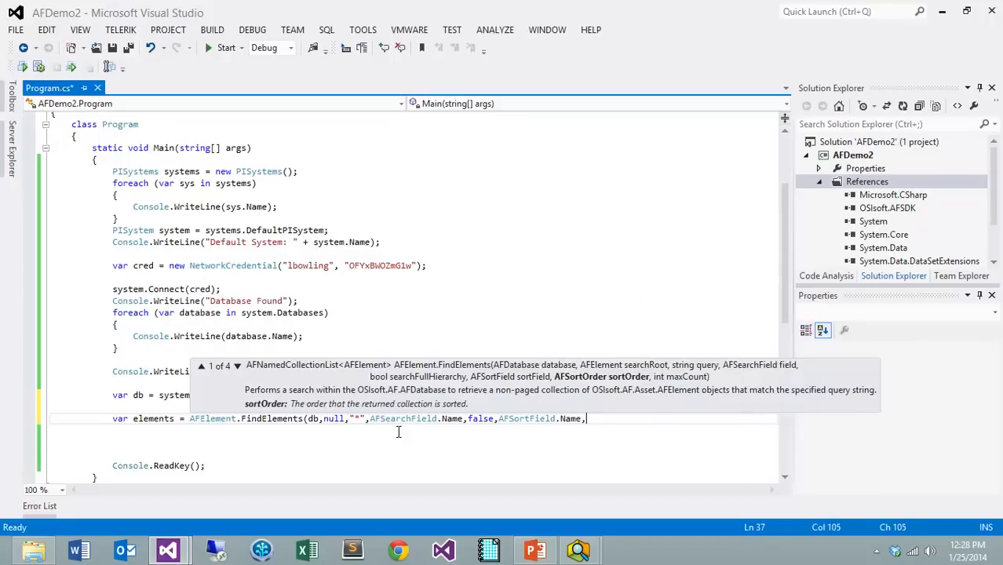
pyautogui.write('af')
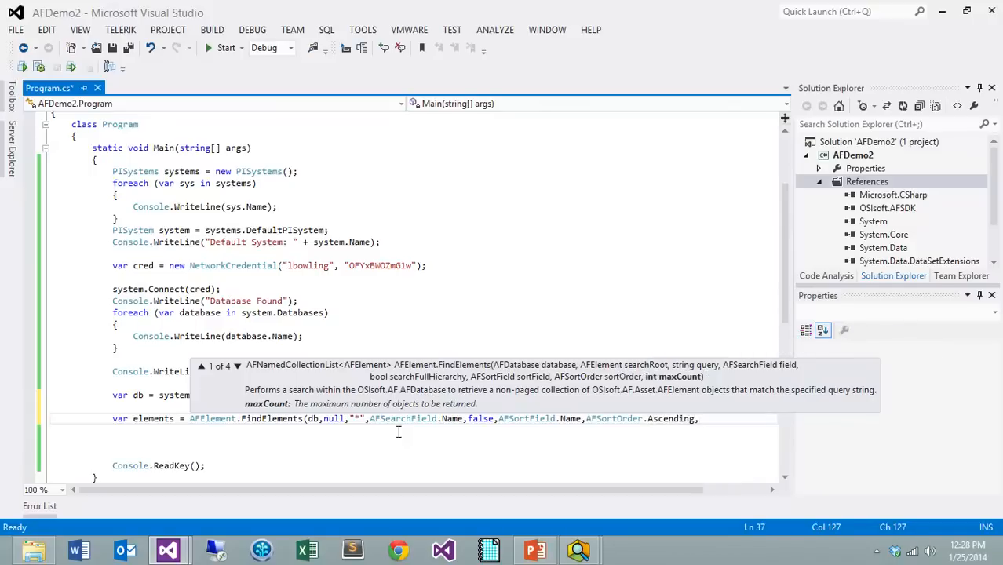
pyautogui.write('100);')
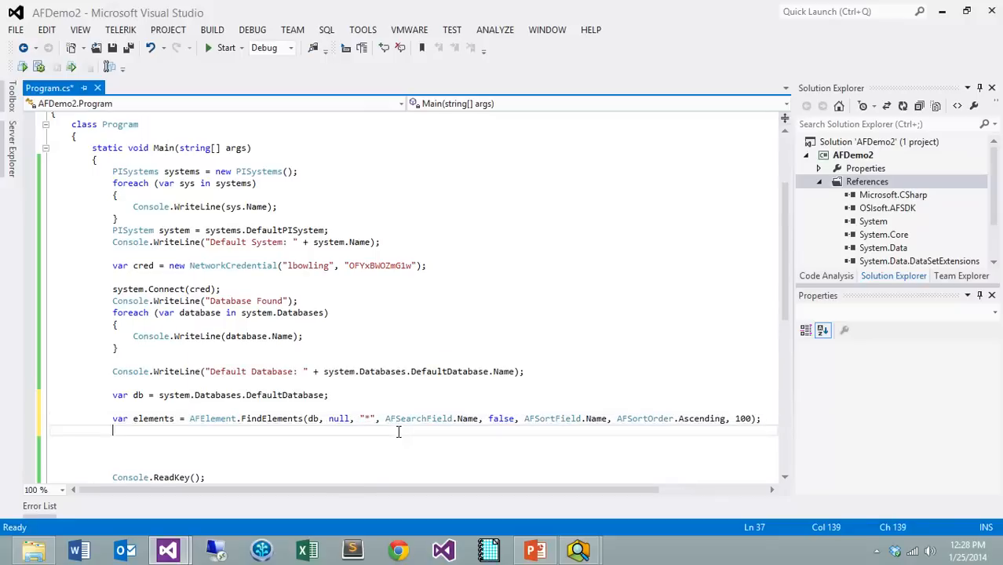
pyautogui.press('enter')
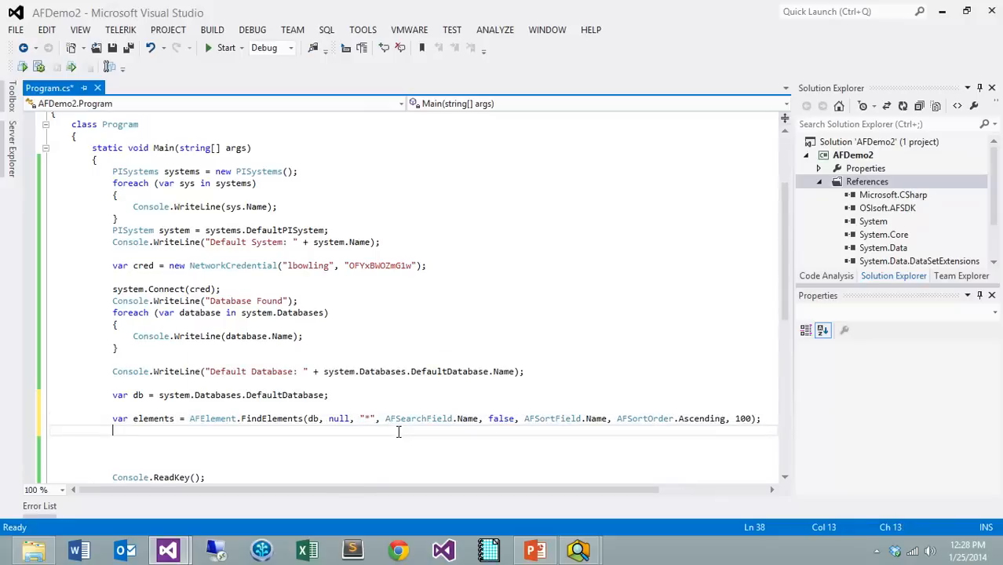
# - Insert a foreach loop iterating element over the elements collection
pyautogui.write('for')
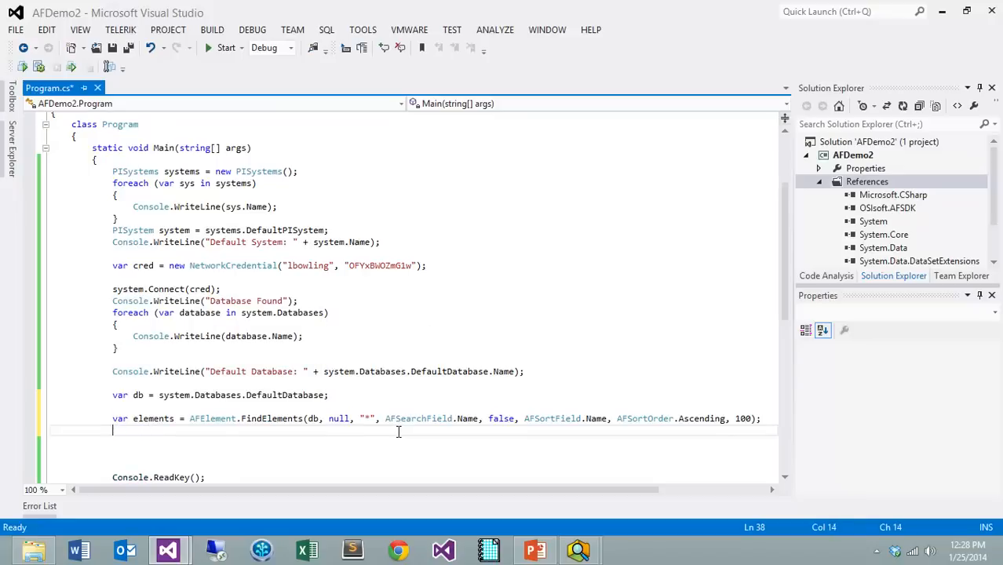
pyautogui.write('foreach')
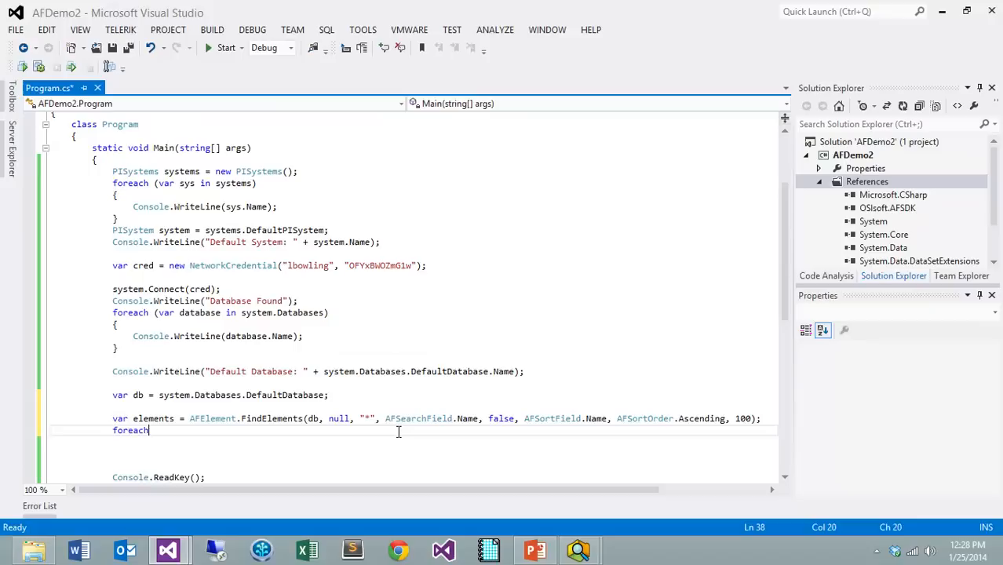
pyautogui.press('Tab')
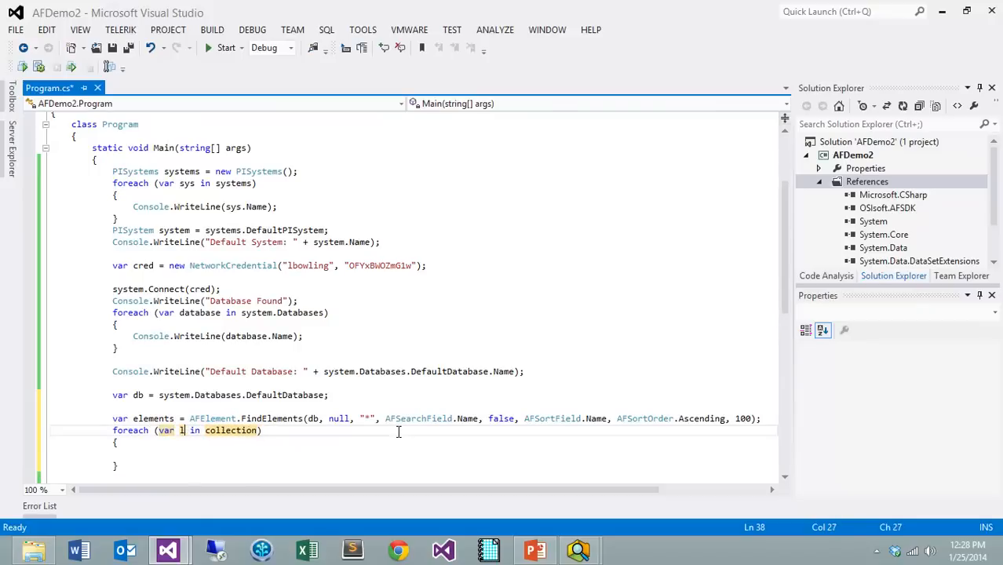
pyautogui.write('element')
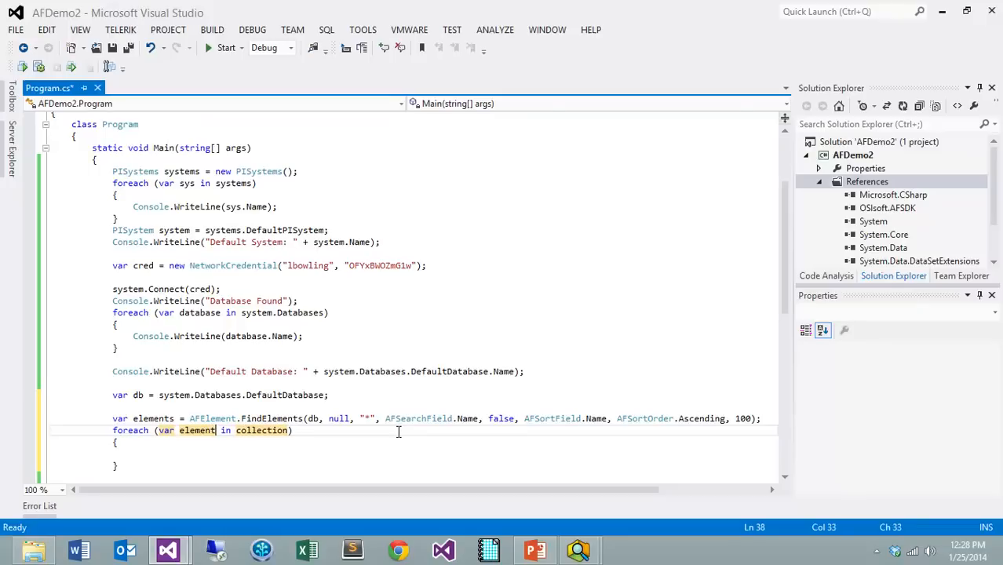
pyautogui.doubleClick(262, 430)
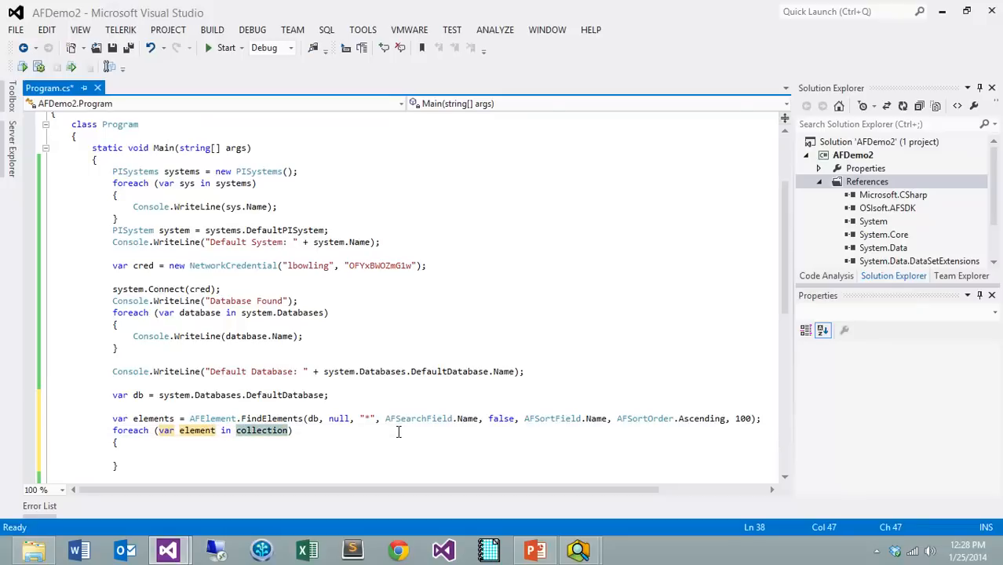
pyautogui.write('element')
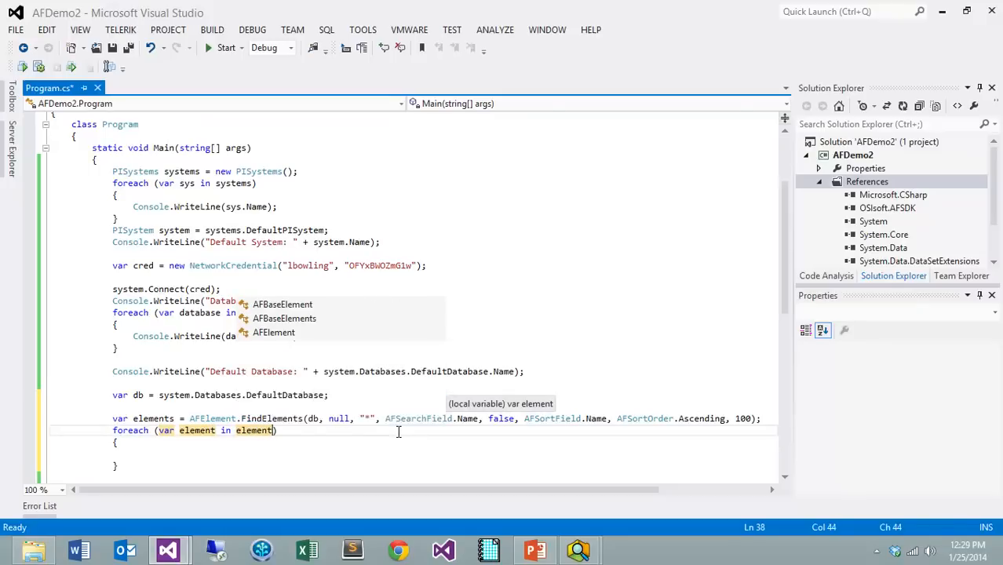
# - Add Console.WriteLine(element.Name); inside the loop body
pyautogui.write('con')
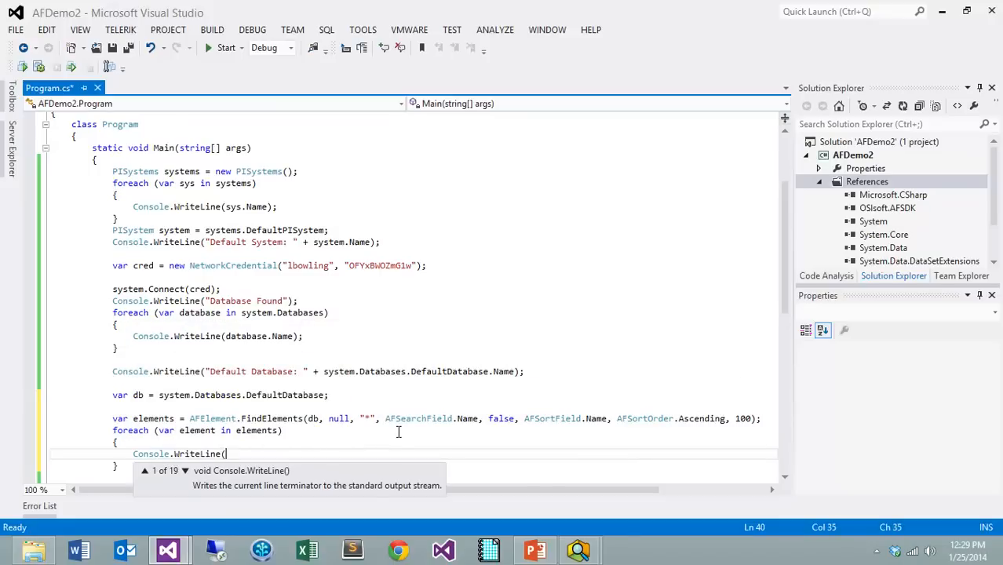
pyautogui.write('ele')
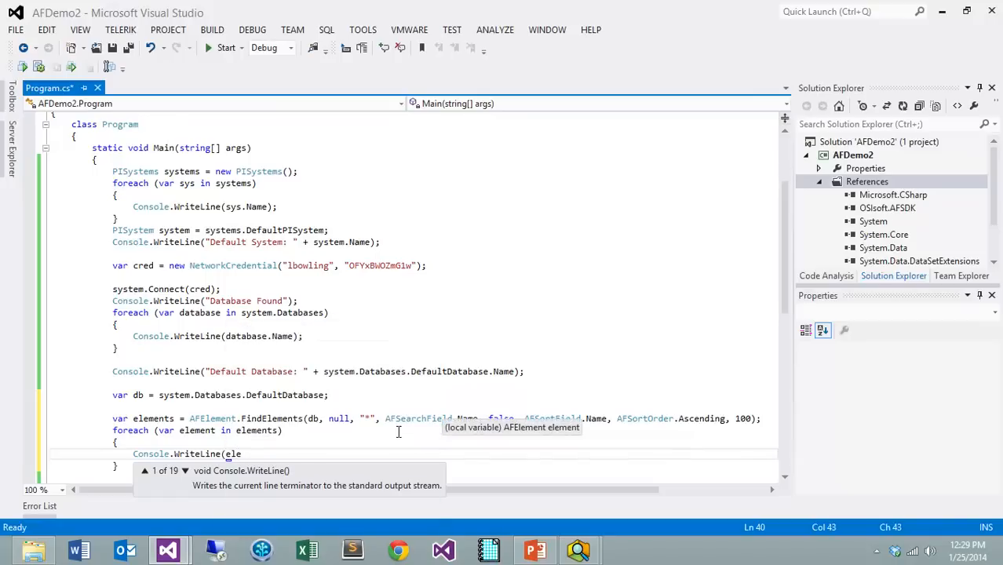
pyautogui.write('.')
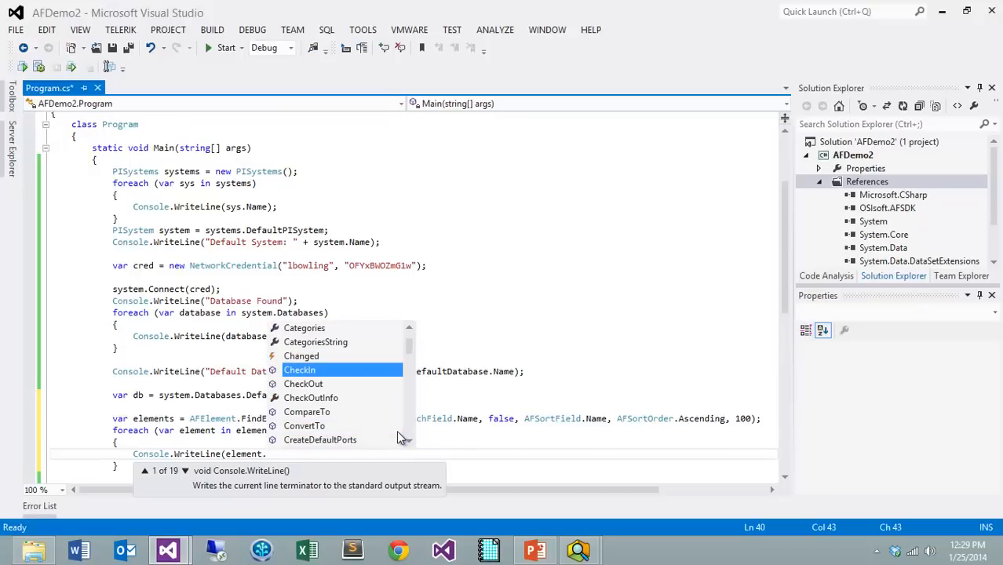
pyautogui.scroll(-3)
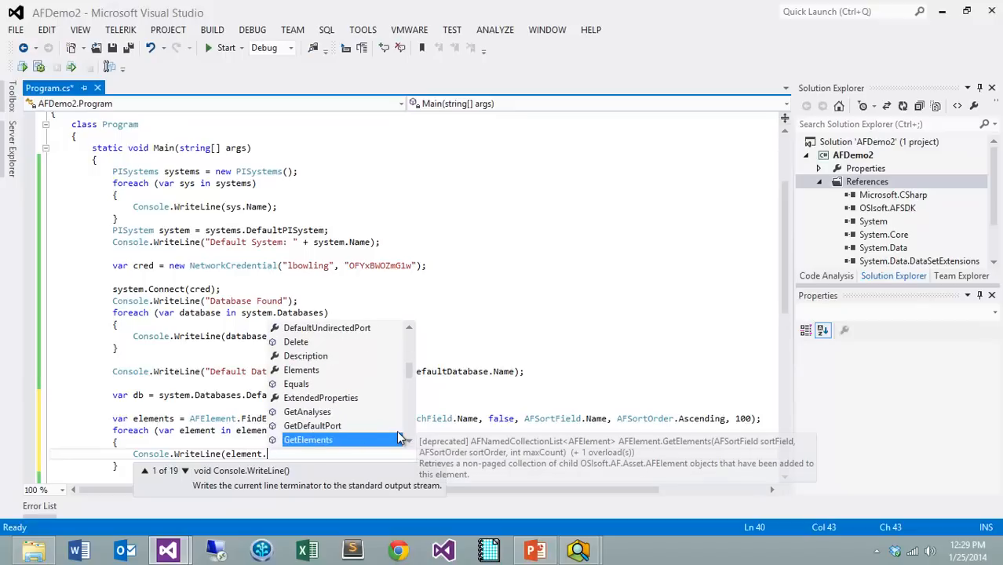
pyautogui.write('na')
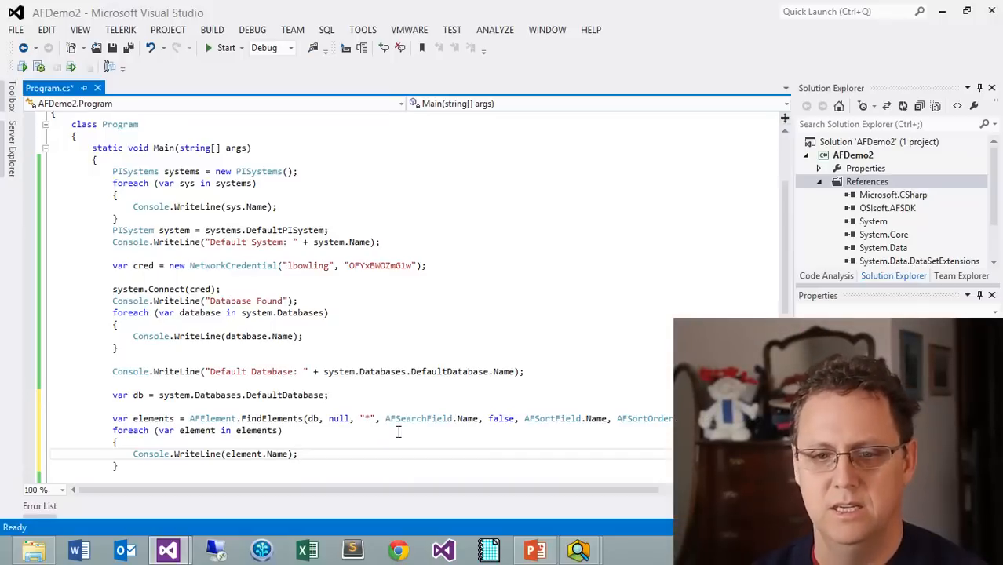
# - Run the app to print Tank1, Tank2 and Tank3 after PIDog
pyautogui.click(226, 48)
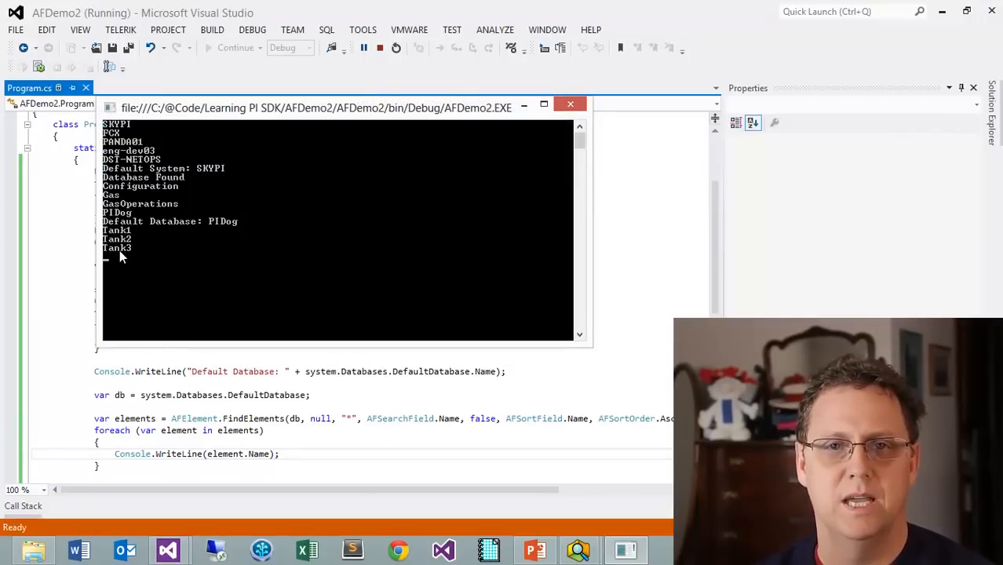
pyautogui.moveTo(161, 262)
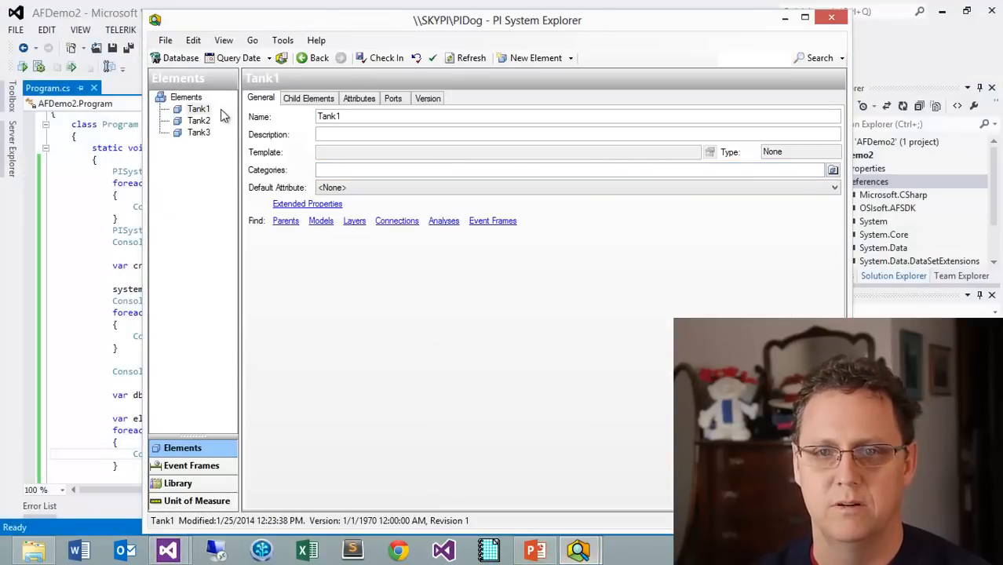
pyautogui.moveTo(198, 109)
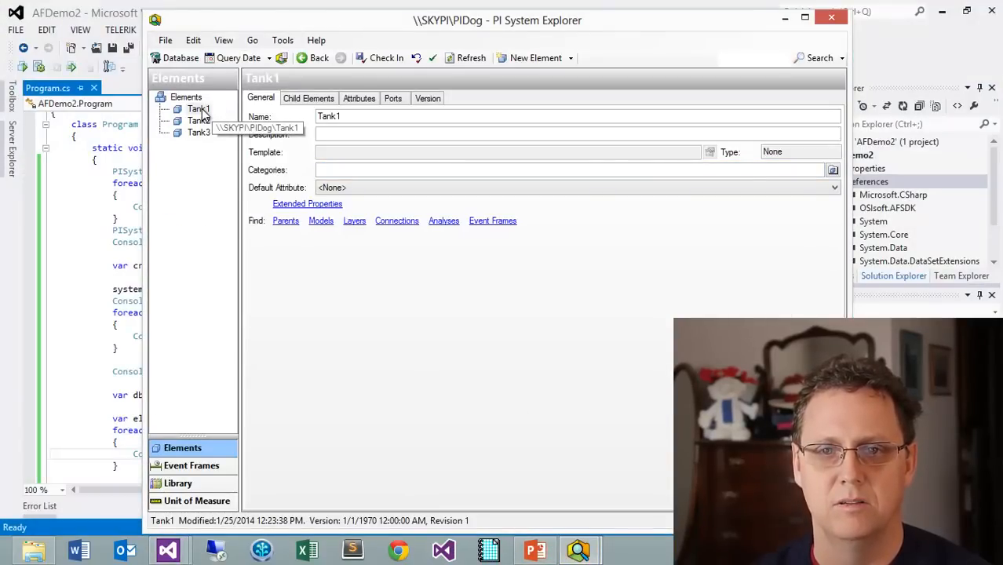
# - Add a new child element under Tank1
pyautogui.rightClick(198, 108)
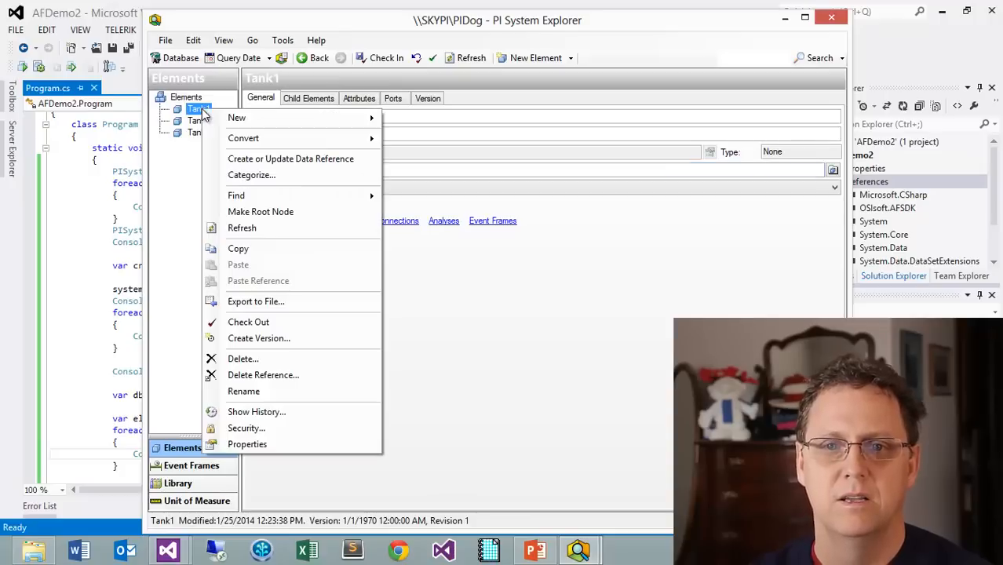
pyautogui.click(236, 117)
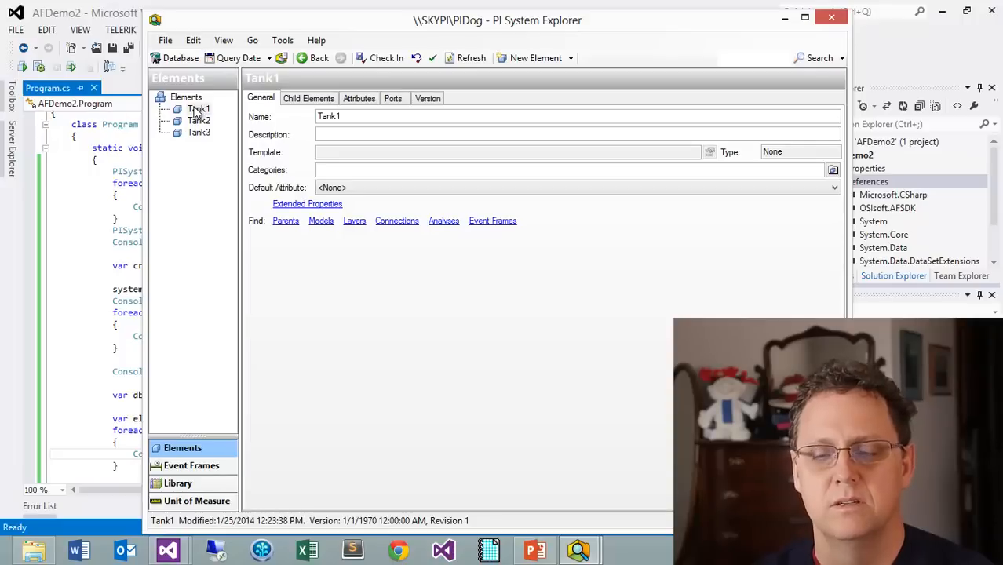
pyautogui.rightClick(198, 108)
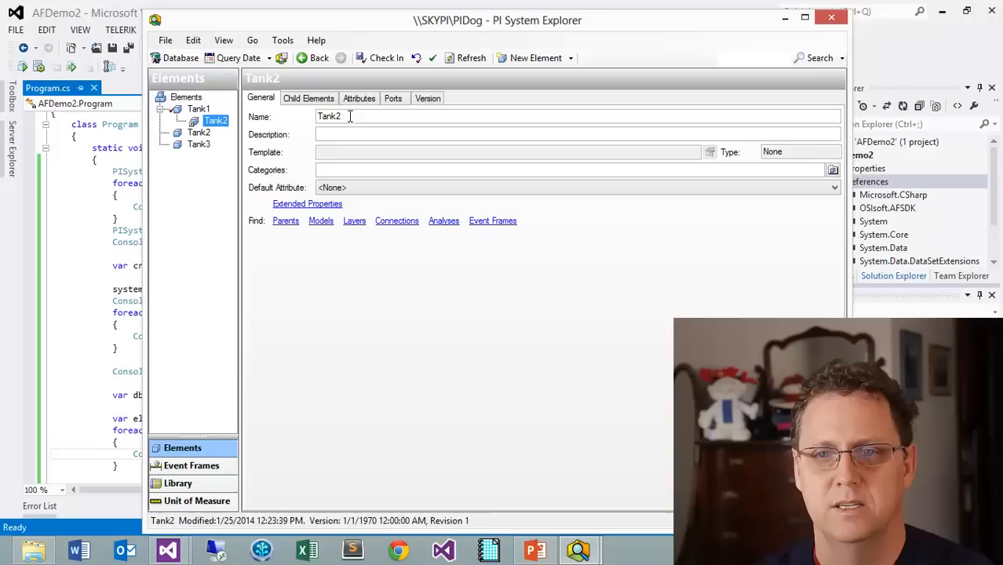
pyautogui.write('R')
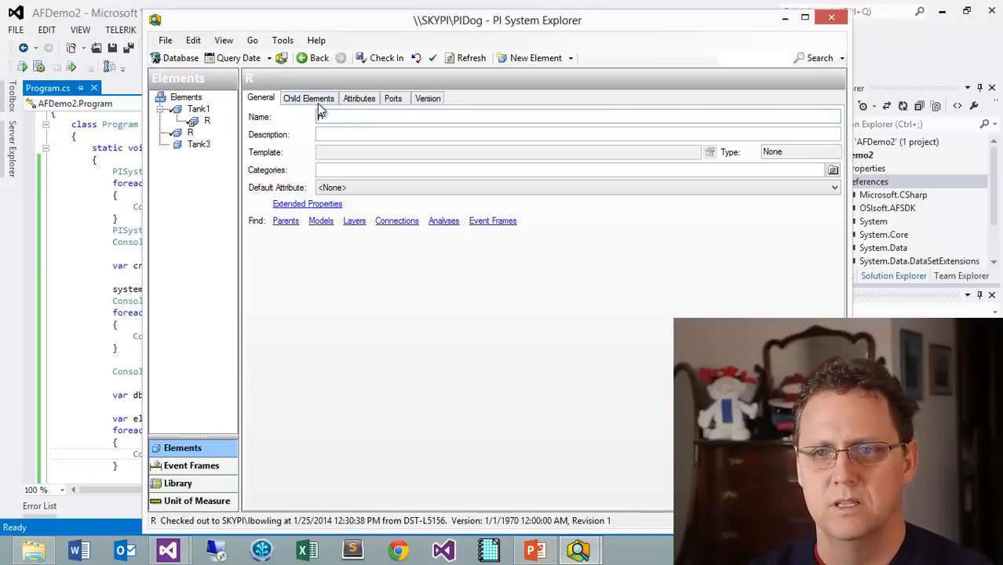
pyautogui.write('Reg')
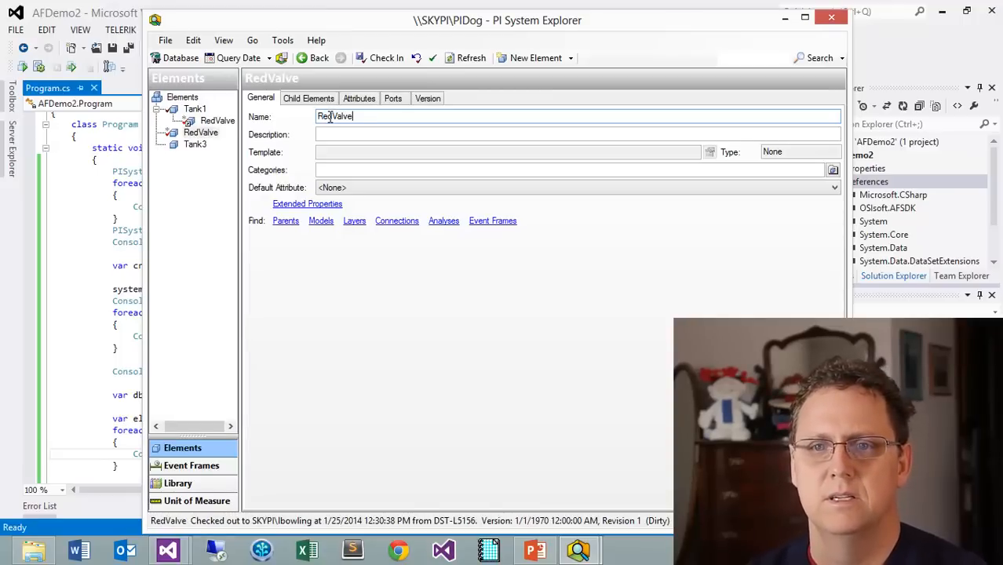
# - Rename the child to Tank2 and remove the stray root-level Tank2 entry
pyautogui.click(201, 132)
pyautogui.write('T')
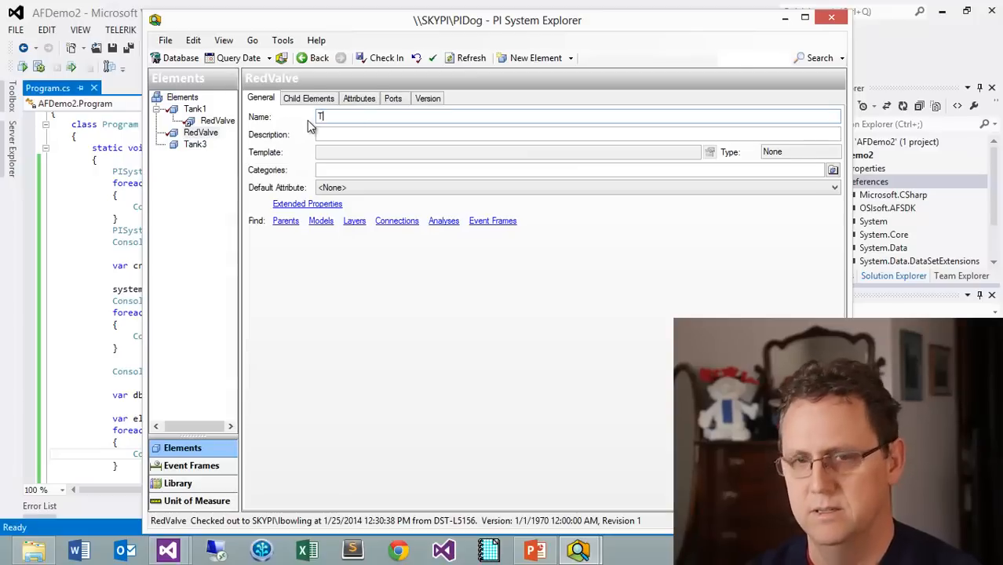
pyautogui.write('ank2')
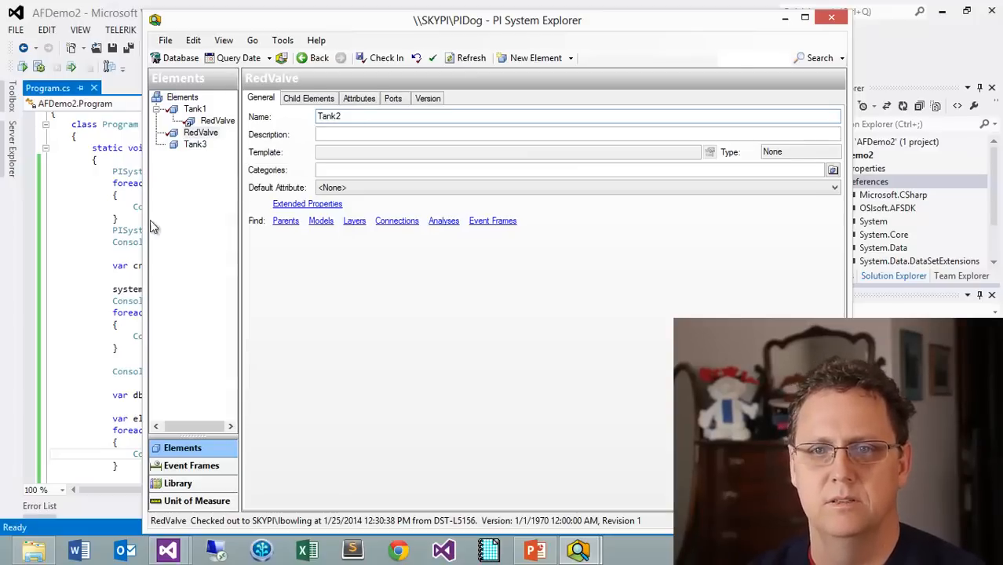
pyautogui.click(215, 120)
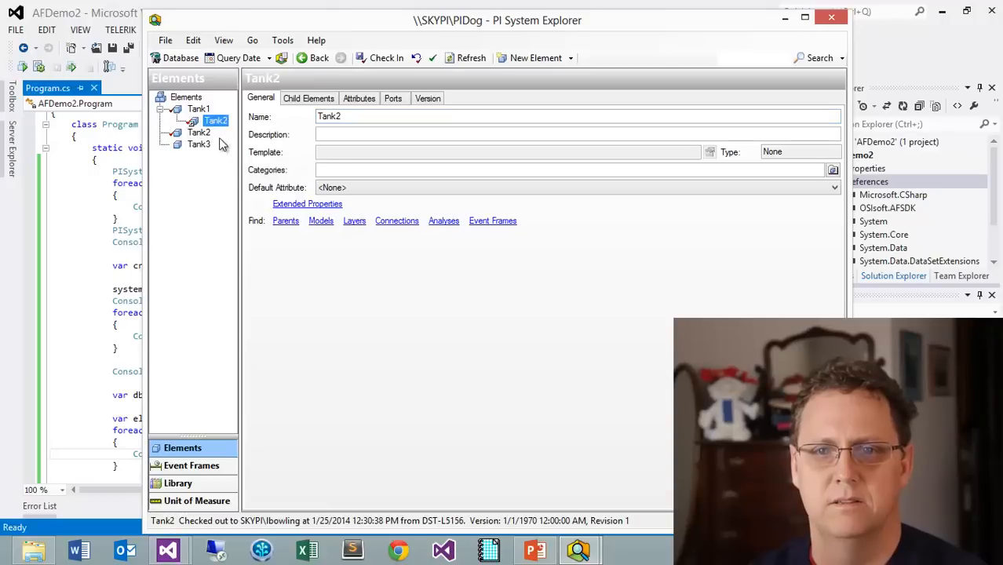
pyautogui.rightClick(216, 122)
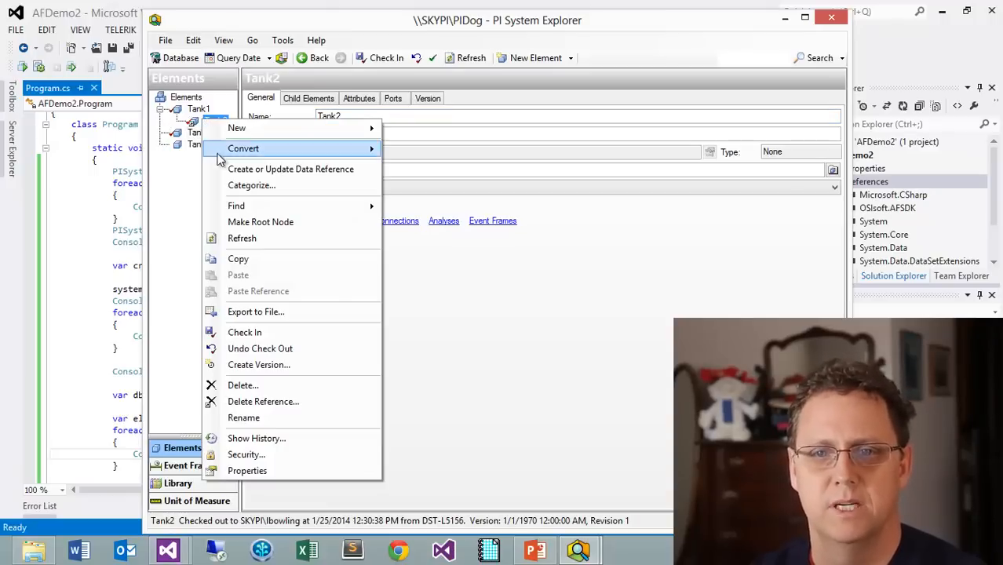
pyautogui.moveTo(259, 396)
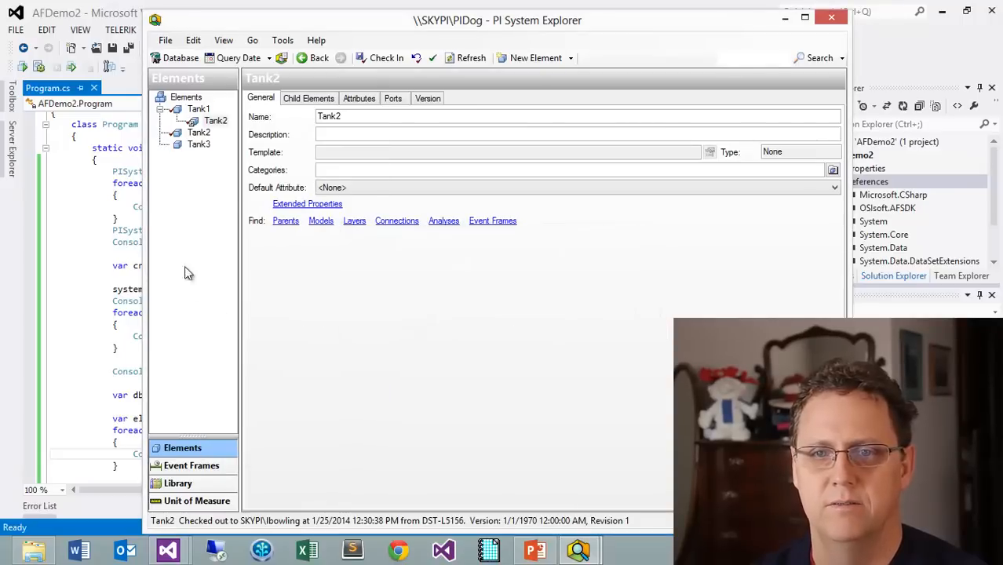
pyautogui.click(198, 108)
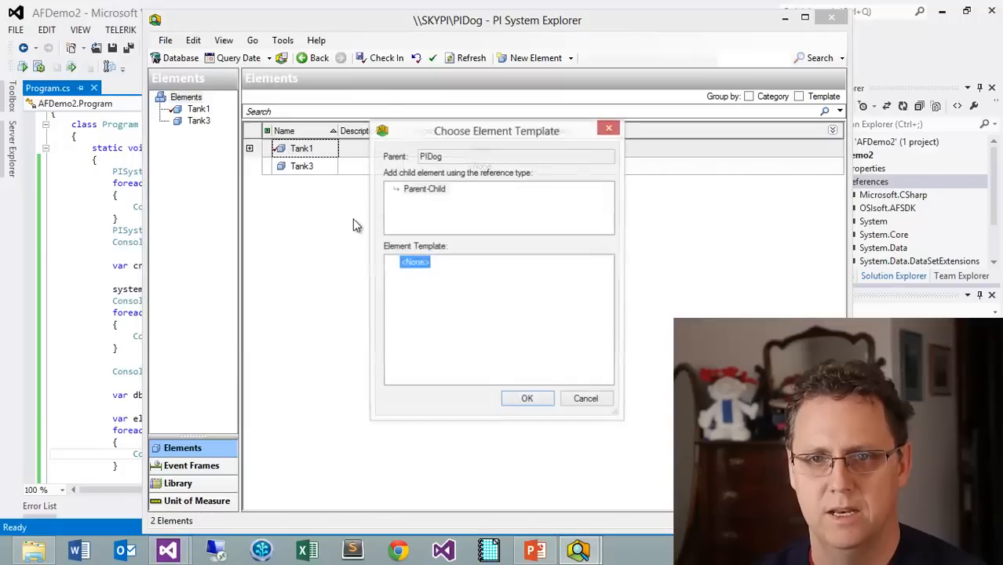
# - Finish creating the root element Tank2 with no template
pyautogui.click(527, 398)
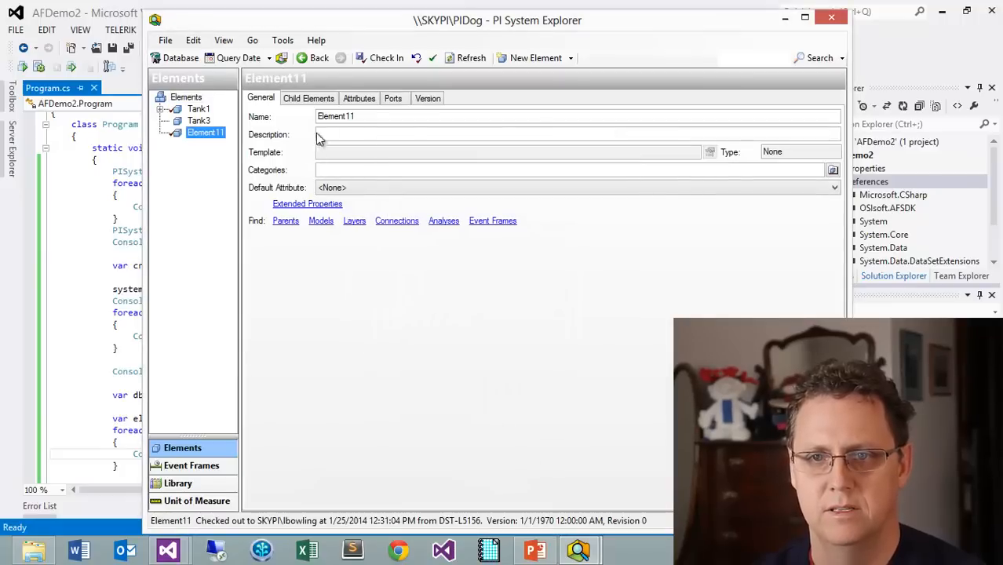
pyautogui.write('Tank2')
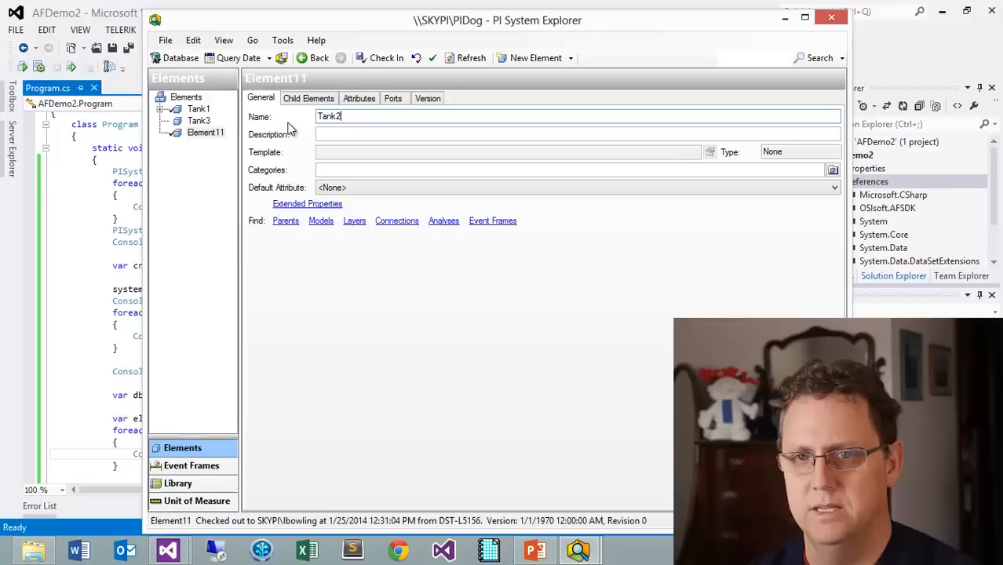
pyautogui.rightClick(199, 109)
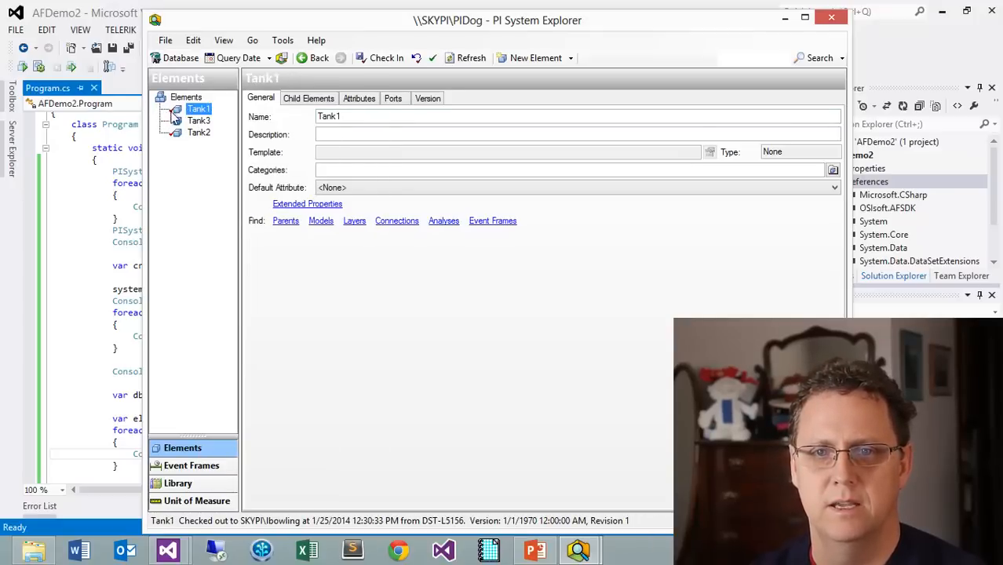
# - Add a template-less child element RedValve under Tank1 and check it in
pyautogui.rightClick(198, 108)
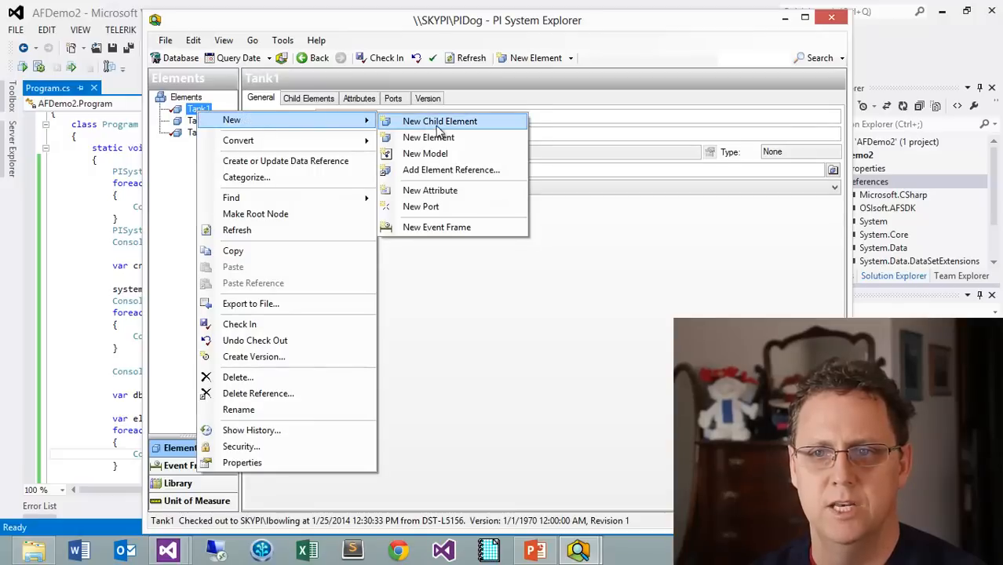
pyautogui.click(439, 121)
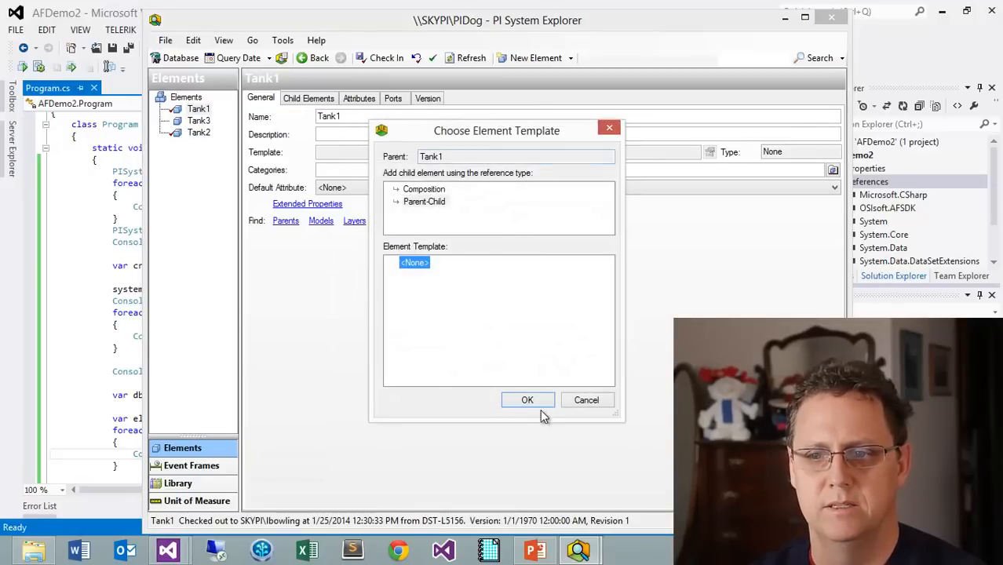
pyautogui.click(527, 400)
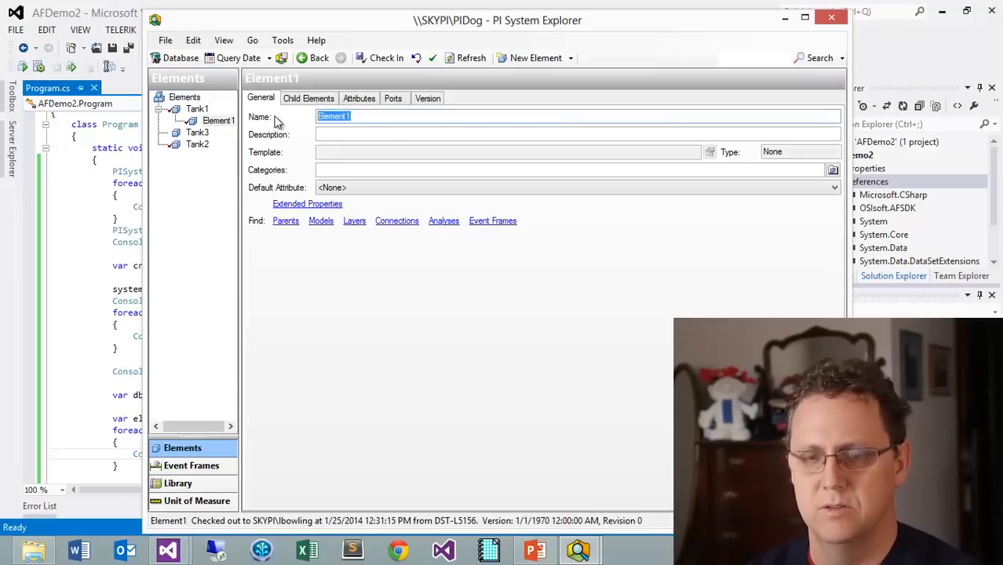
pyautogui.write('RedVal')
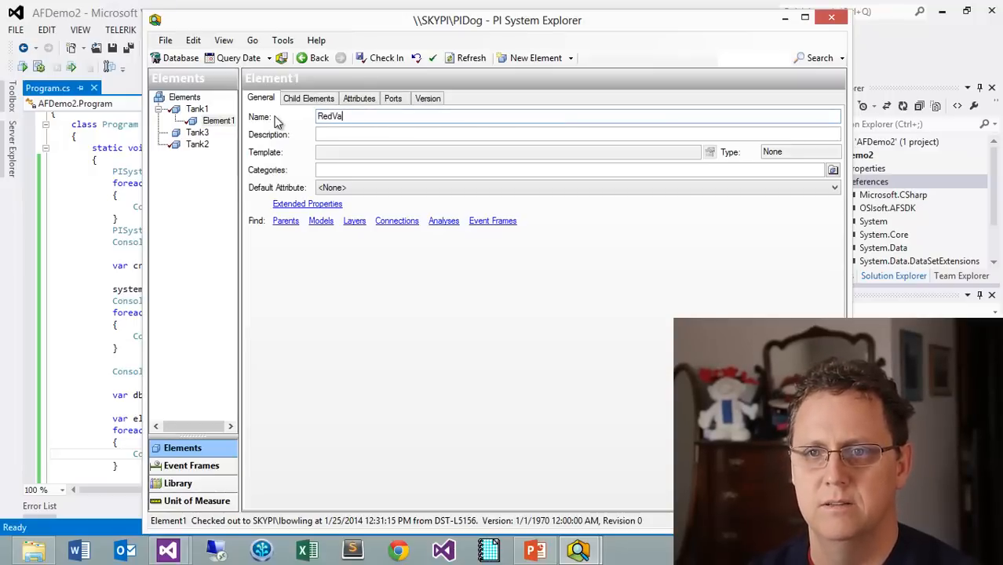
pyautogui.write('ve')
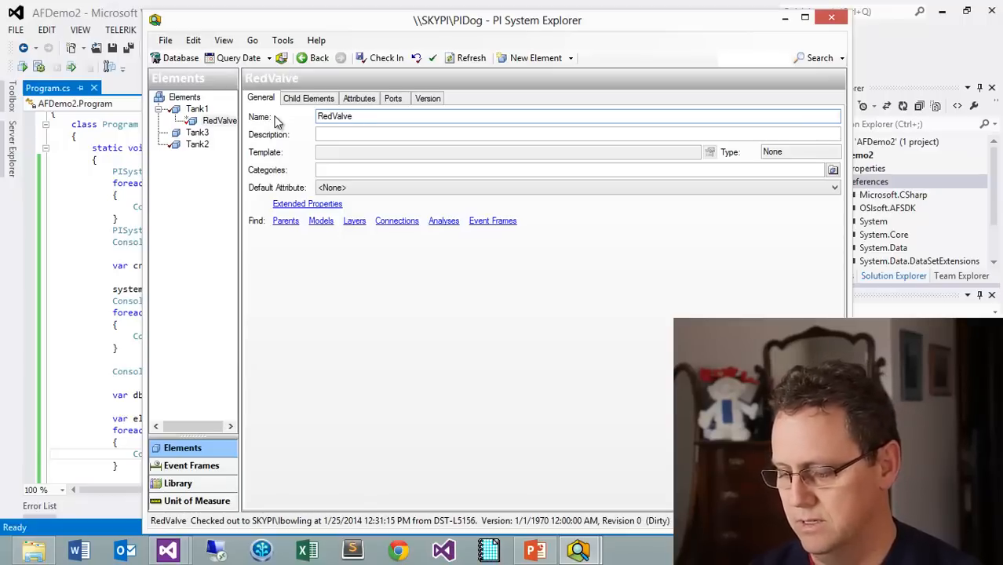
pyautogui.write('AFElement.FindElements(db,null,"*",AFSearchField.Name,false,AFSortField.Name,AFSortOrder.Ascending,100);')
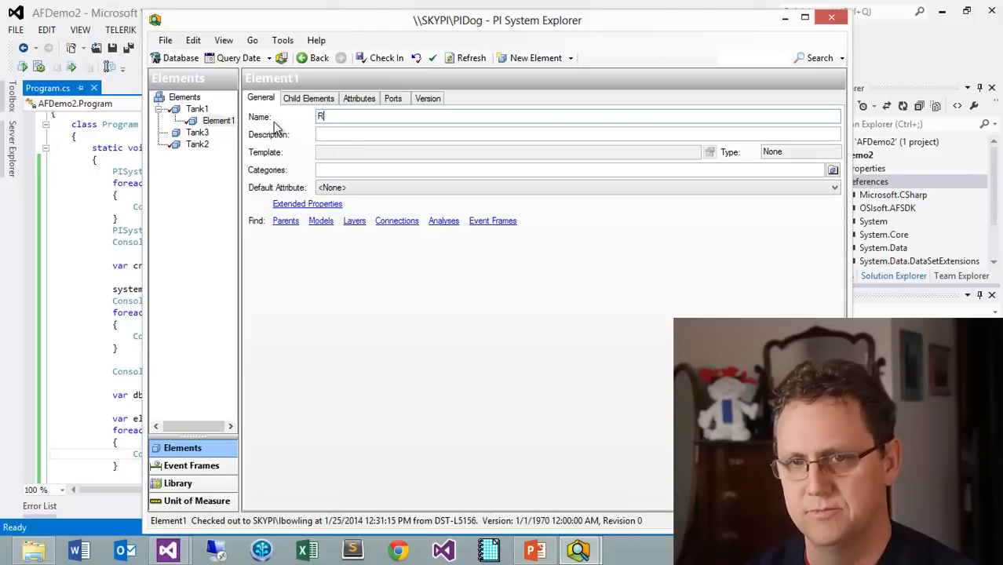
pyautogui.write('edValve')
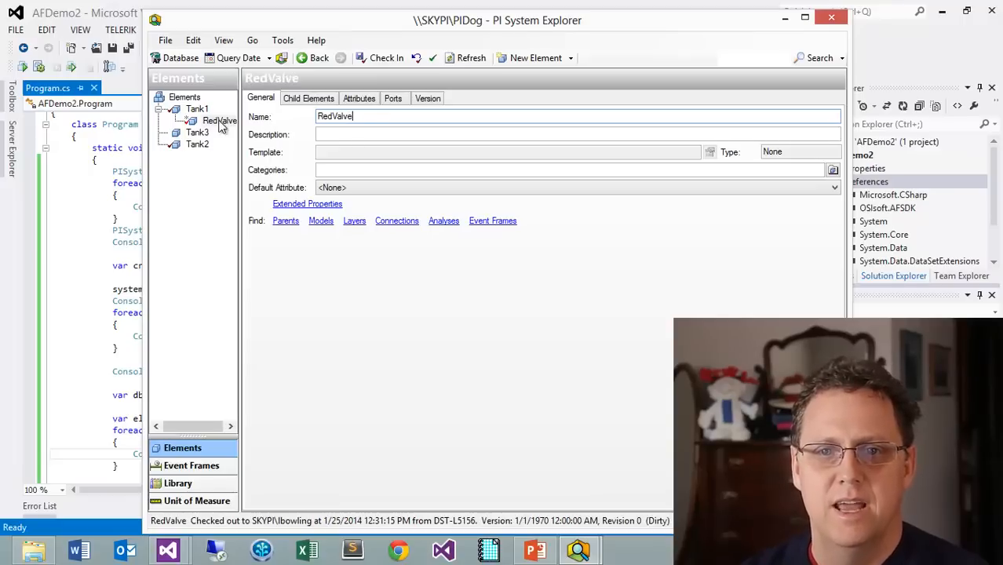
pyautogui.click(385, 58)
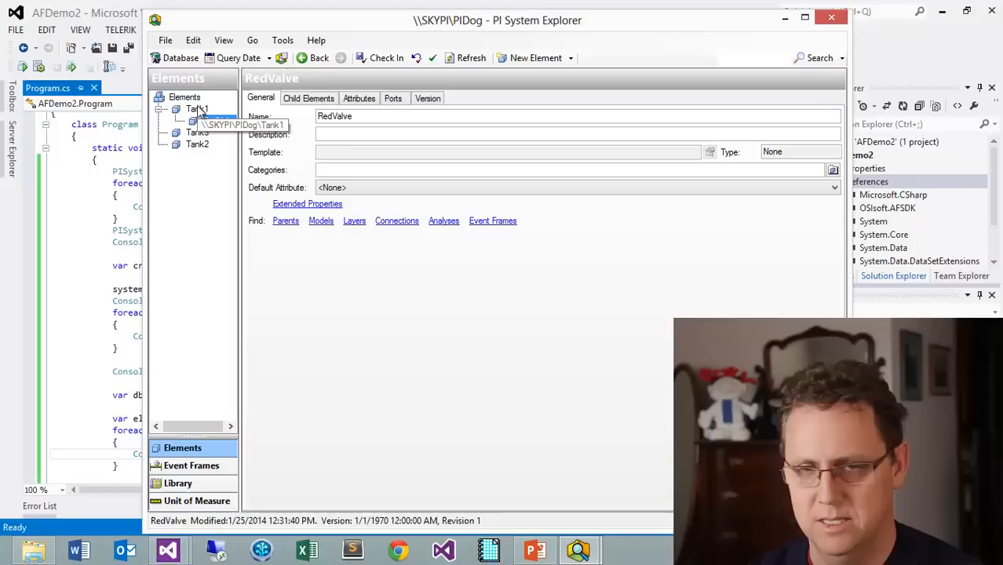
# - Paste RedValve copies under Tank1 and Tank3, dismissing the duplicate-name error
pyautogui.click(197, 109)
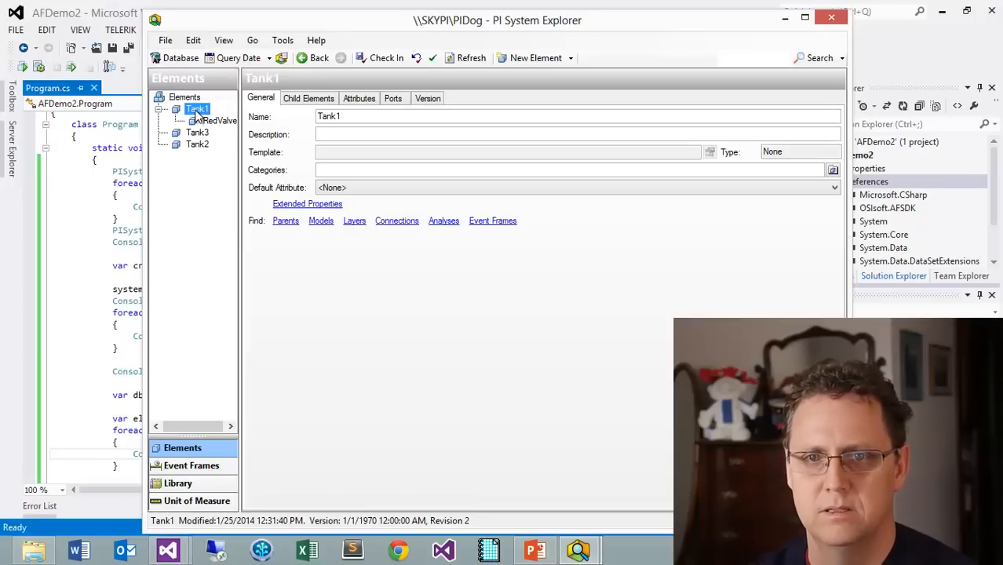
pyautogui.rightClick(197, 109)
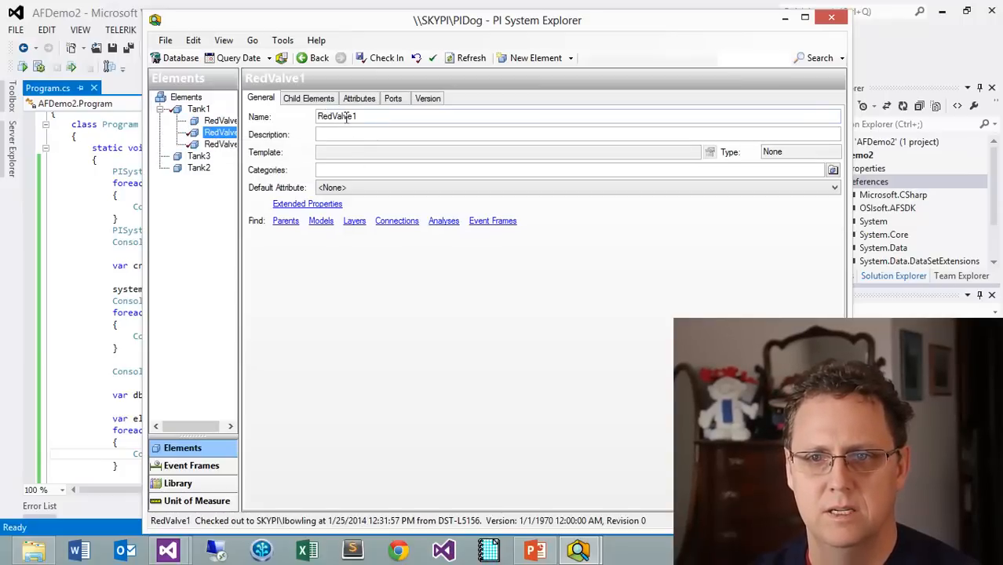
pyautogui.moveTo(198, 156)
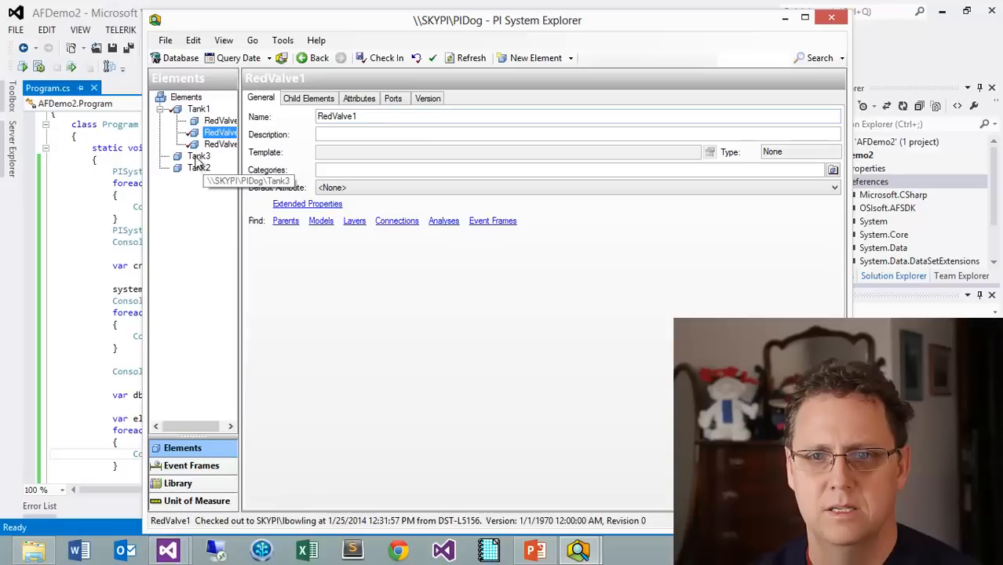
pyautogui.click(198, 156)
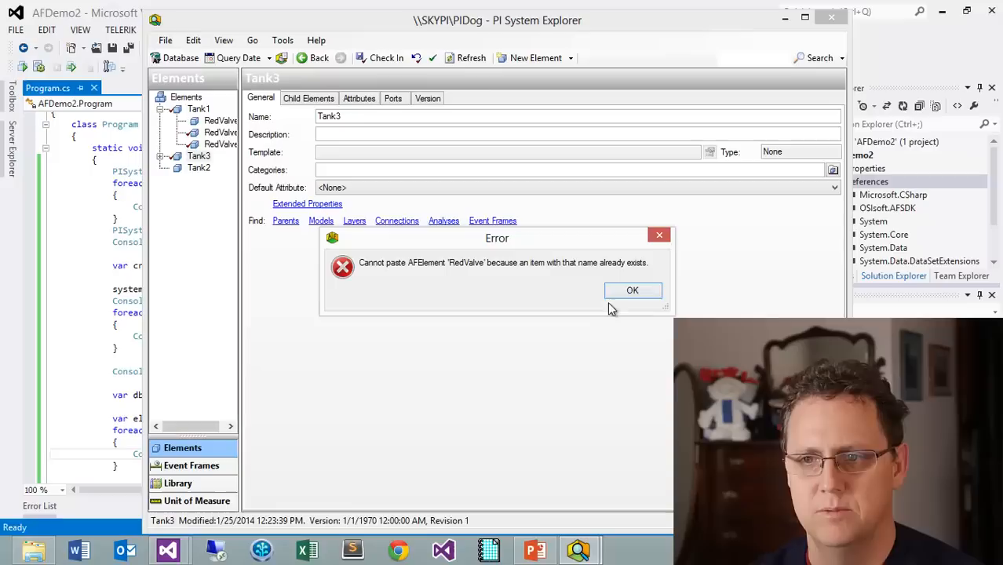
pyautogui.click(632, 290)
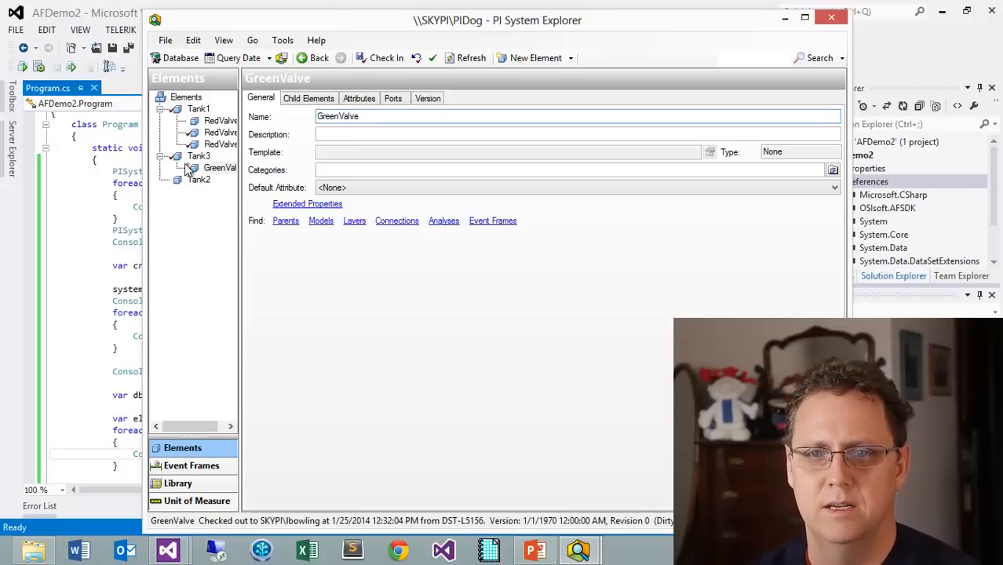
# - Add BlueValve child elements under Tank2 and check in the new valves
pyautogui.rightClick(199, 179)
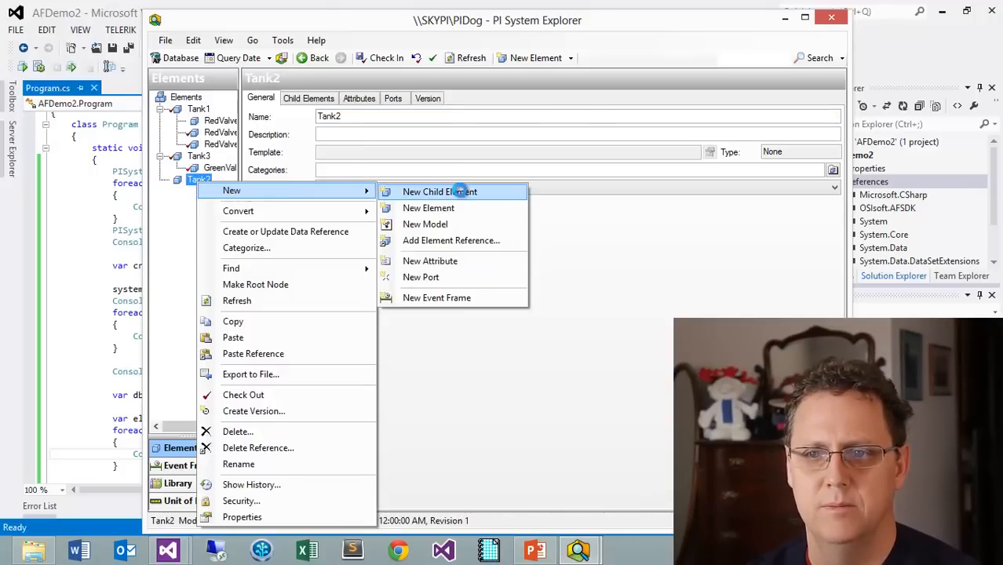
pyautogui.click(427, 208)
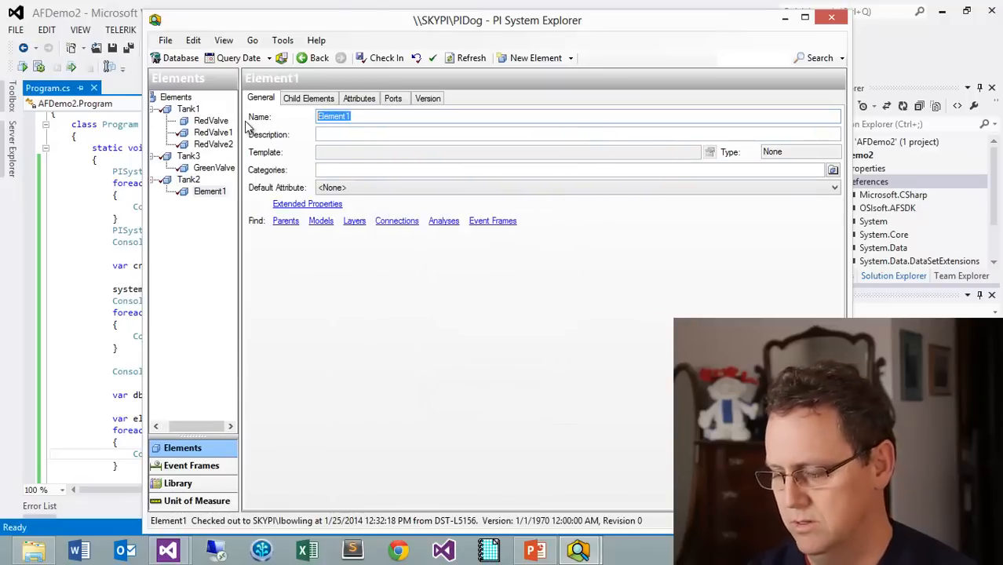
pyautogui.write('BlueValve')
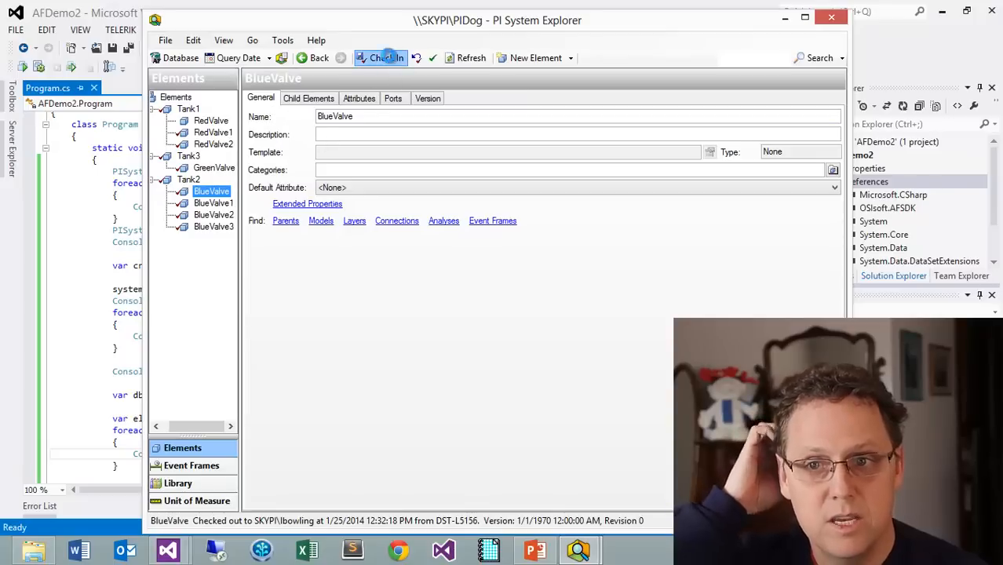
pyautogui.click(381, 58)
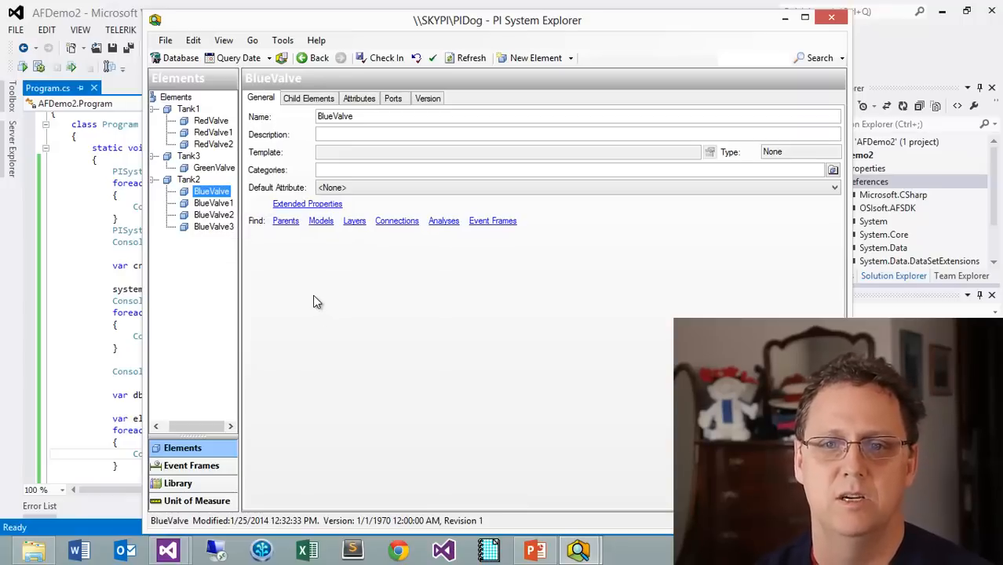
pyautogui.moveTo(297, 279)
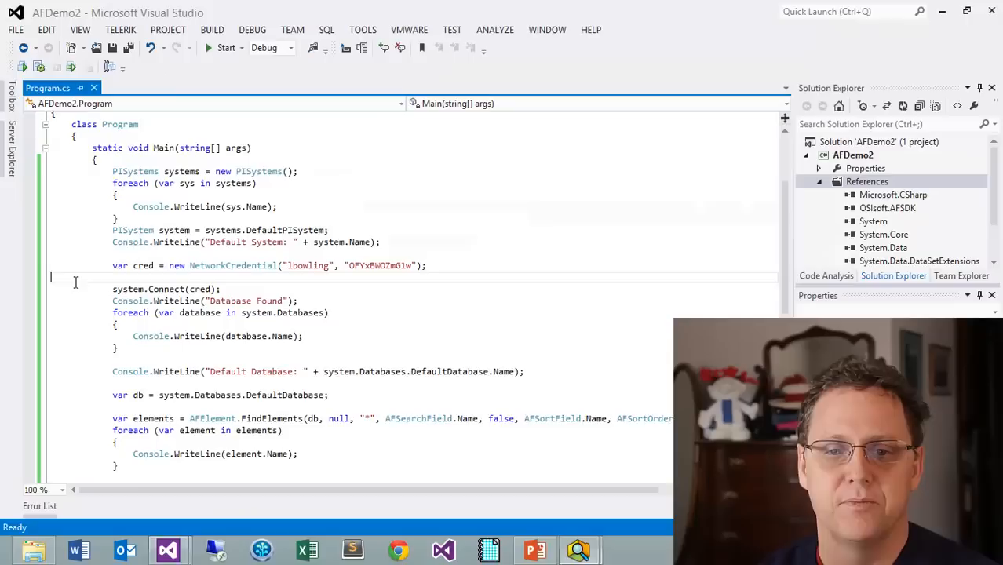
# - Nest a copied FindElements loop over subelements with searchRoot element, printing names indented with spaces
pyautogui.scroll(-3)
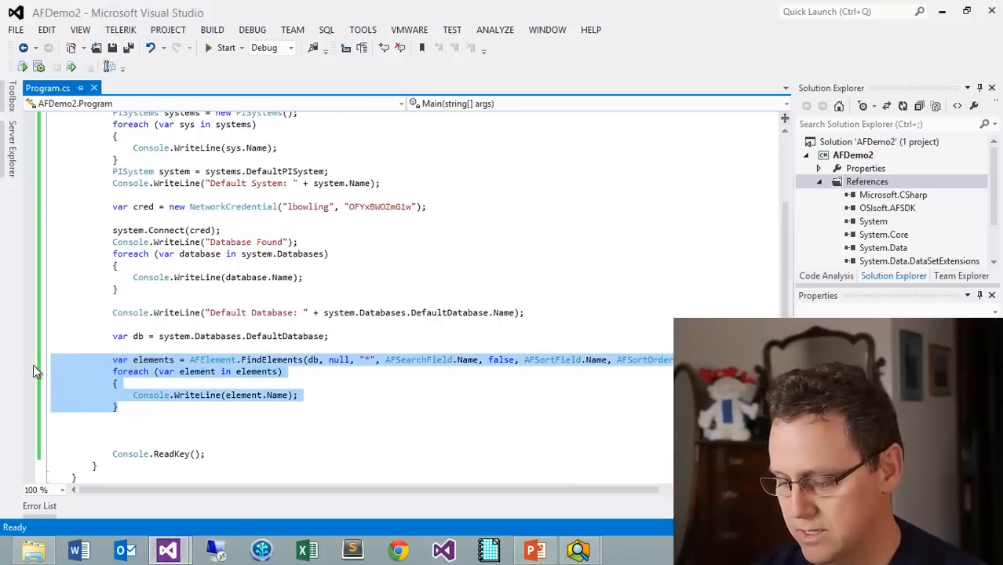
pyautogui.click(314, 394)
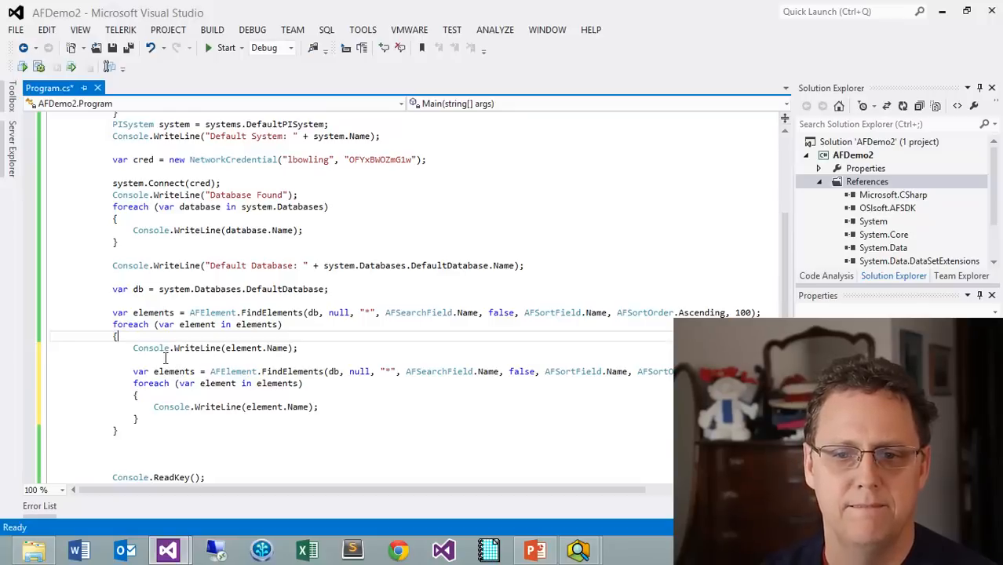
pyautogui.moveTo(202, 324)
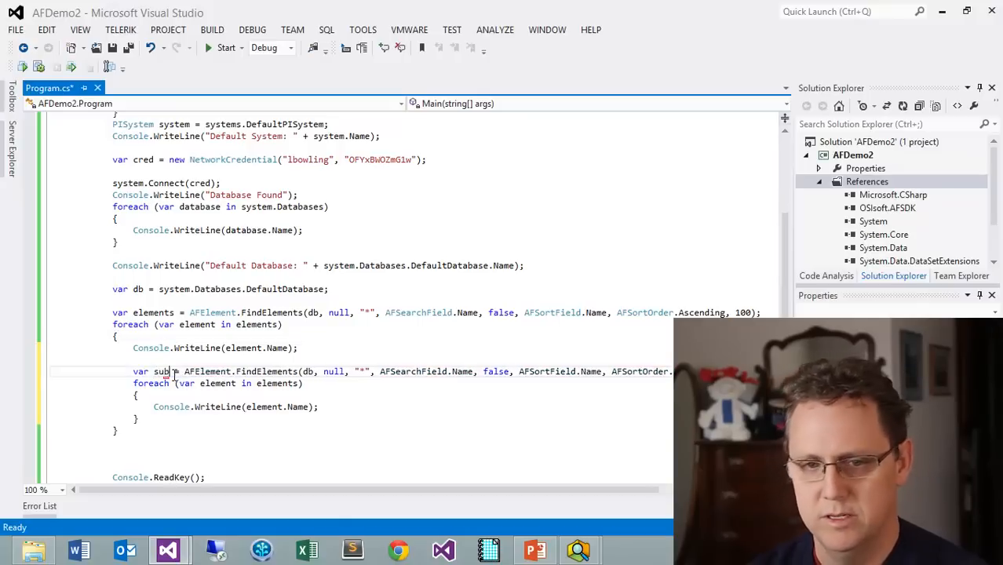
pyautogui.write('elements')
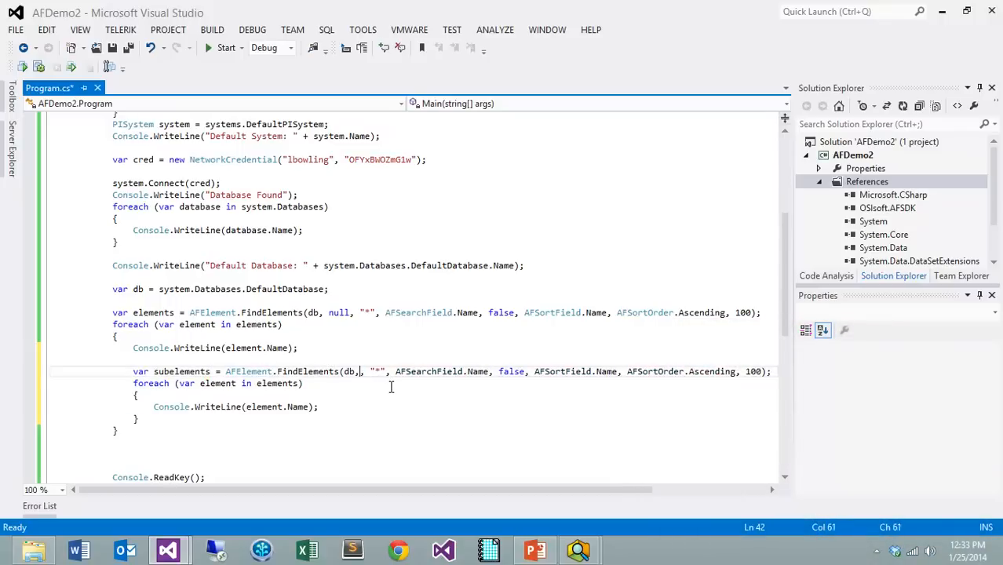
pyautogui.write(',')
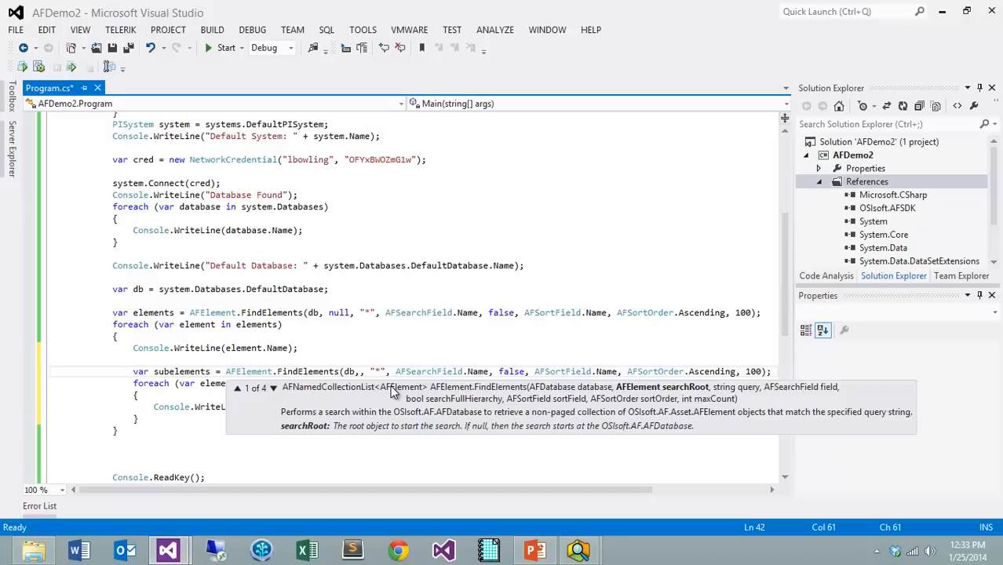
pyautogui.moveTo(676, 401)
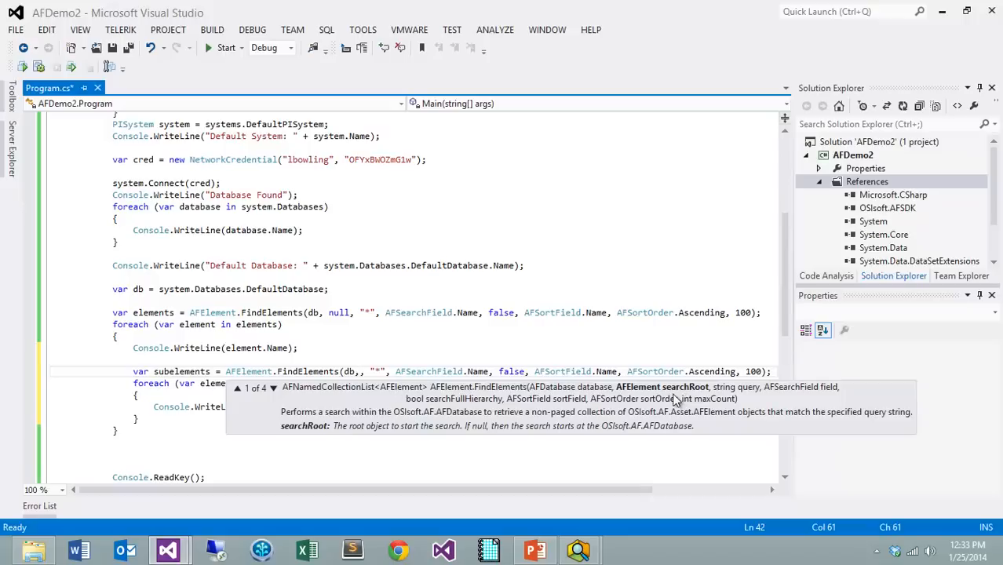
pyautogui.moveTo(206, 325)
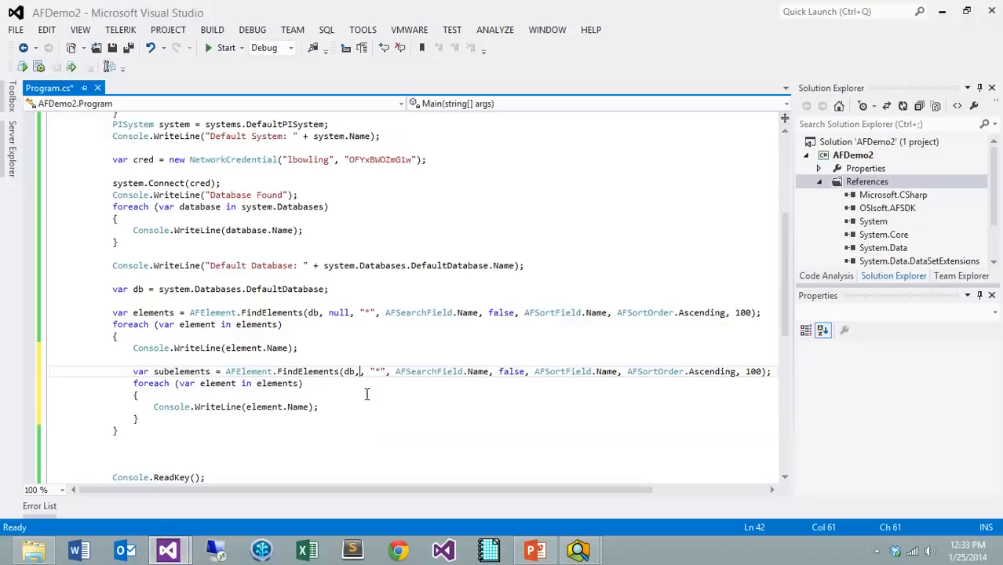
pyautogui.write('element')
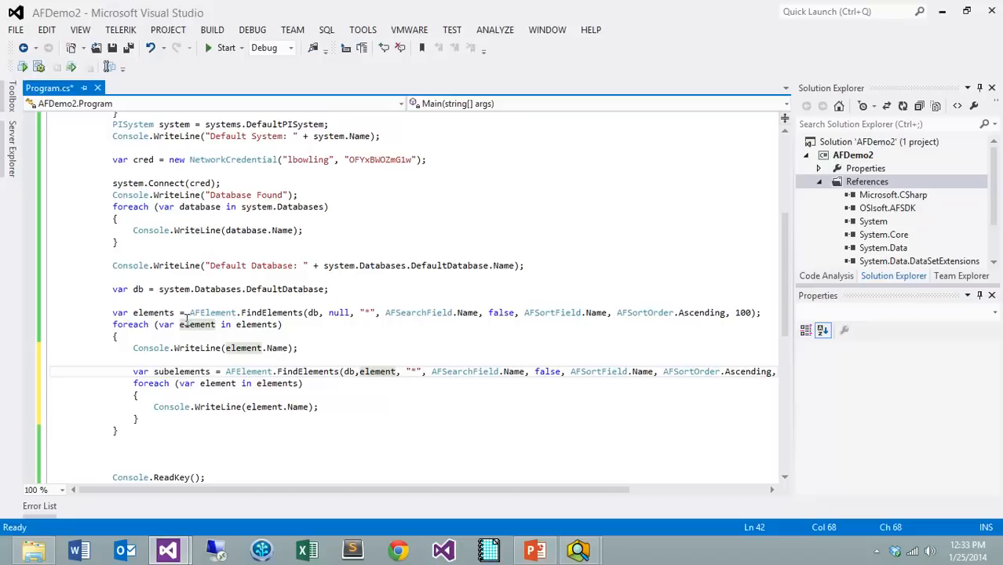
pyautogui.moveTo(377, 371)
pyautogui.write('sub')
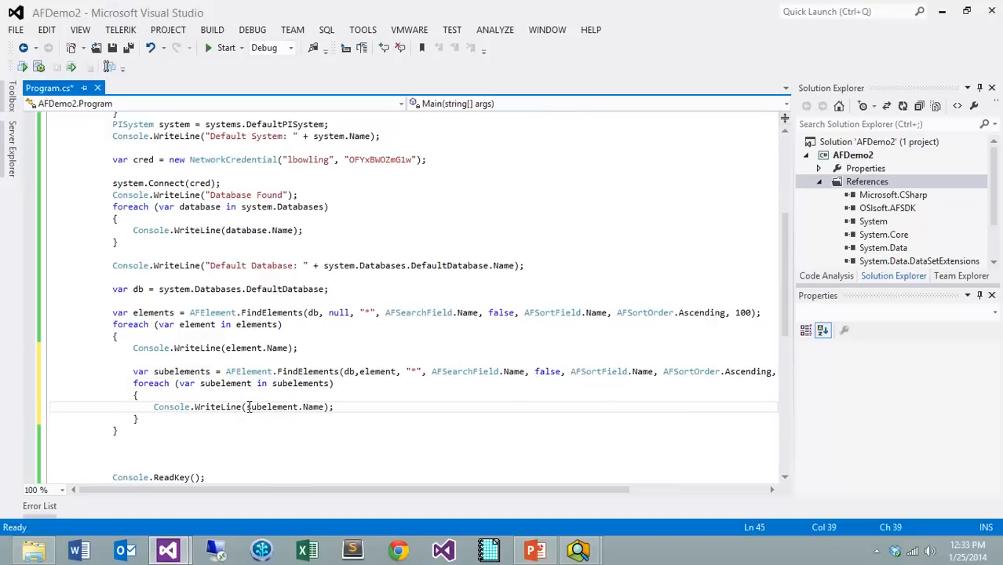
pyautogui.write('" "')
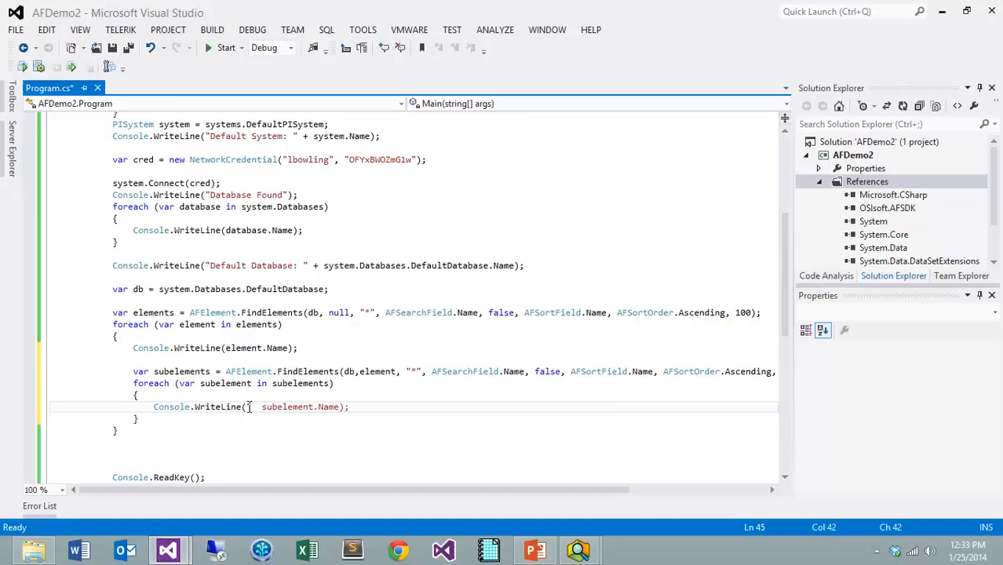
pyautogui.write('" +')
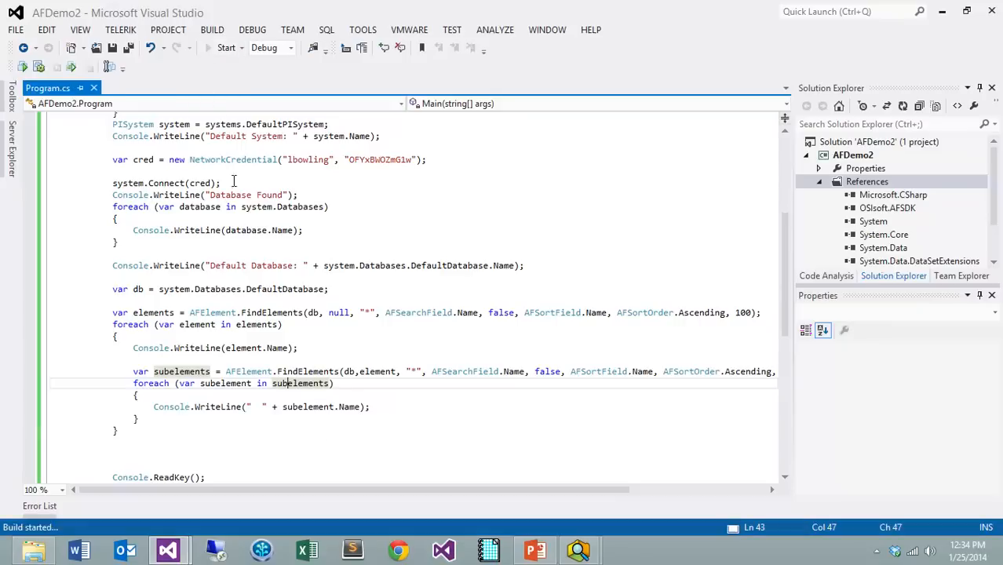
# - Run the console app to check the tank and valve listing, then select FindElements in code
pyautogui.click(226, 48)
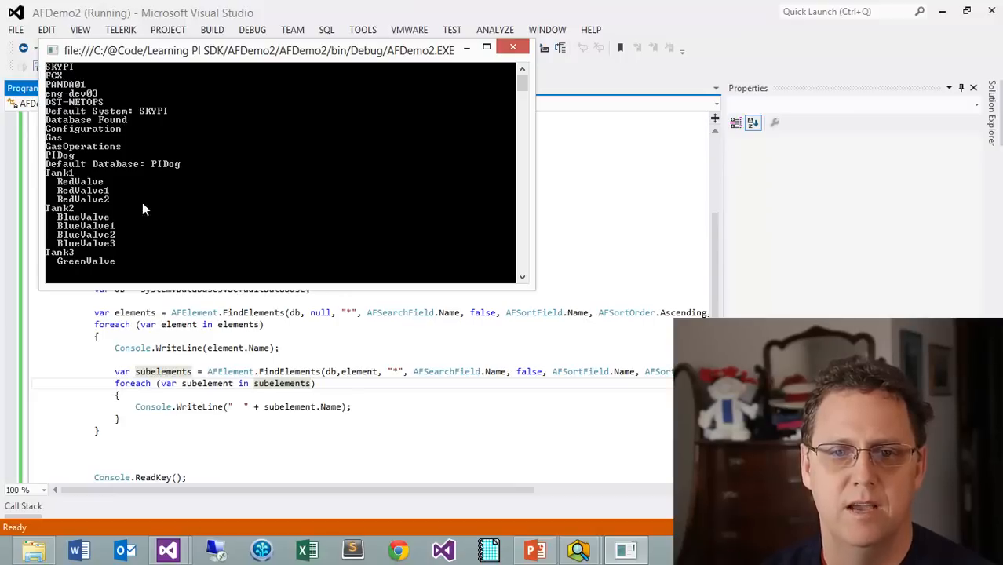
pyautogui.moveTo(79, 192)
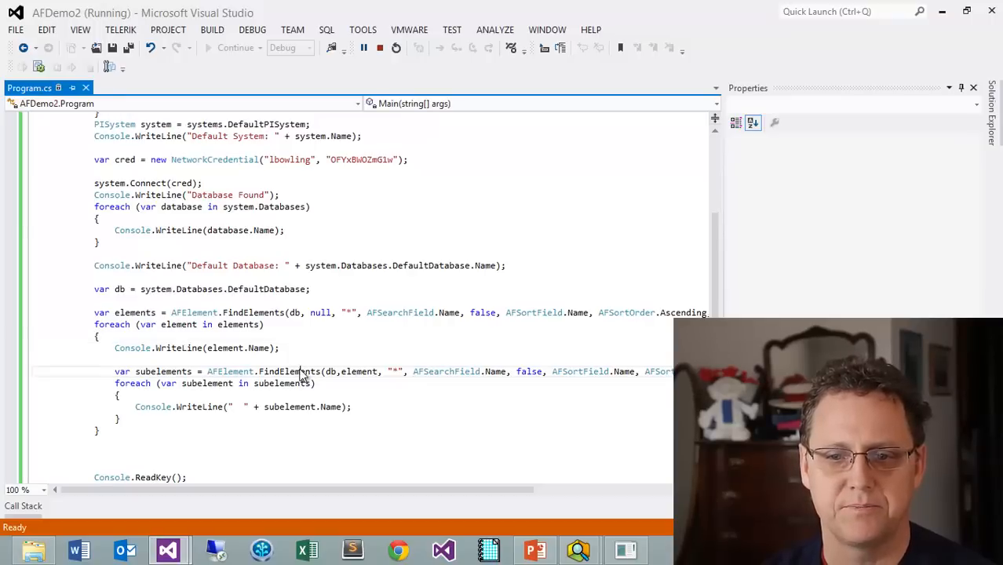
pyautogui.doubleClick(289, 371)
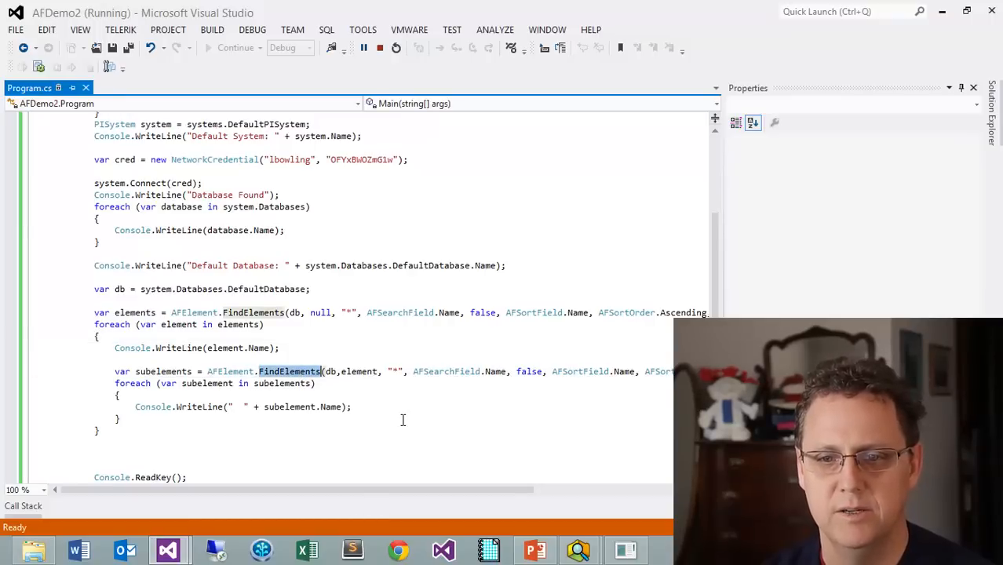